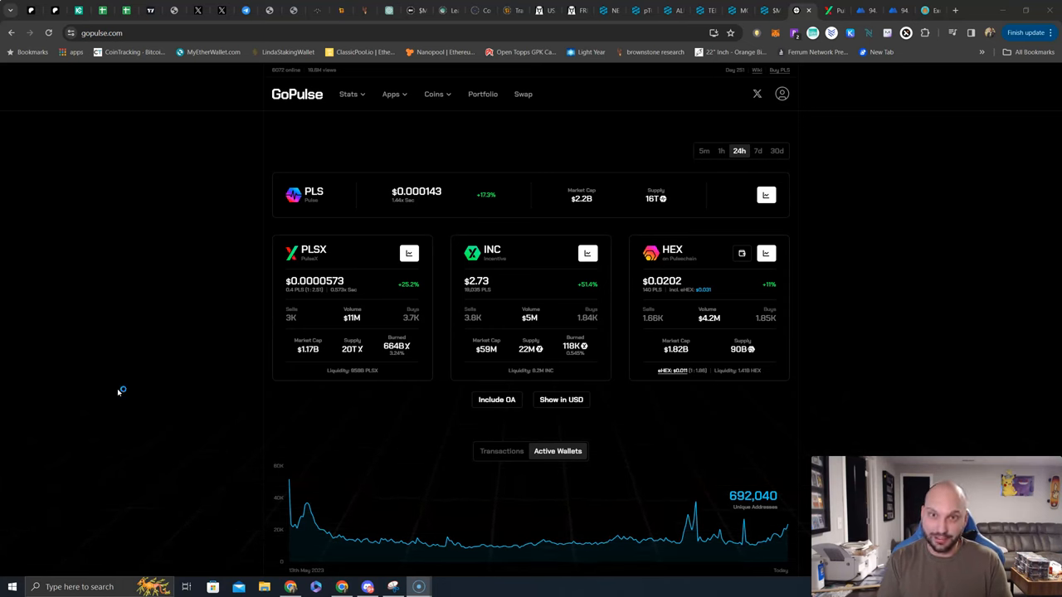
{"action": "mouse_move", "coordinate": [119, 391]}
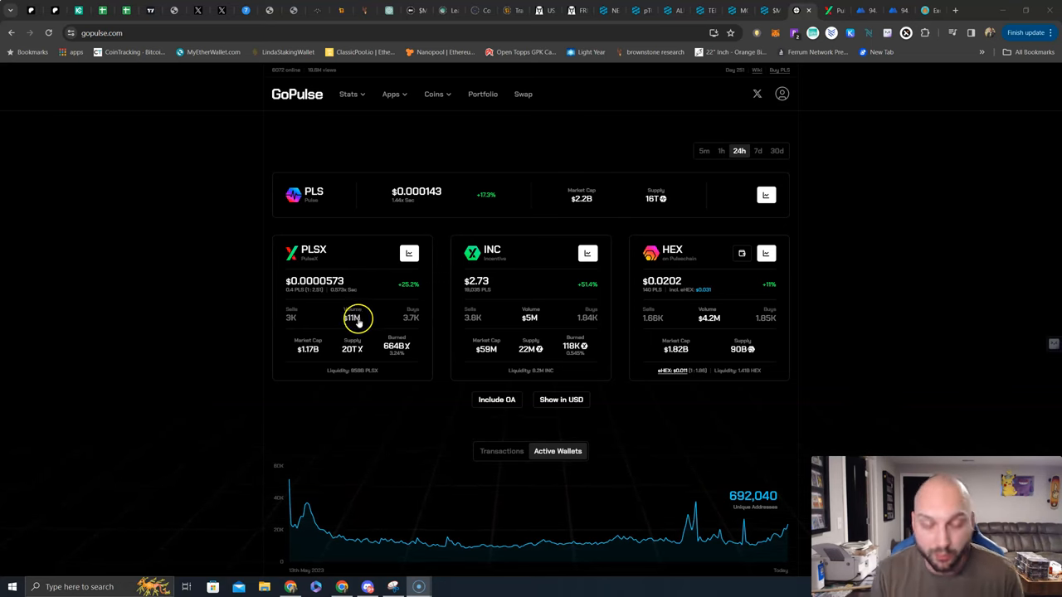
{"action": "mouse_move", "coordinate": [457, 400]}
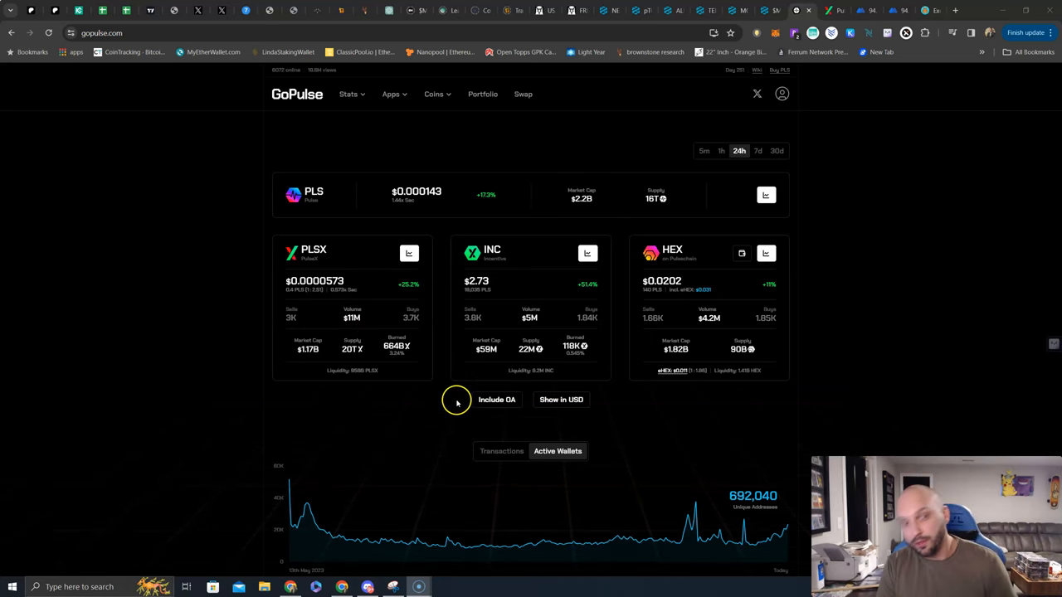
{"action": "mouse_move", "coordinate": [455, 400]}
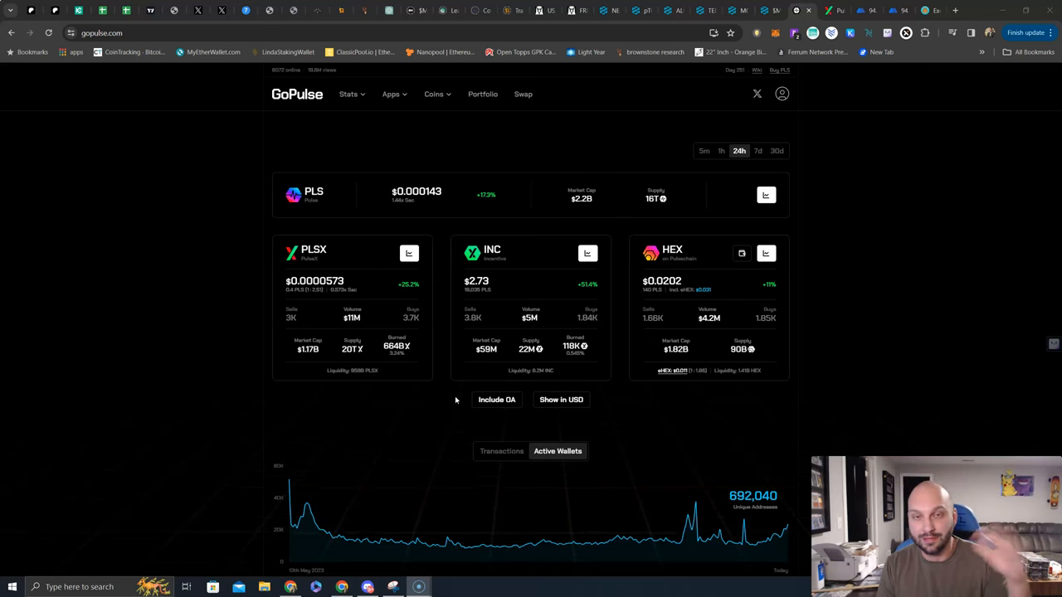
{"action": "mouse_move", "coordinate": [710, 226]}
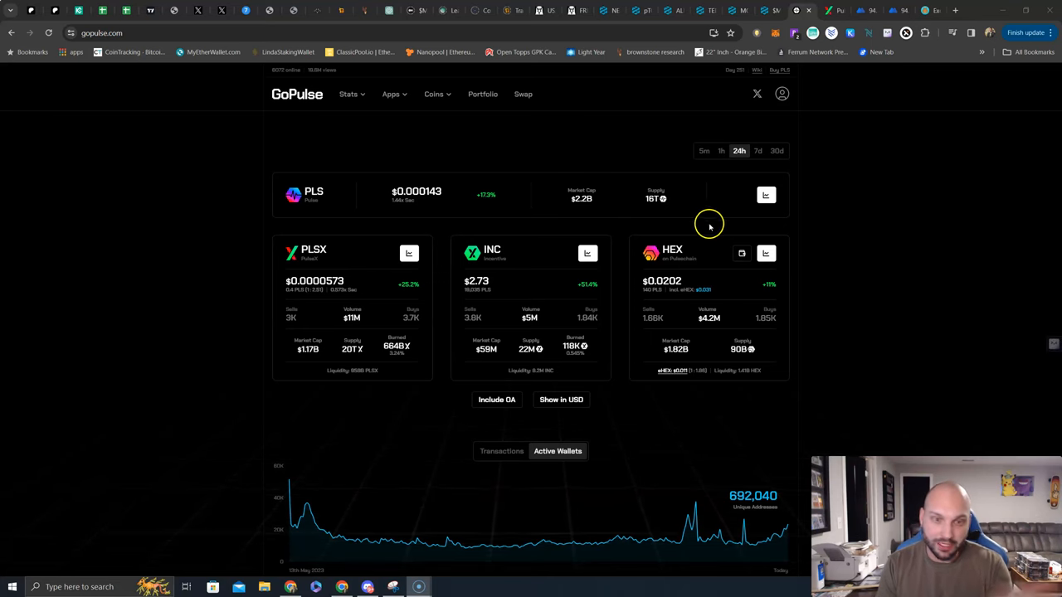
{"action": "mouse_move", "coordinate": [484, 207]}
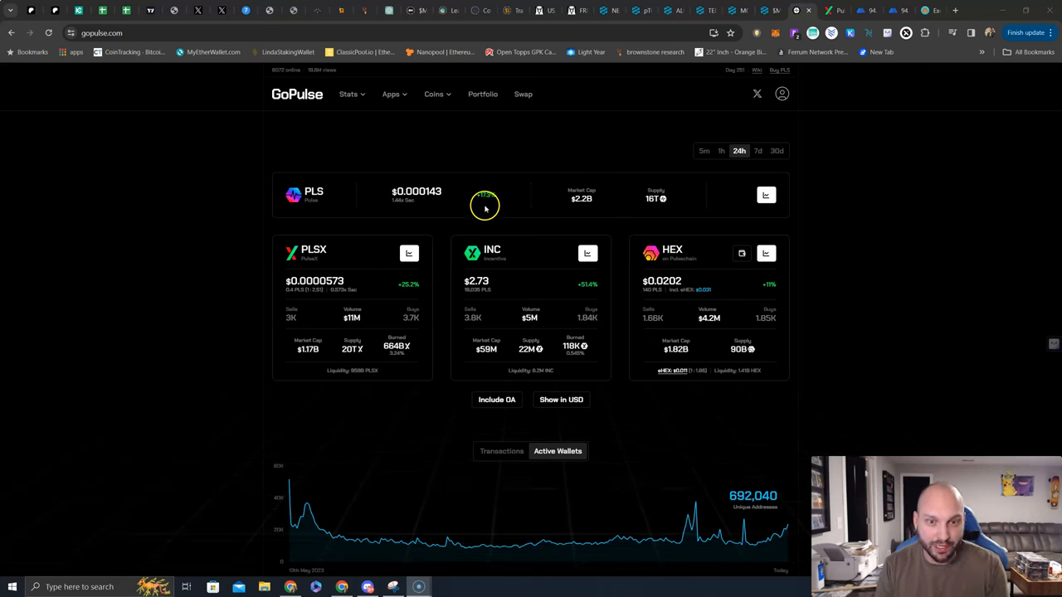
{"action": "mouse_move", "coordinate": [471, 222]}
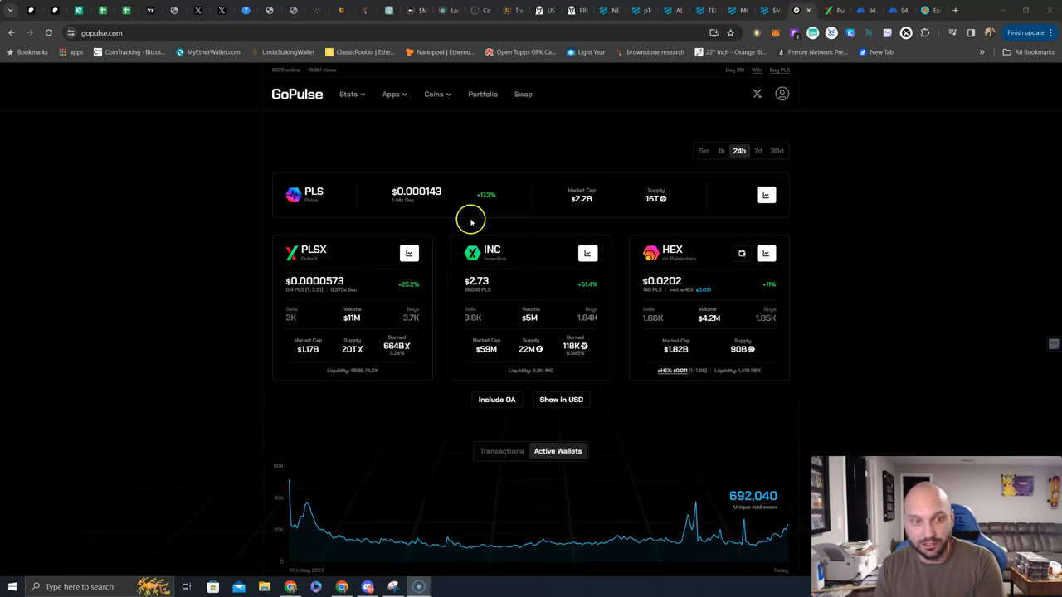
{"action": "mouse_move", "coordinate": [411, 292]}
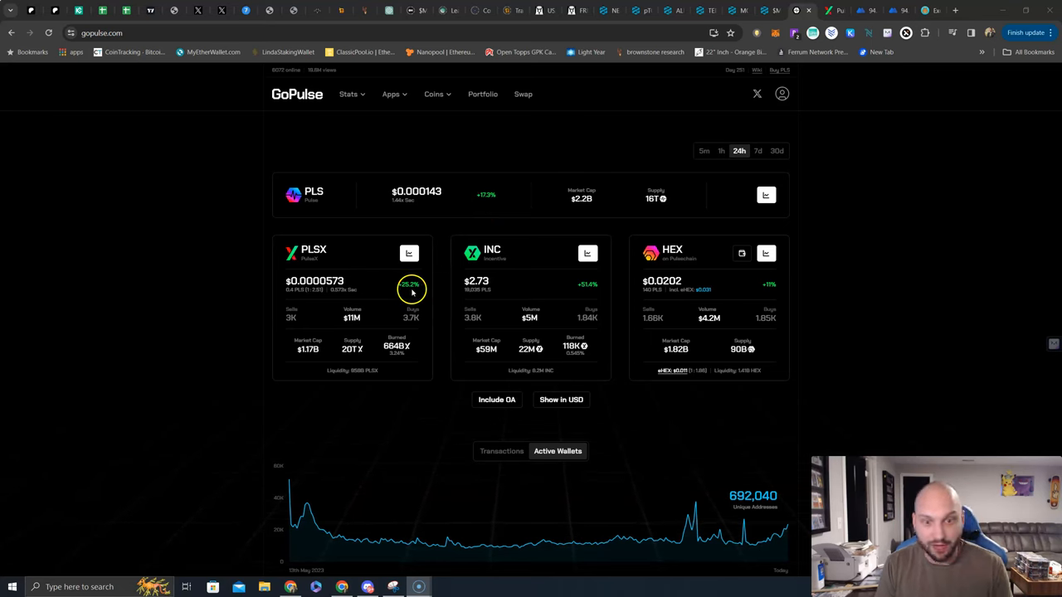
{"action": "mouse_move", "coordinate": [591, 296]}
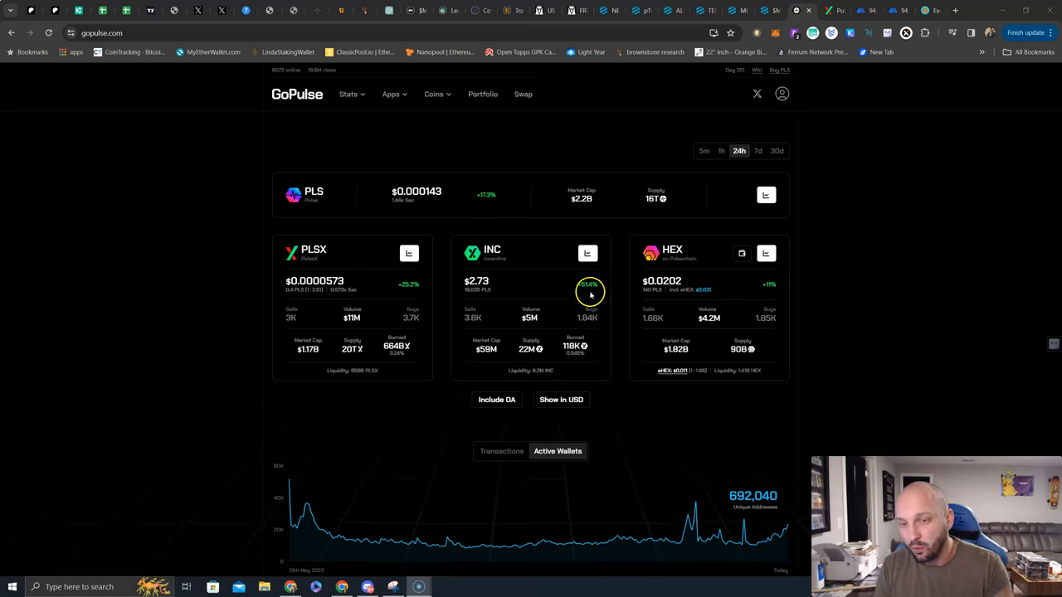
{"action": "mouse_move", "coordinate": [756, 301]}
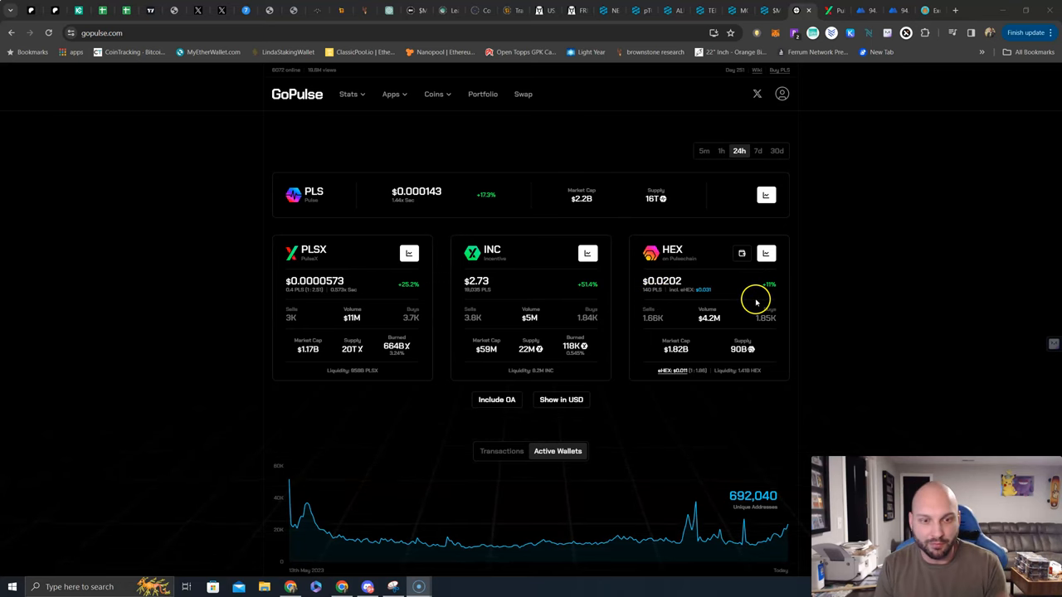
{"action": "mouse_move", "coordinate": [382, 356]}
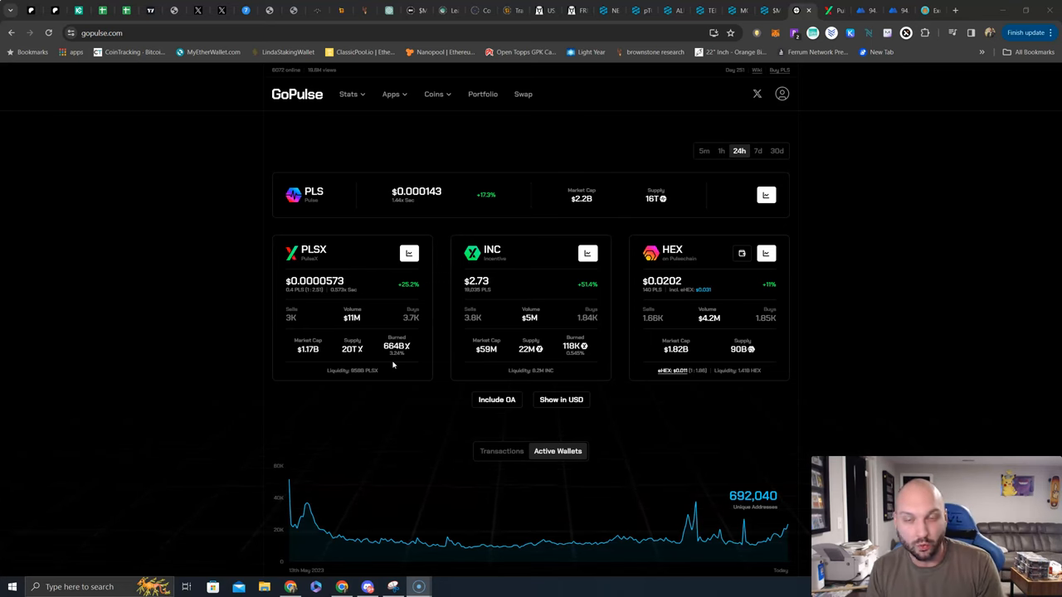
View the INC price chart on daily candles, then review the live farms' APR and liquidity.
{"action": "left_click", "coordinate": [395, 349]}
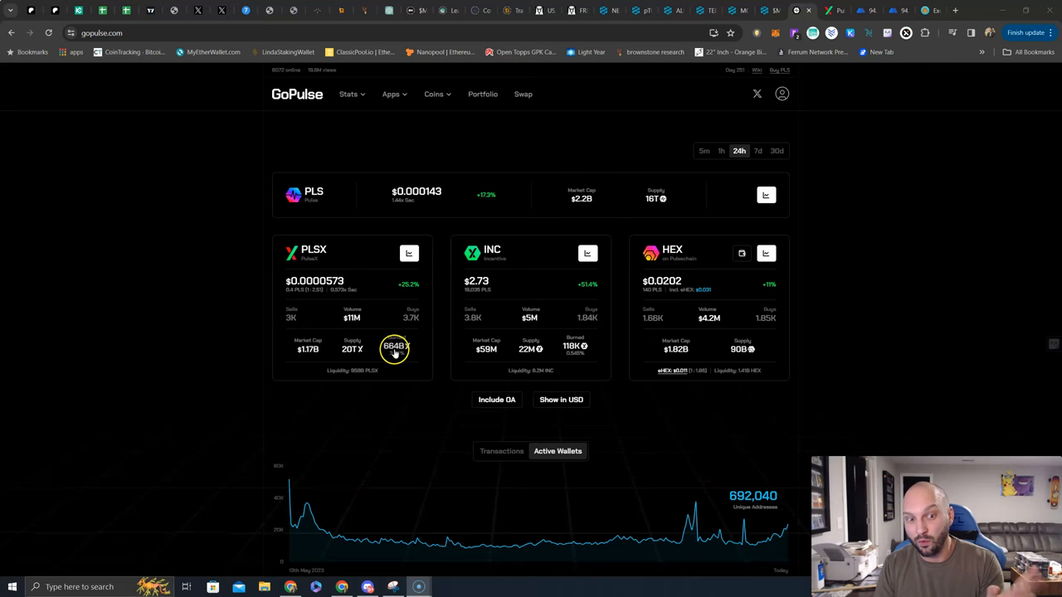
{"action": "mouse_move", "coordinate": [342, 291]}
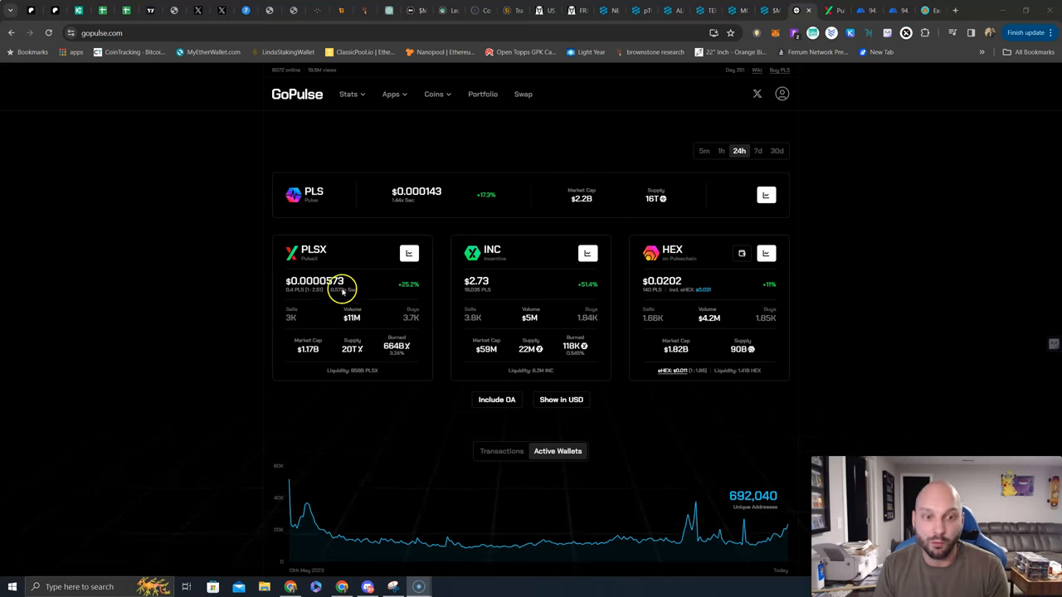
{"action": "mouse_move", "coordinate": [340, 292]}
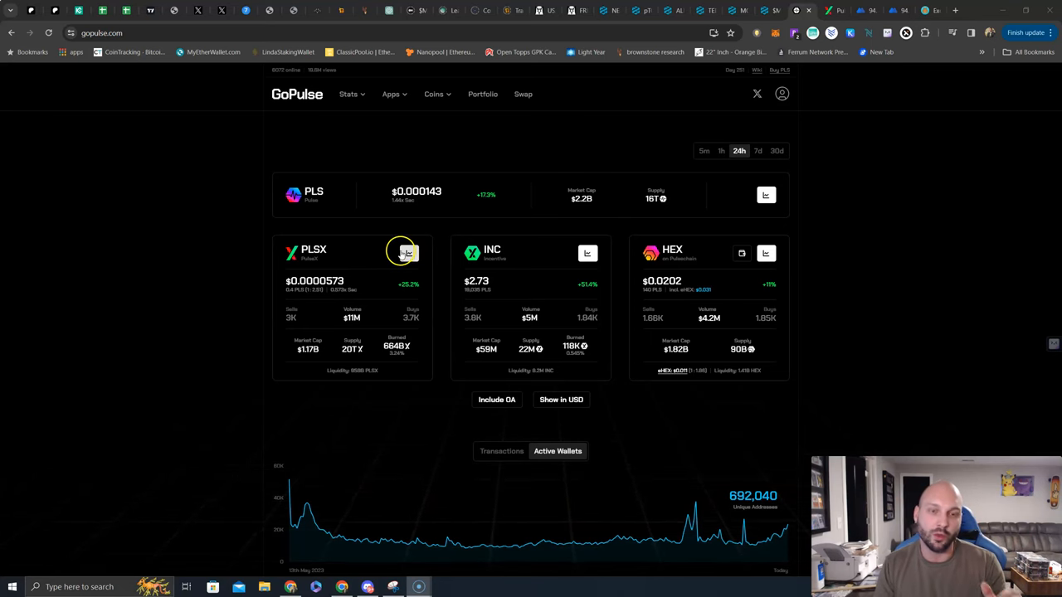
{"action": "mouse_move", "coordinate": [398, 265]}
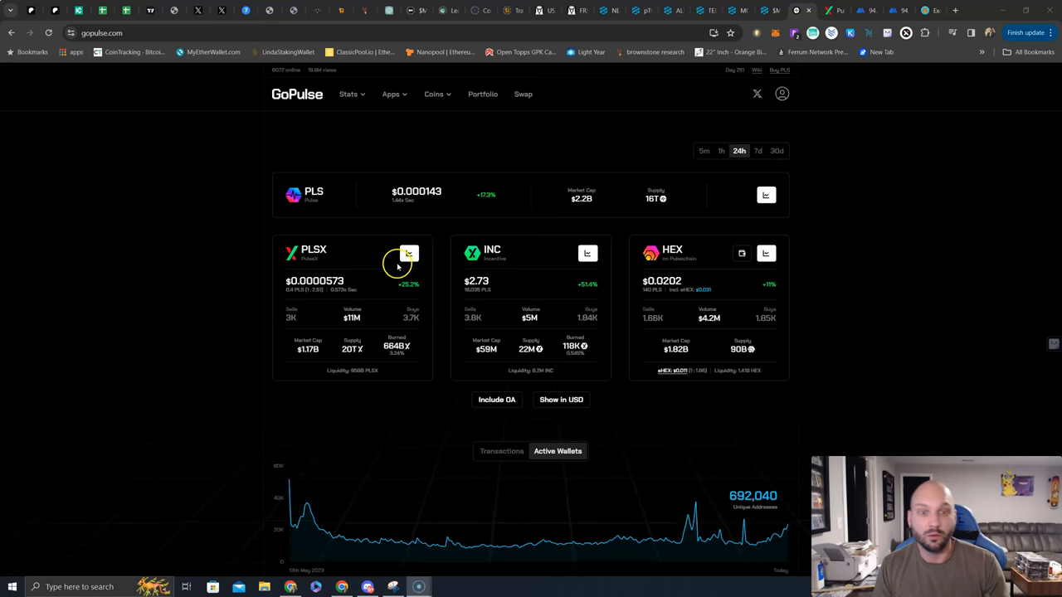
{"action": "mouse_move", "coordinate": [430, 278]}
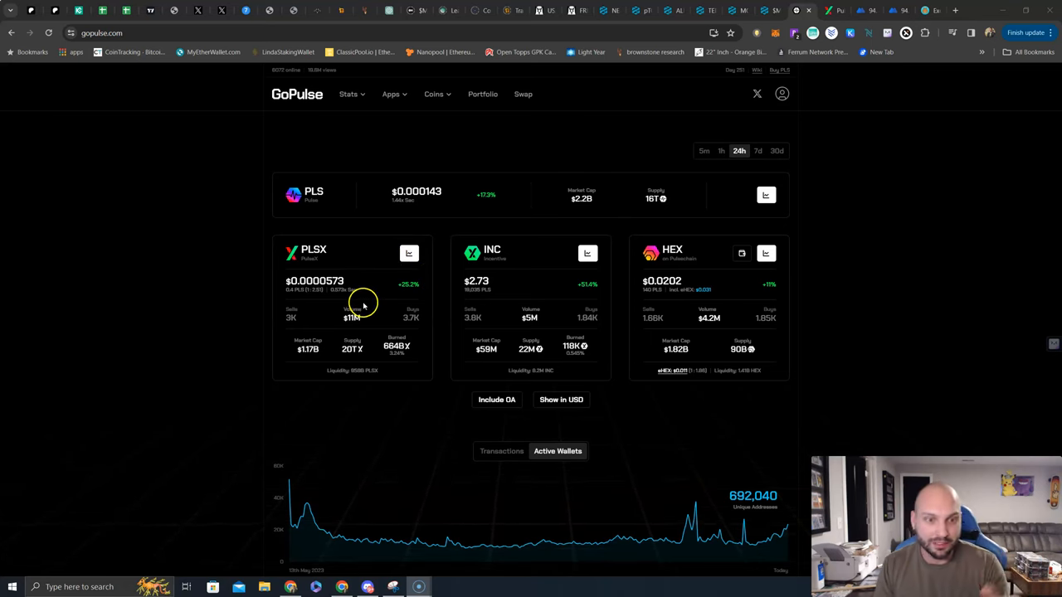
{"action": "mouse_move", "coordinate": [365, 288]}
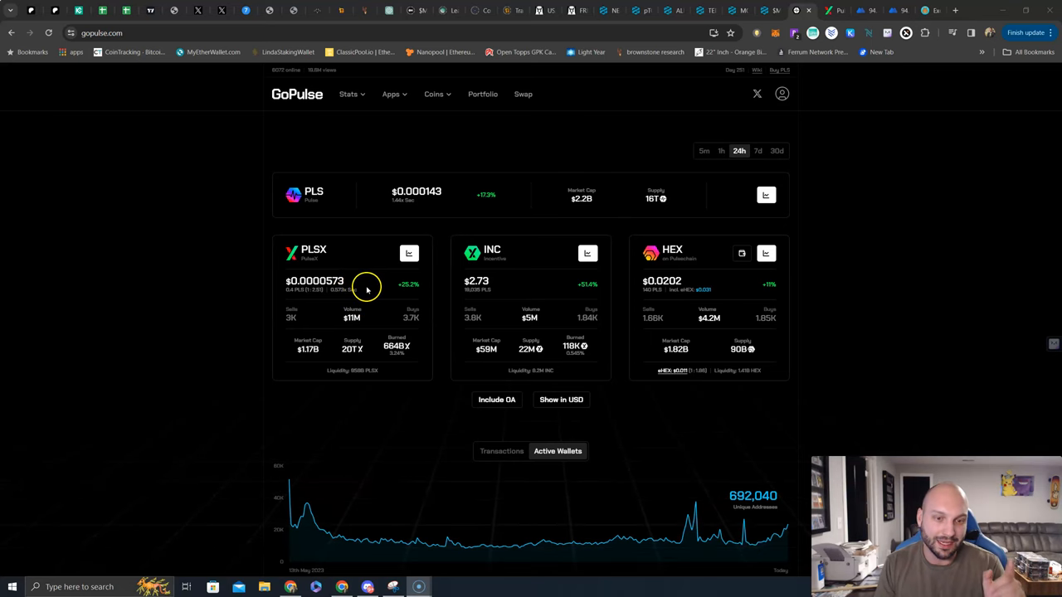
{"action": "mouse_move", "coordinate": [360, 206]}
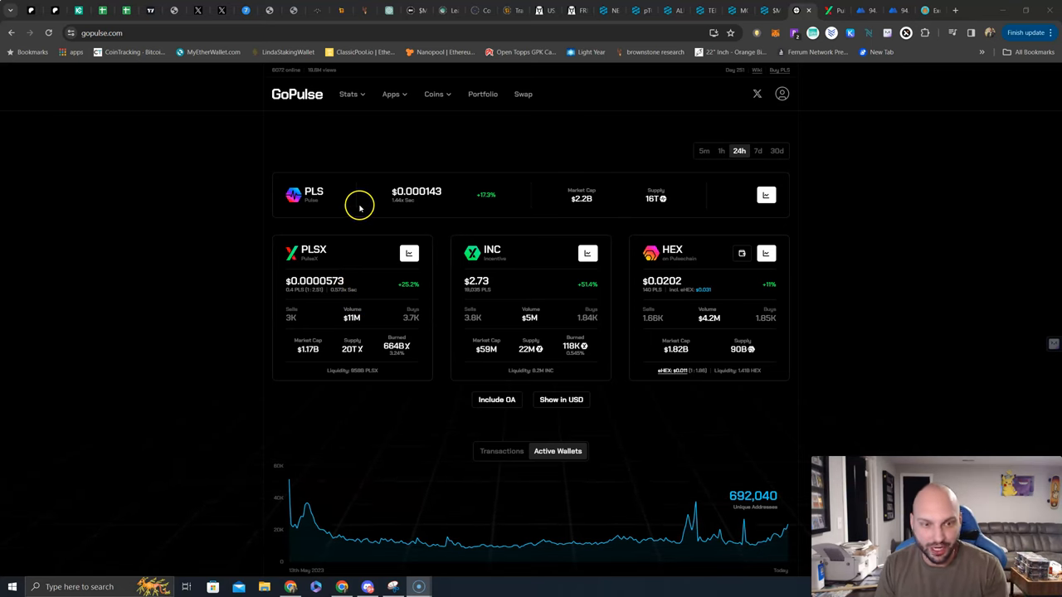
{"action": "mouse_move", "coordinate": [336, 292]}
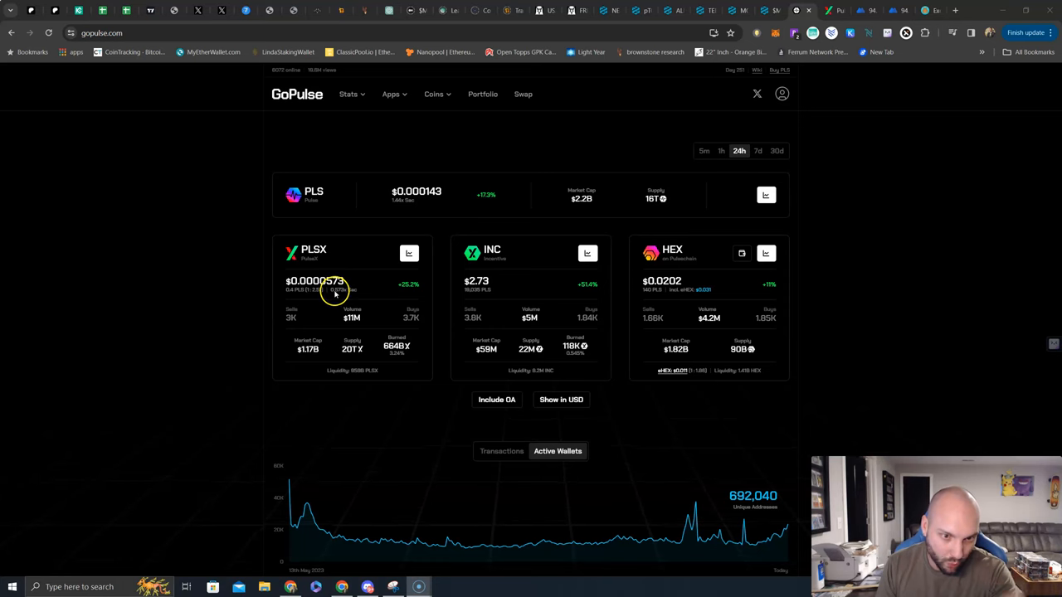
{"action": "mouse_move", "coordinate": [335, 292]}
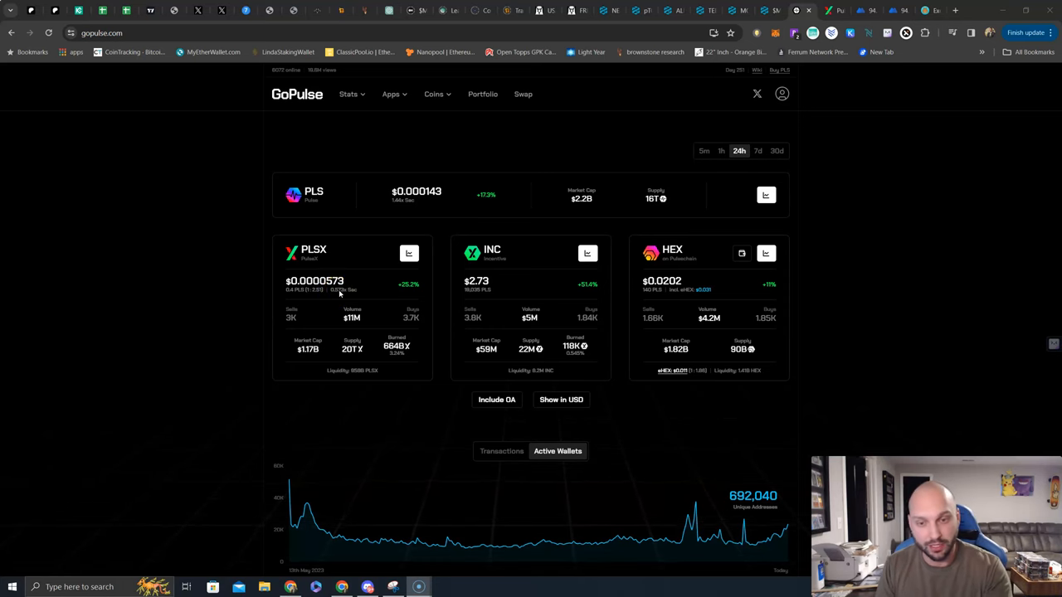
{"action": "mouse_move", "coordinate": [559, 267]}
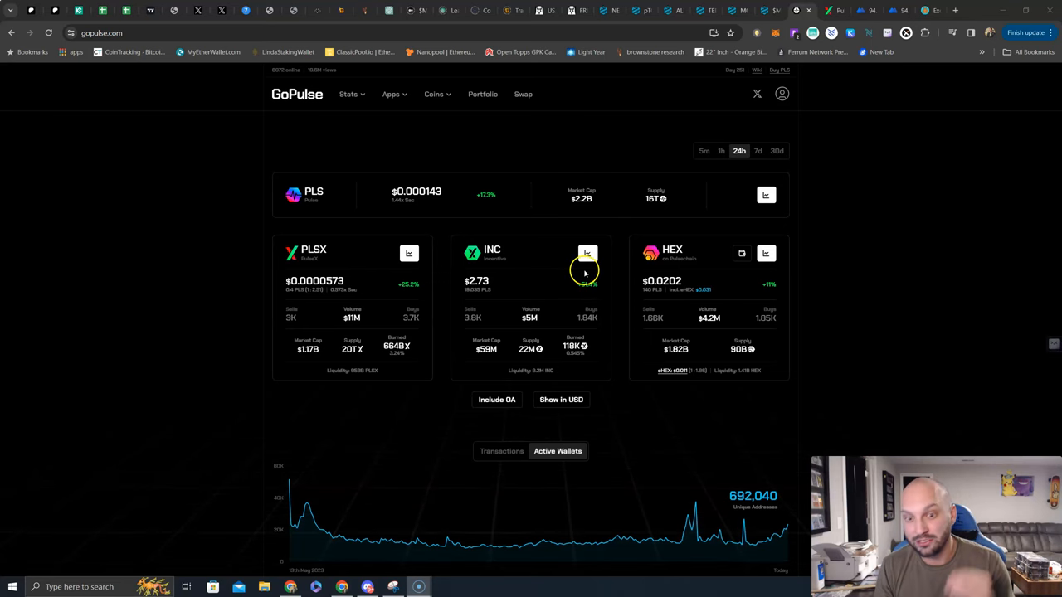
{"action": "left_click", "coordinate": [587, 252]}
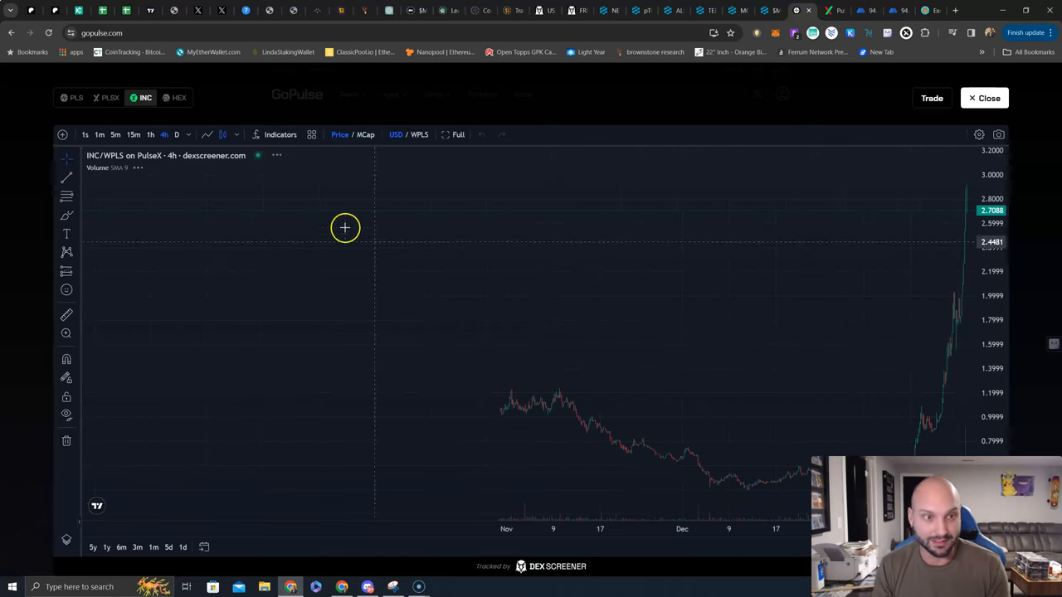
{"action": "left_click", "coordinate": [176, 134]}
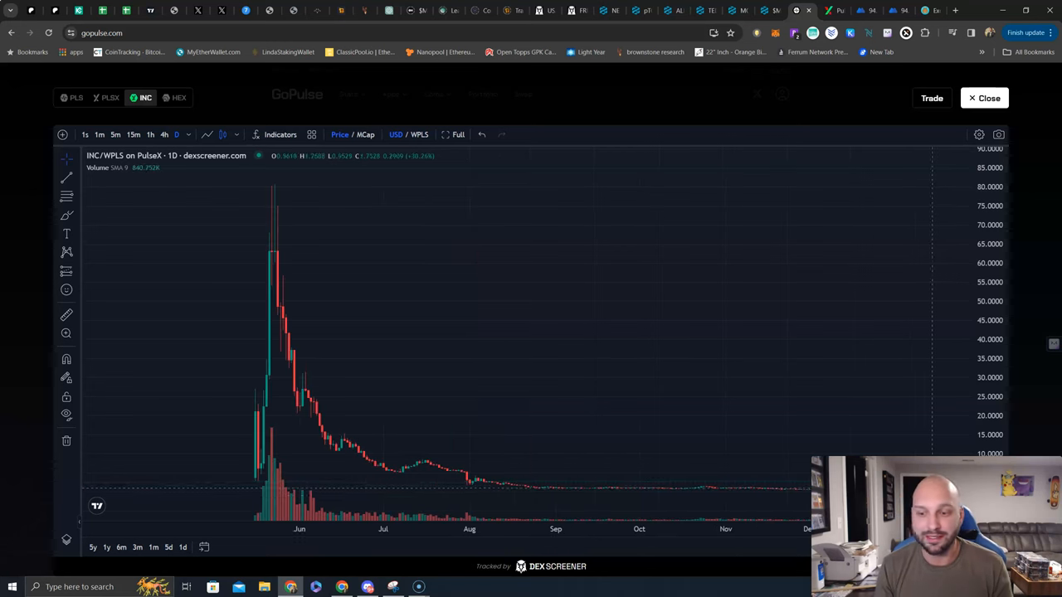
{"action": "mouse_move", "coordinate": [604, 391]}
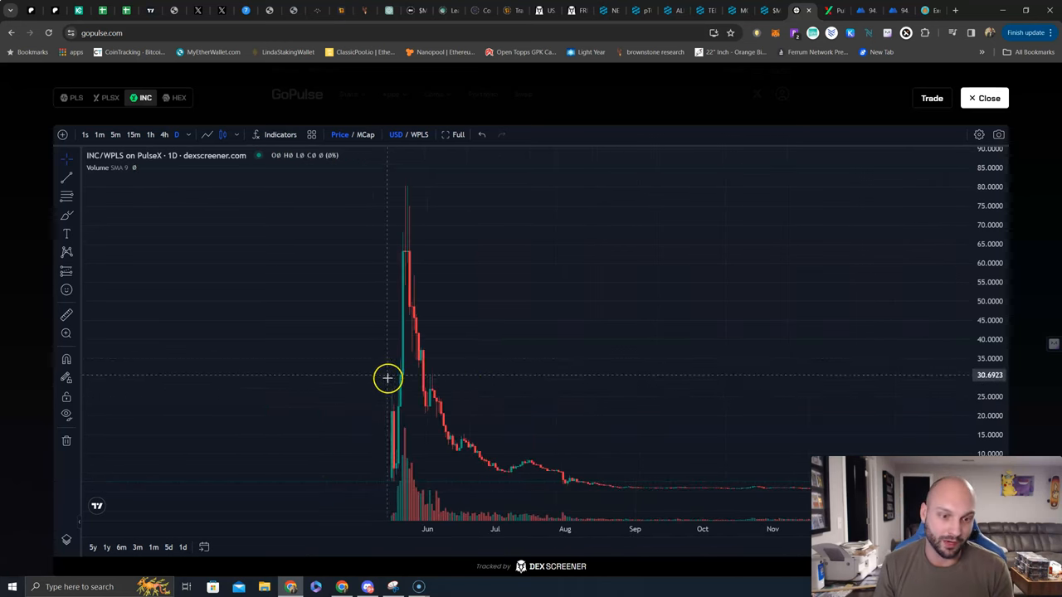
{"action": "mouse_move", "coordinate": [395, 474]}
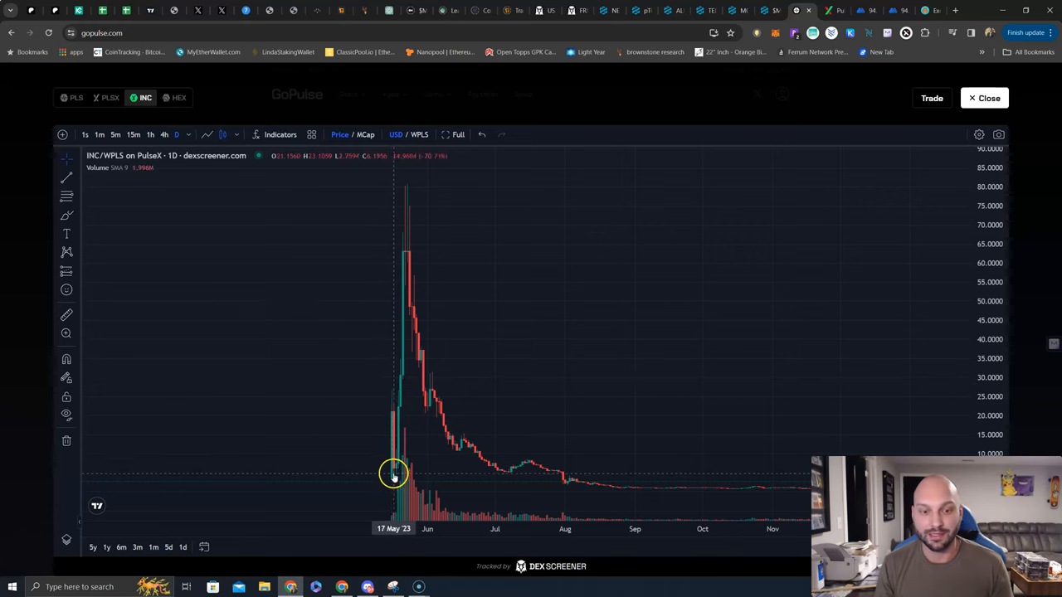
{"action": "mouse_move", "coordinate": [390, 413]}
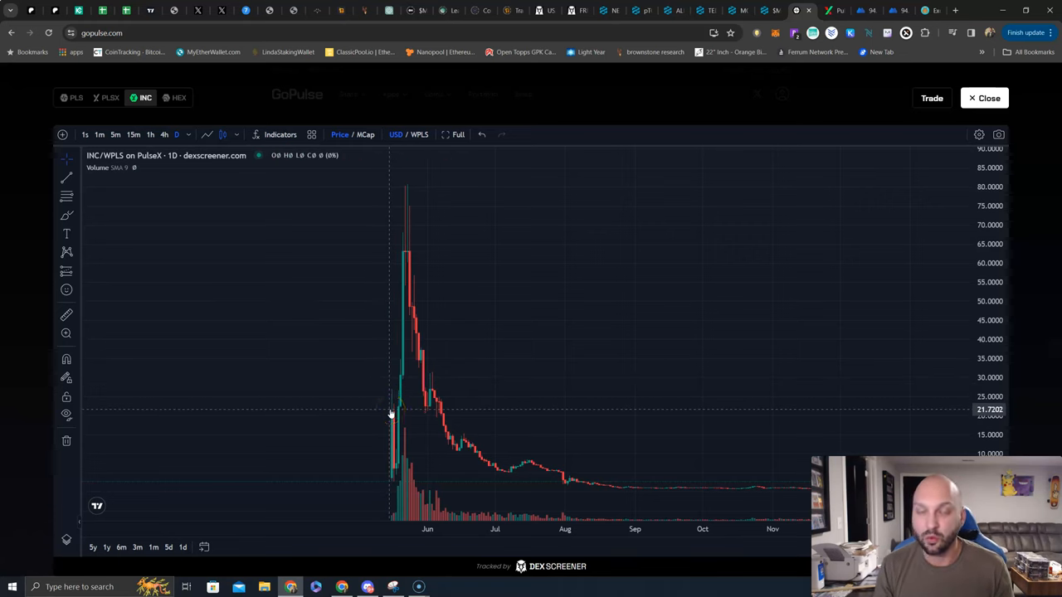
{"action": "mouse_move", "coordinate": [400, 381]}
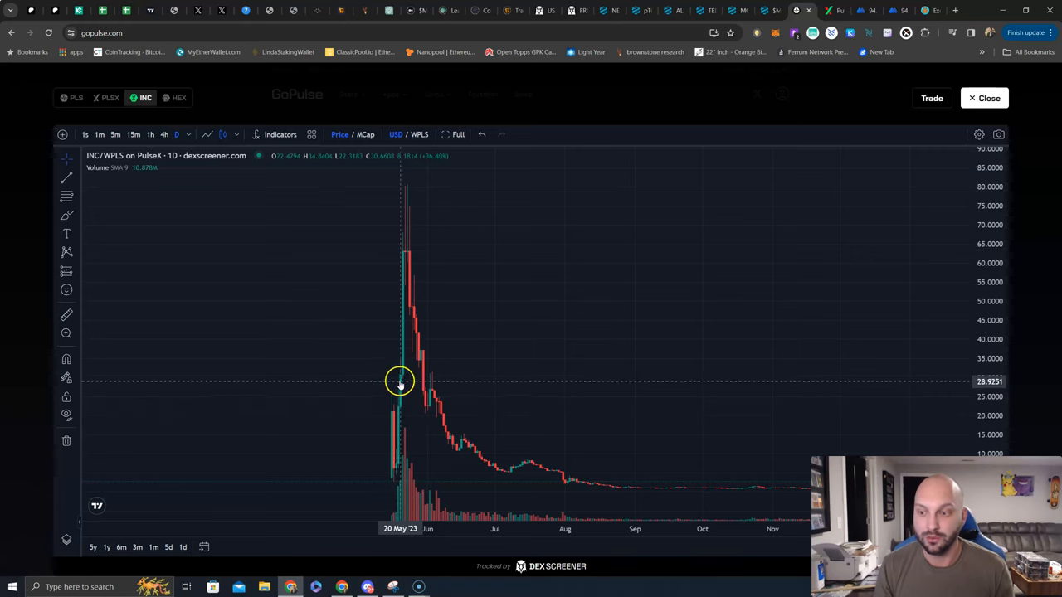
{"action": "mouse_move", "coordinate": [394, 217]}
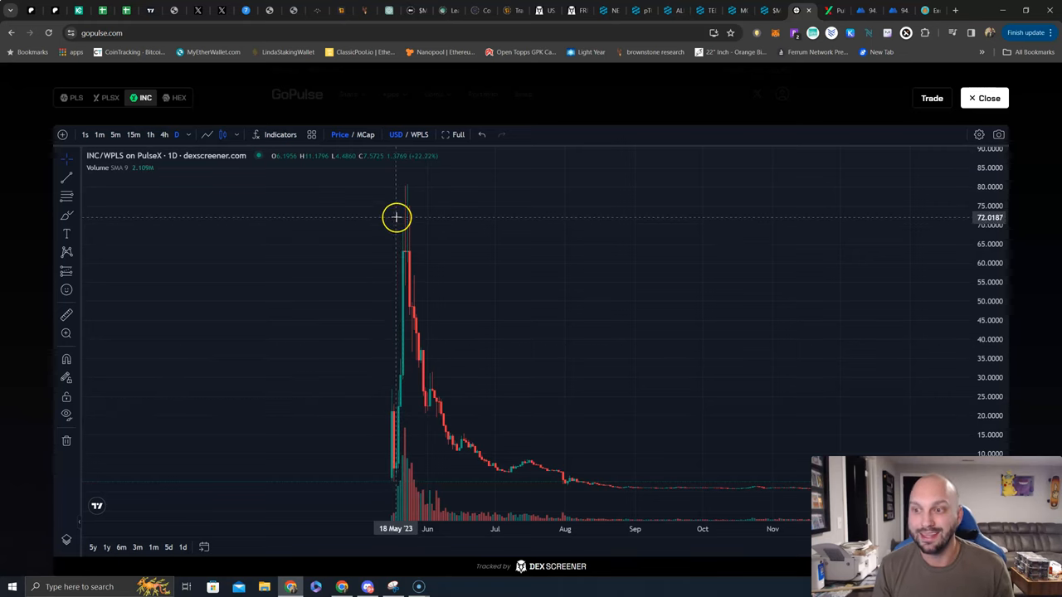
{"action": "mouse_move", "coordinate": [410, 189]}
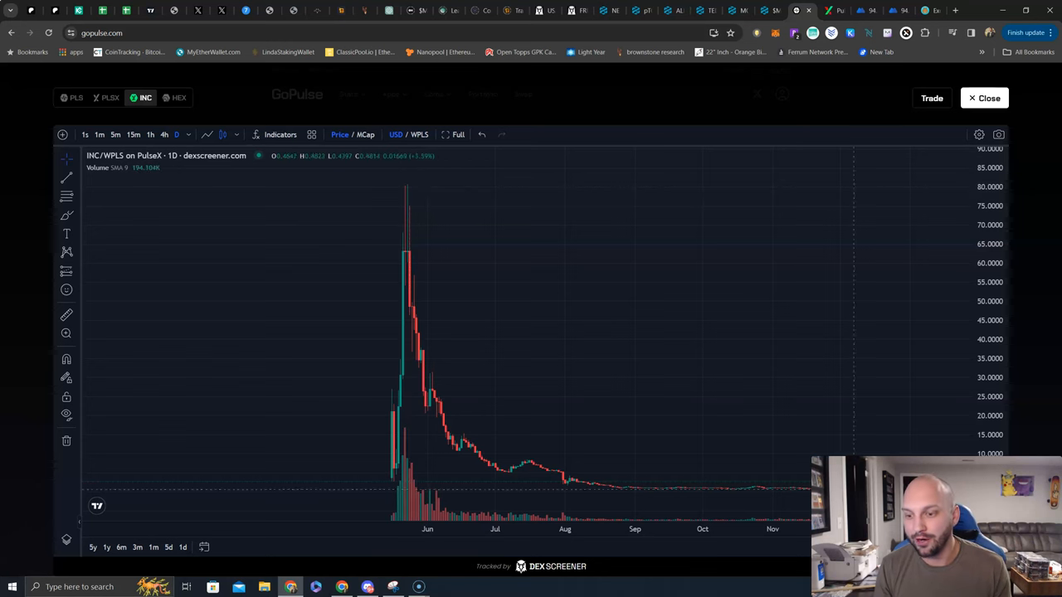
{"action": "mouse_move", "coordinate": [378, 183]}
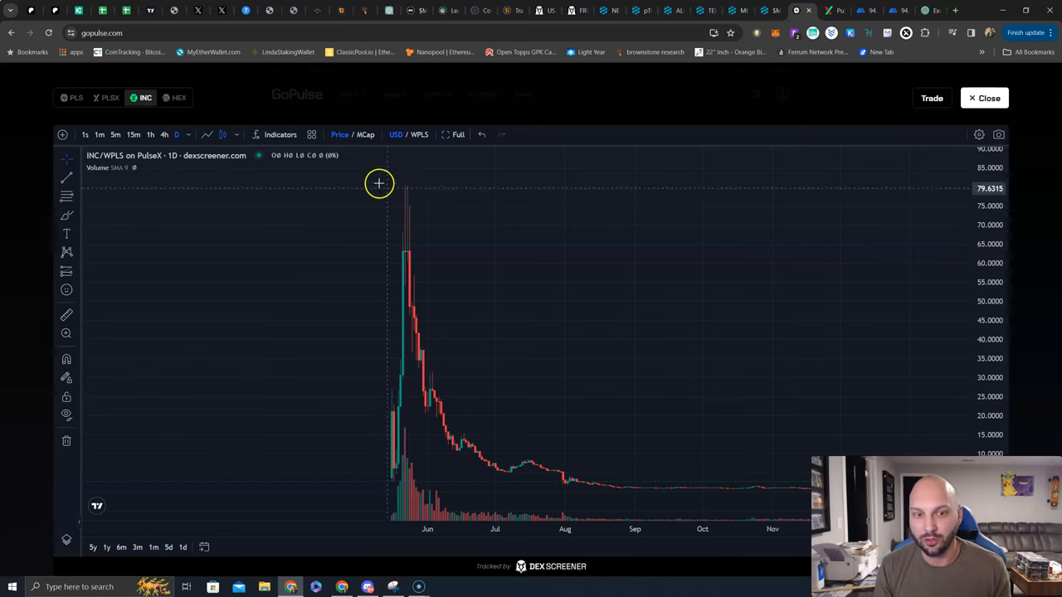
{"action": "mouse_move", "coordinate": [413, 327]}
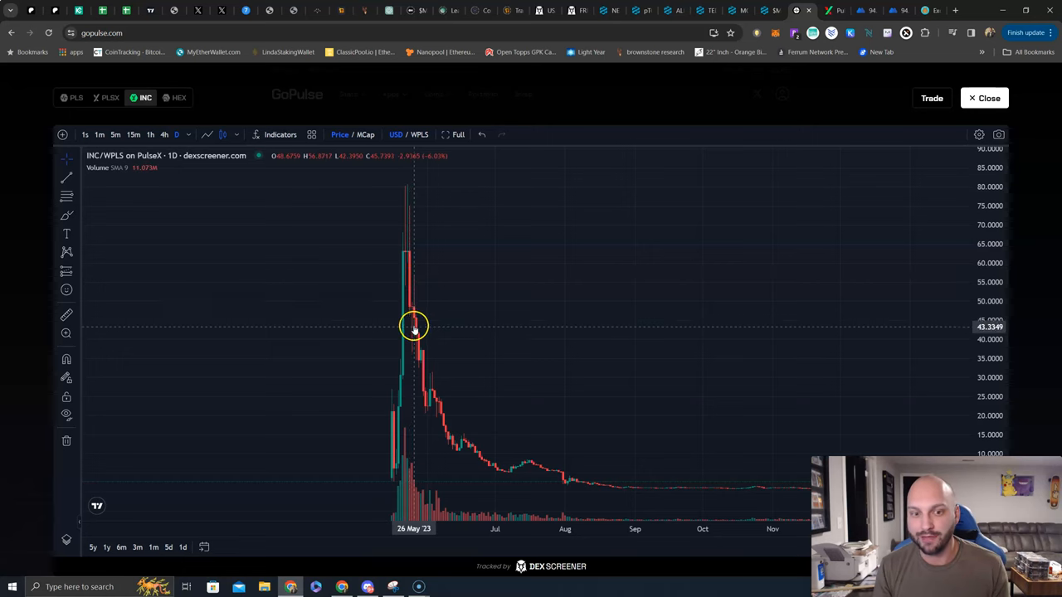
{"action": "mouse_move", "coordinate": [425, 385]}
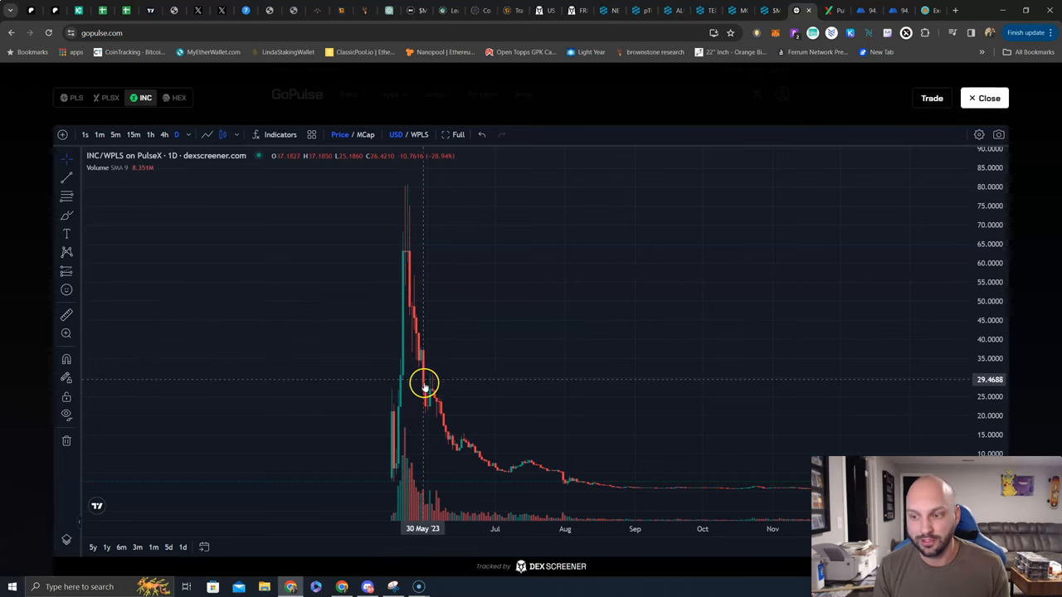
{"action": "mouse_move", "coordinate": [441, 438]}
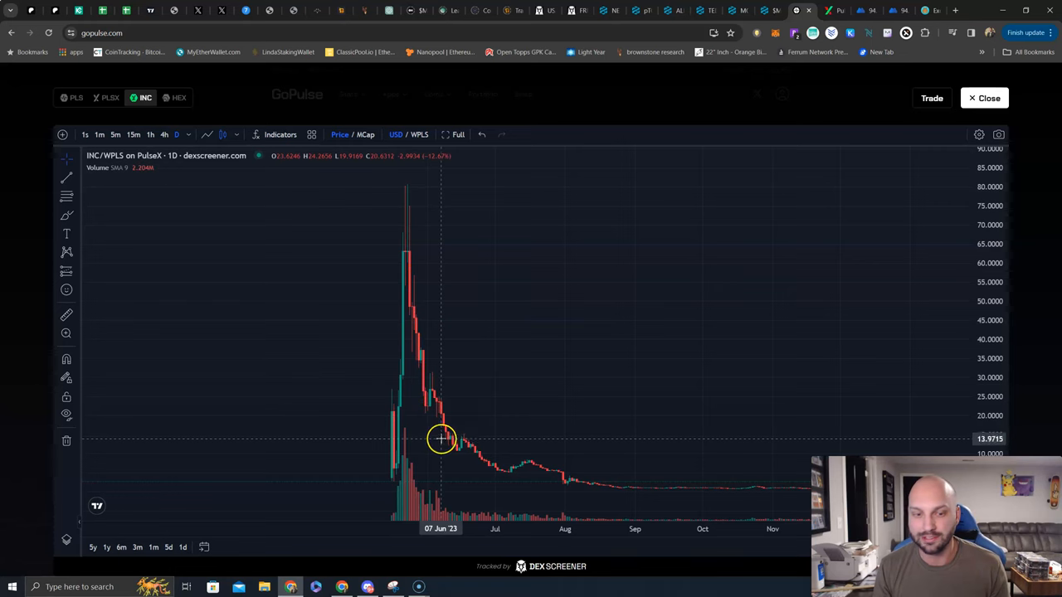
{"action": "mouse_move", "coordinate": [461, 448]}
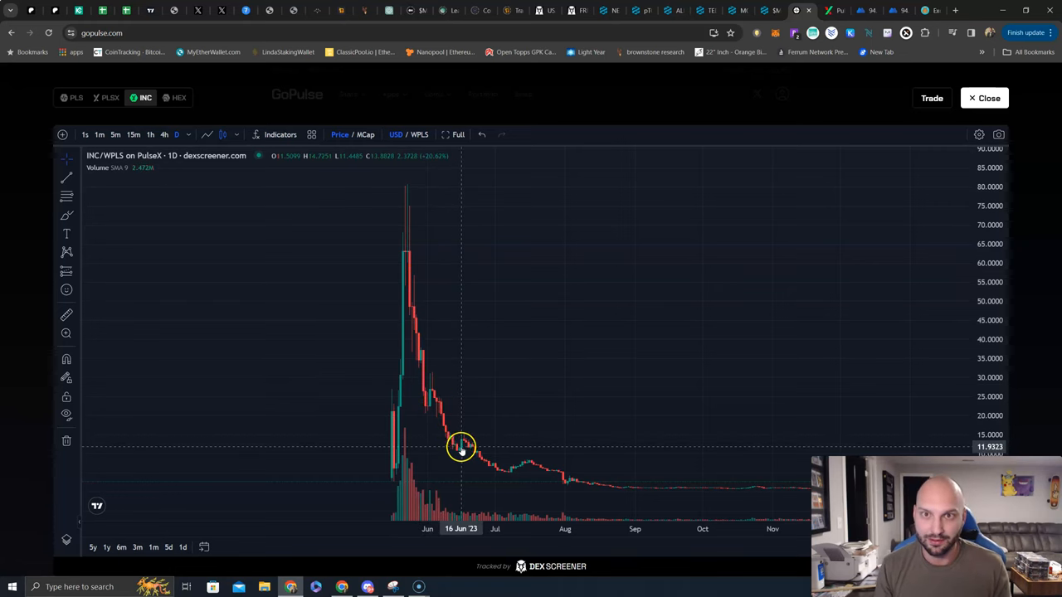
{"action": "mouse_move", "coordinate": [461, 428]}
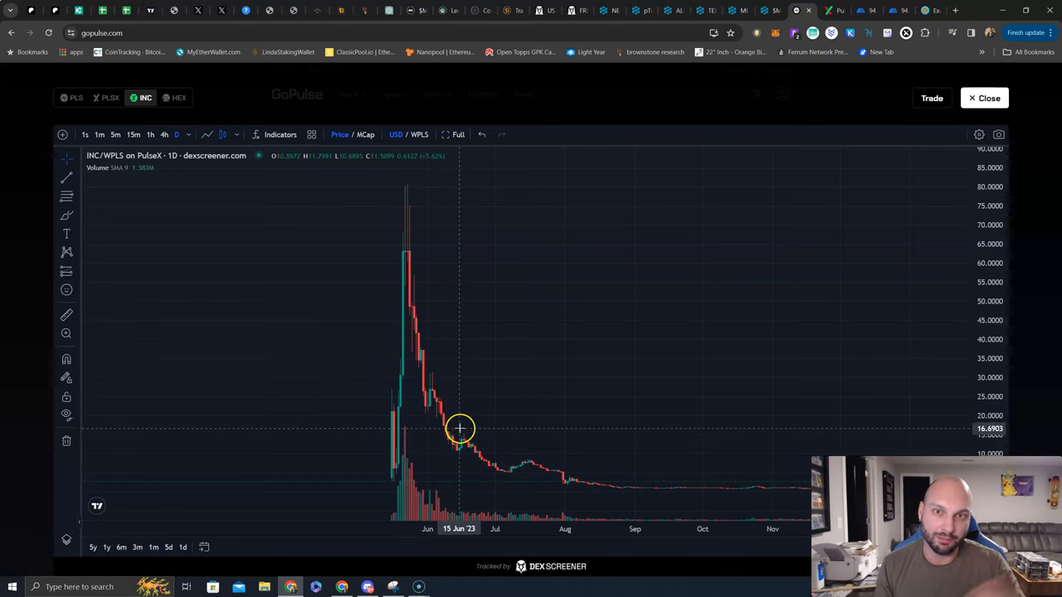
{"action": "mouse_move", "coordinate": [458, 415]}
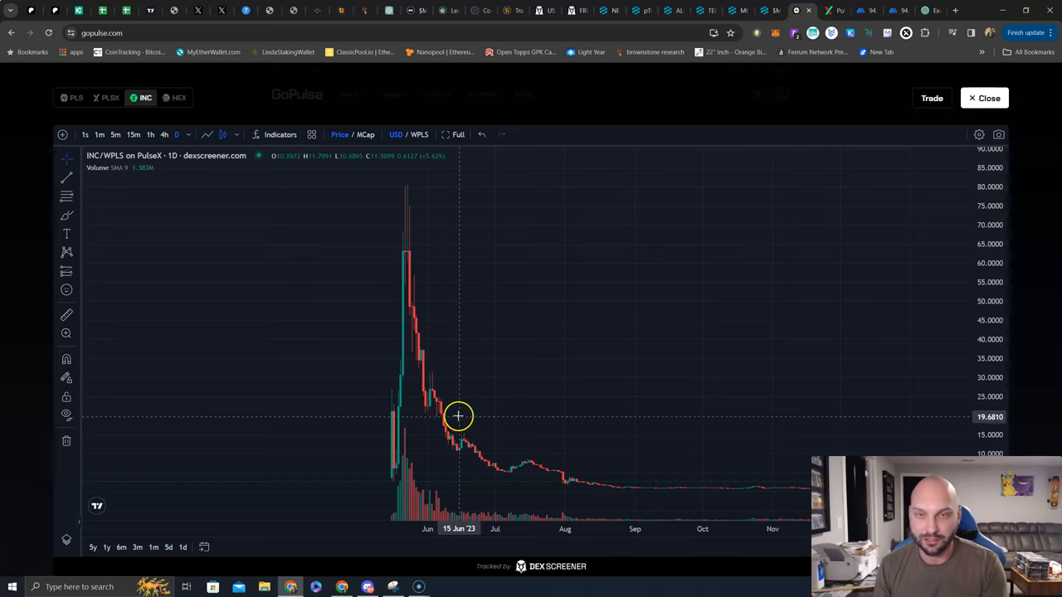
{"action": "mouse_move", "coordinate": [452, 404]}
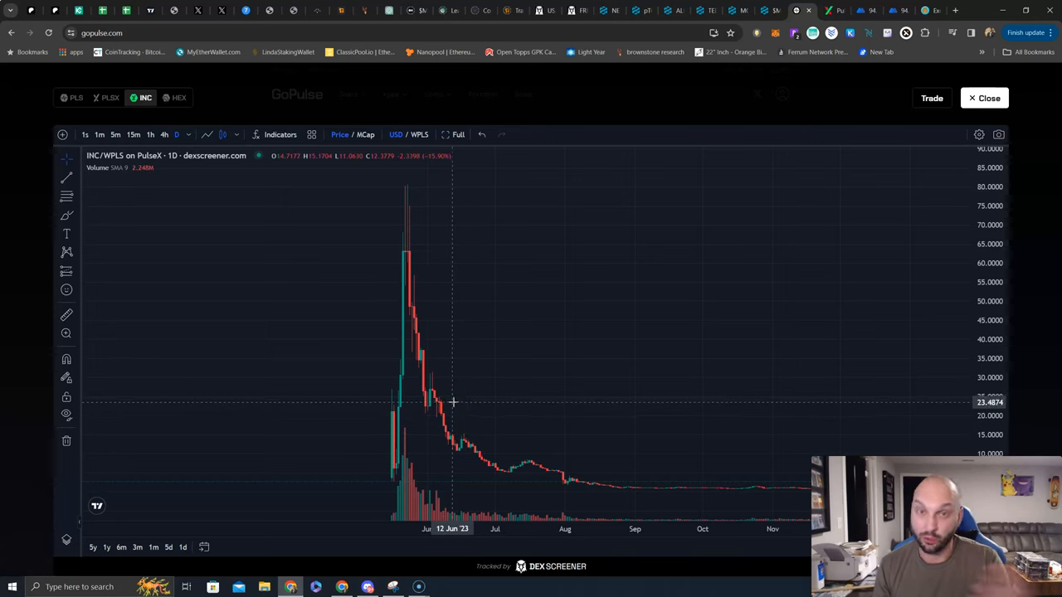
{"action": "mouse_move", "coordinate": [478, 389]}
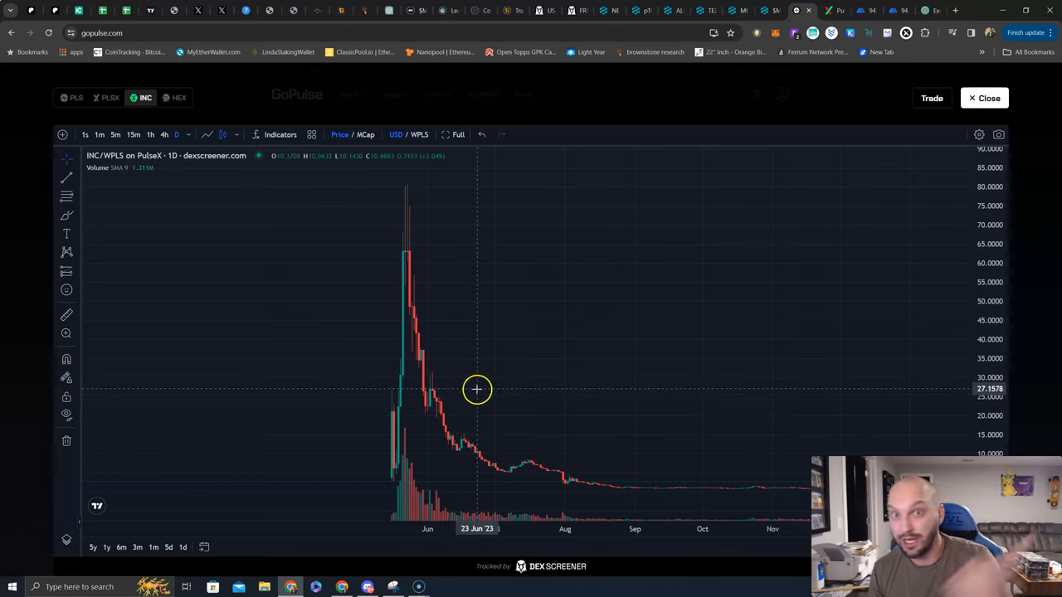
{"action": "mouse_move", "coordinate": [474, 385]}
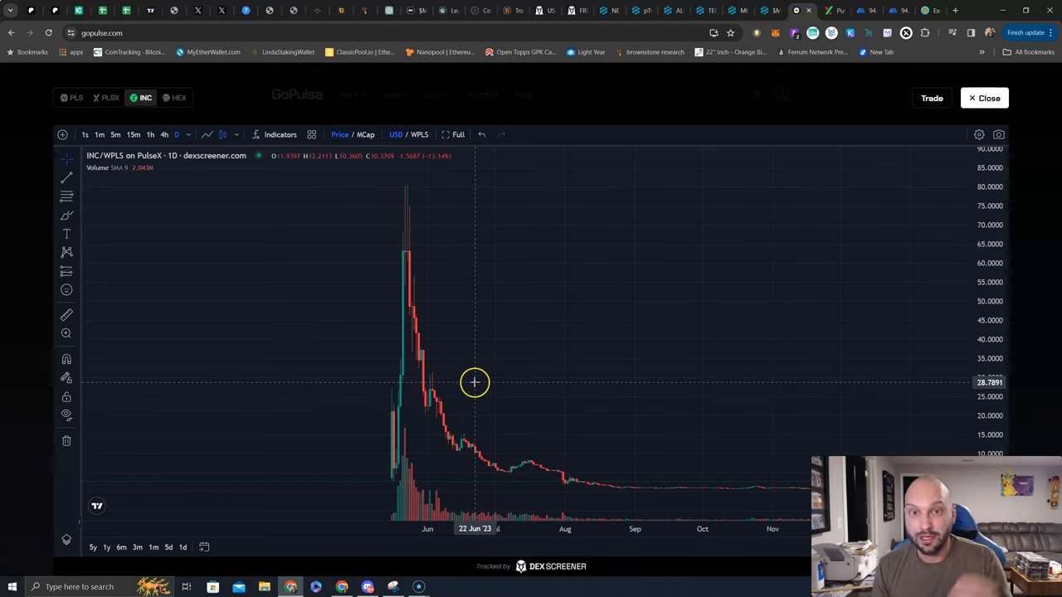
{"action": "mouse_move", "coordinate": [478, 386]}
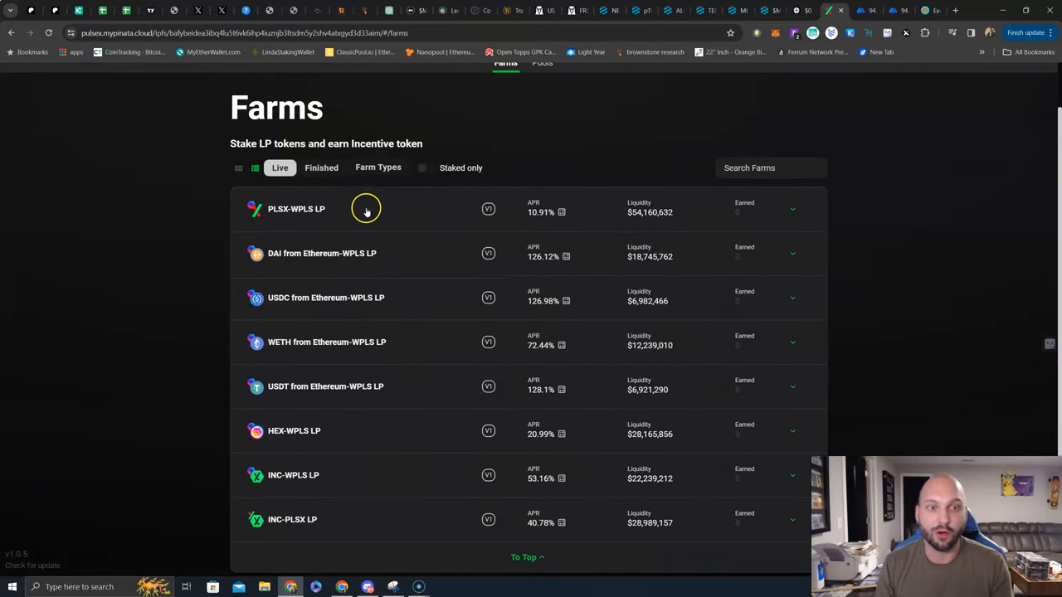
{"action": "mouse_move", "coordinate": [554, 232]}
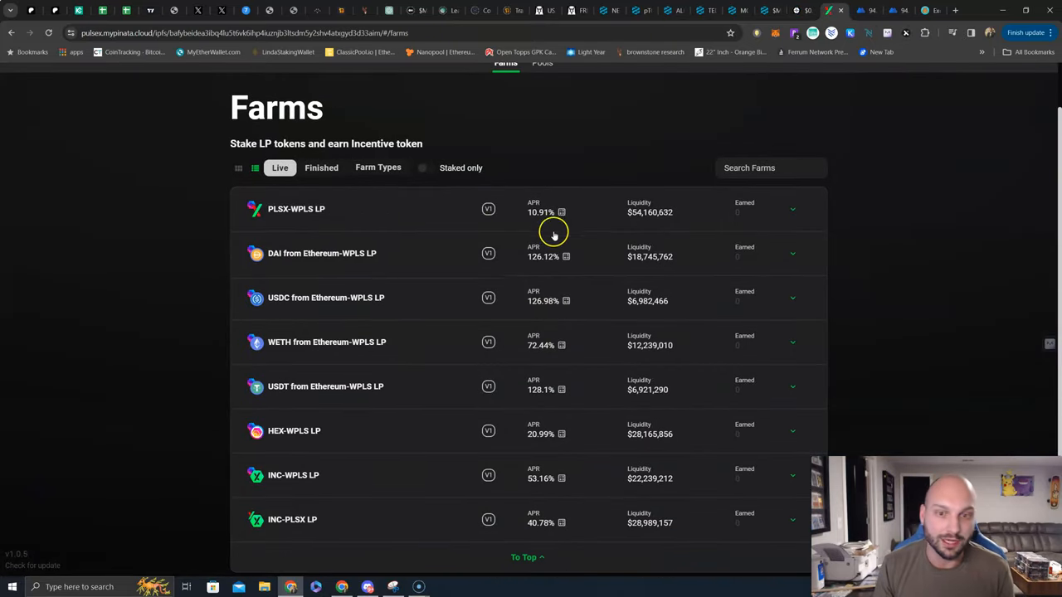
{"action": "mouse_move", "coordinate": [286, 212]}
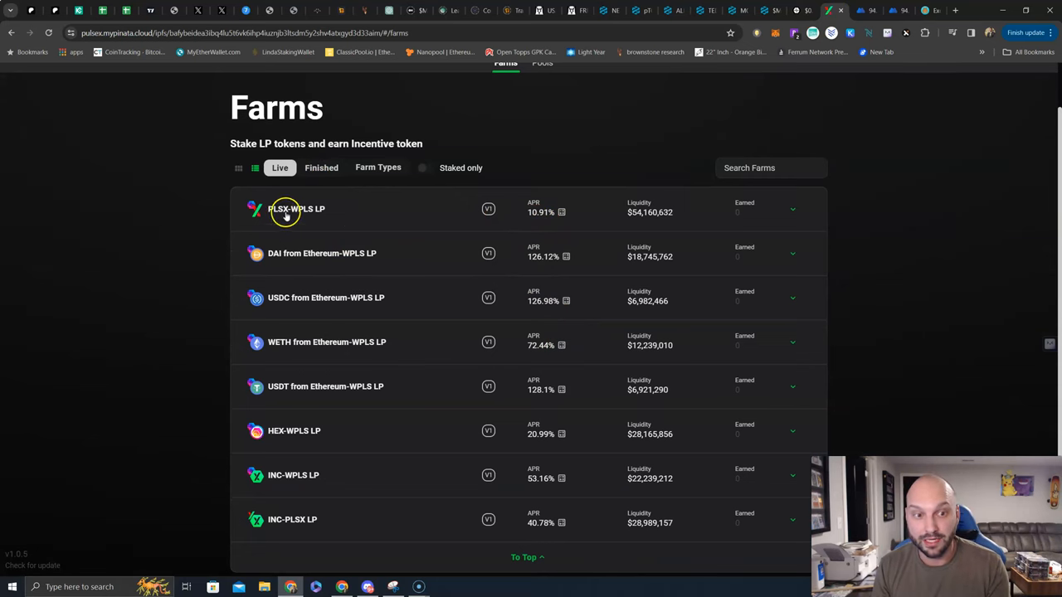
{"action": "mouse_move", "coordinate": [544, 230]}
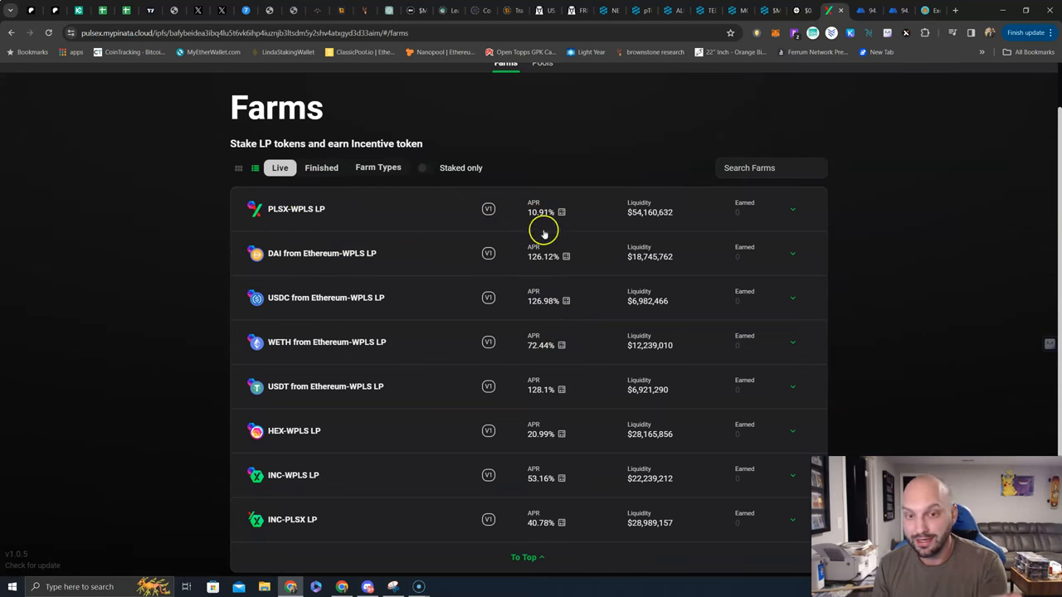
{"action": "mouse_move", "coordinate": [594, 224]}
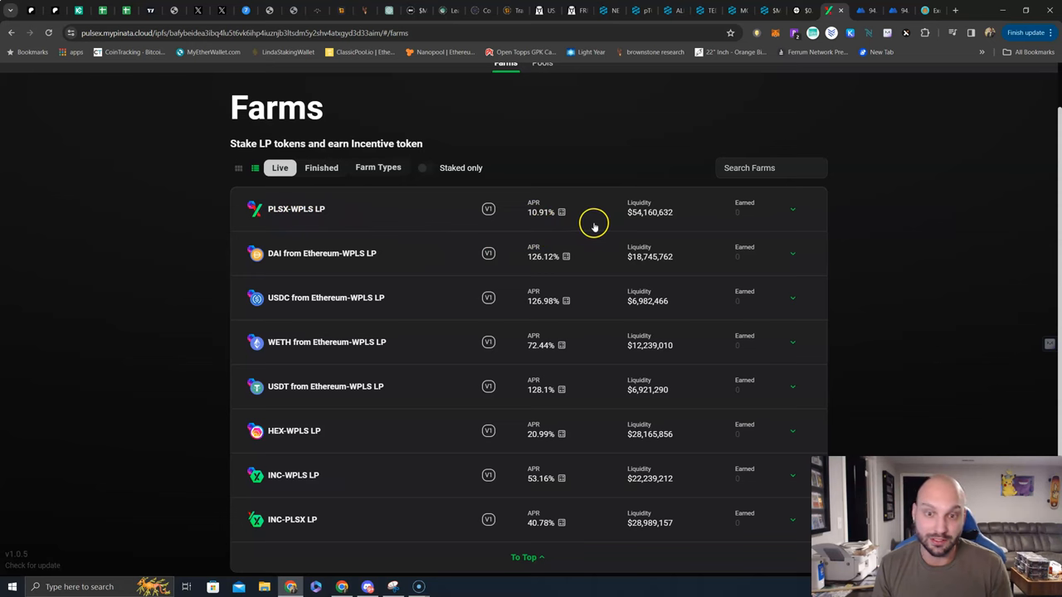
{"action": "mouse_move", "coordinate": [594, 227]}
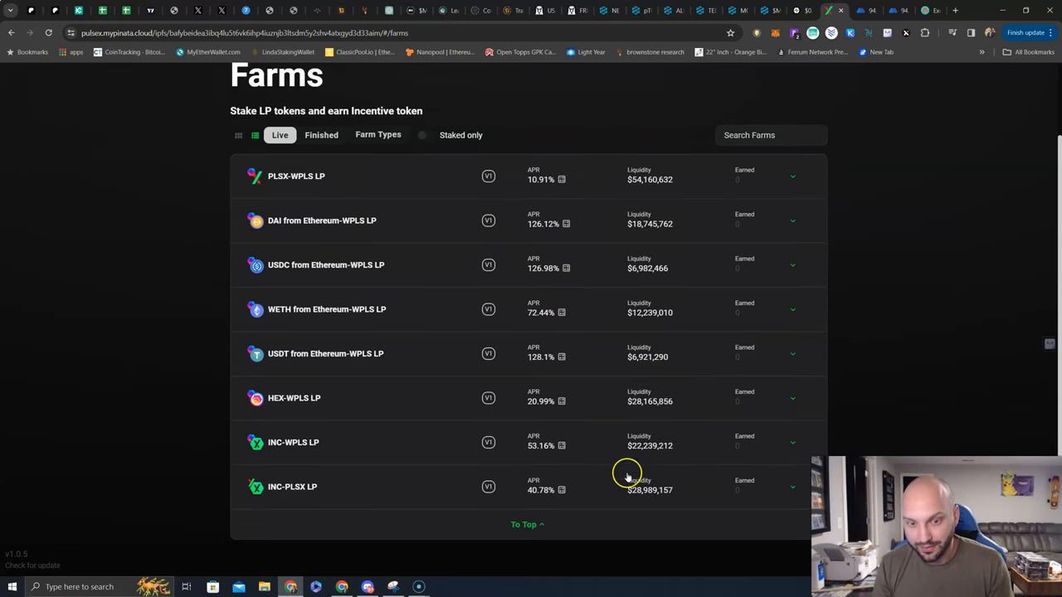
{"action": "mouse_move", "coordinate": [650, 468]}
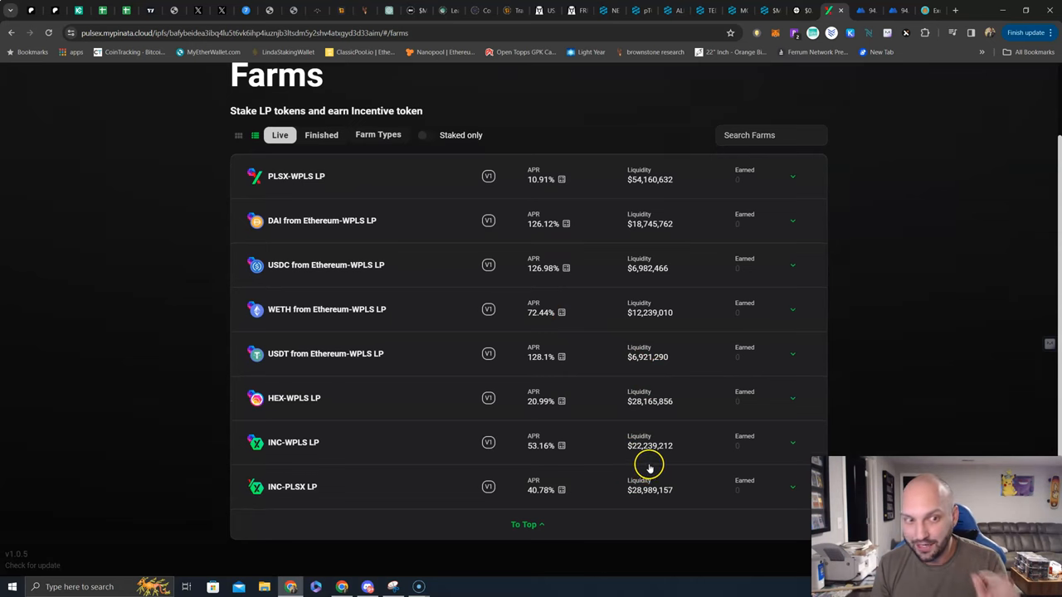
{"action": "mouse_move", "coordinate": [647, 468]}
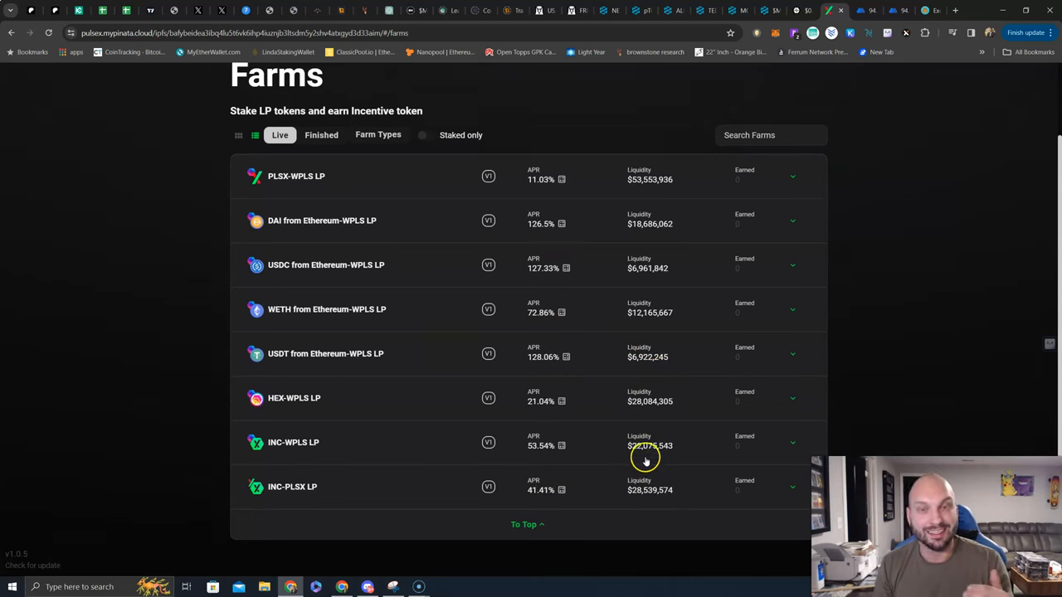
{"action": "mouse_move", "coordinate": [577, 441]}
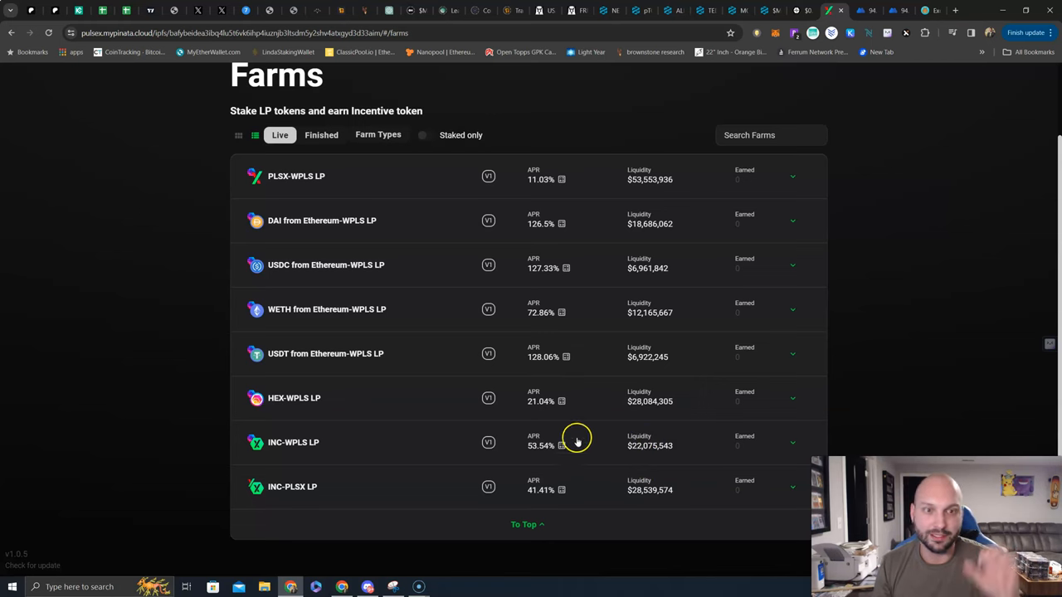
{"action": "mouse_move", "coordinate": [554, 342]}
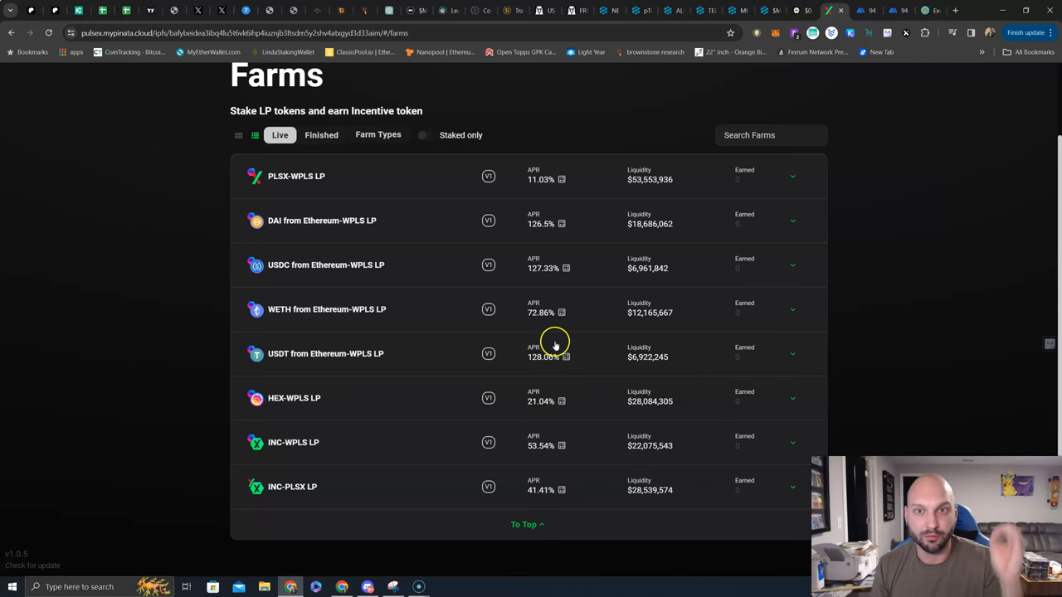
{"action": "mouse_move", "coordinate": [554, 335]}
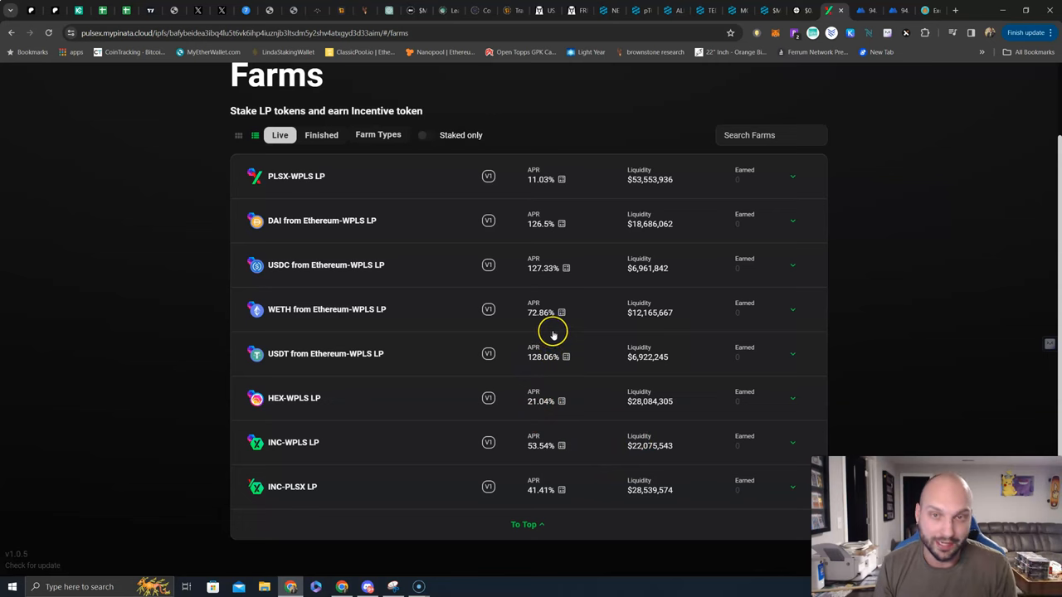
{"action": "mouse_move", "coordinate": [471, 394]}
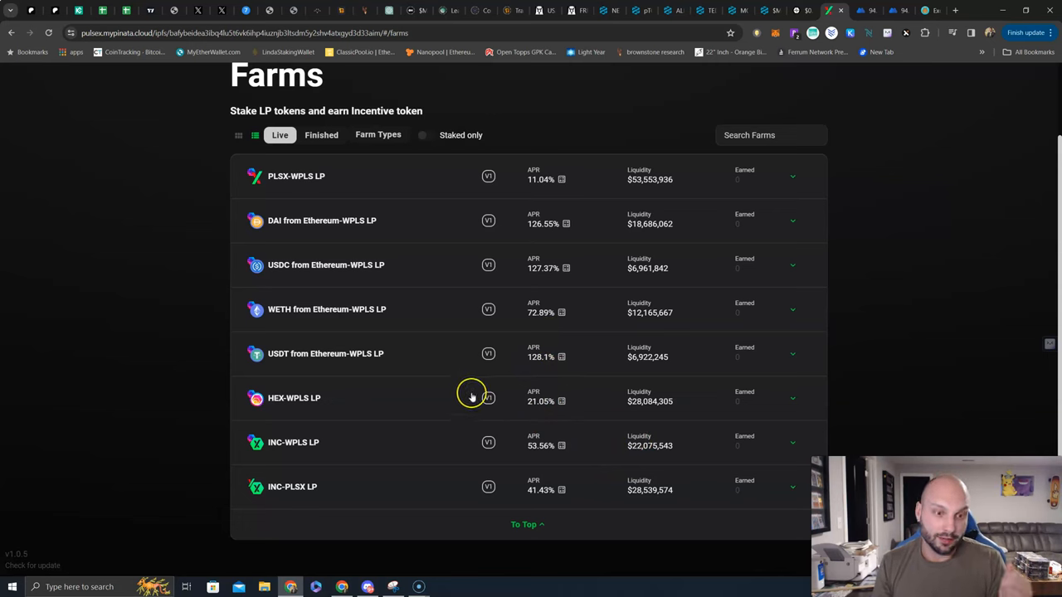
{"action": "mouse_move", "coordinate": [468, 392]}
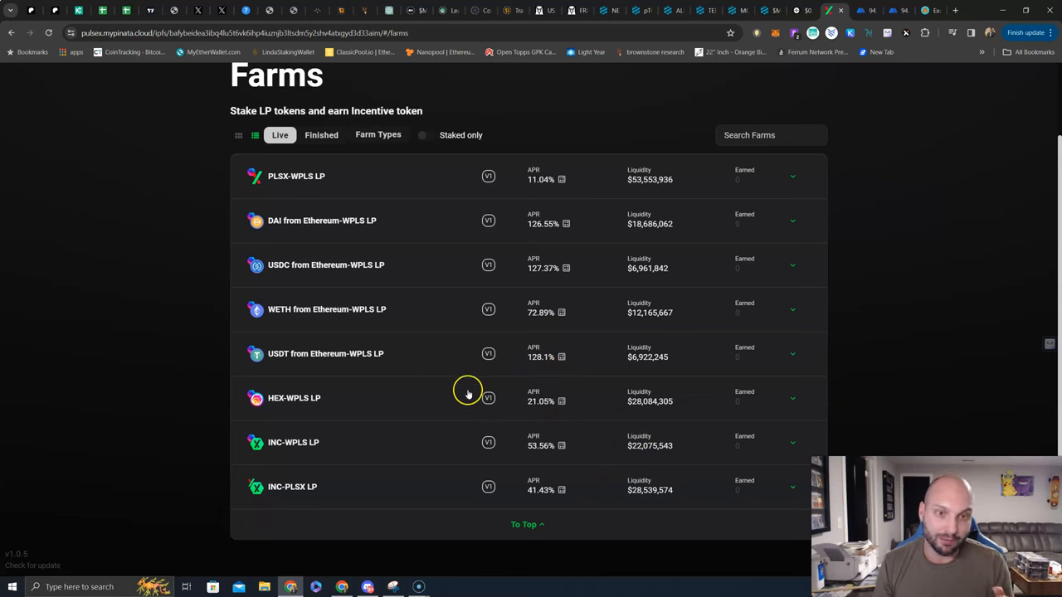
{"action": "scroll", "scroll_direction": "up", "scroll_amount": 3}
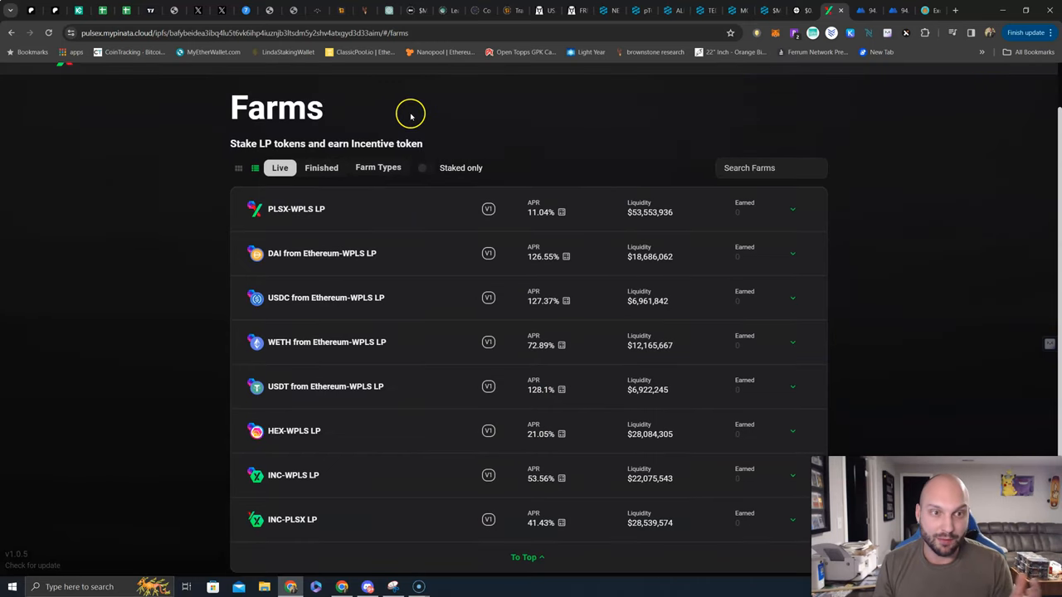
{"action": "left_click", "coordinate": [544, 115]}
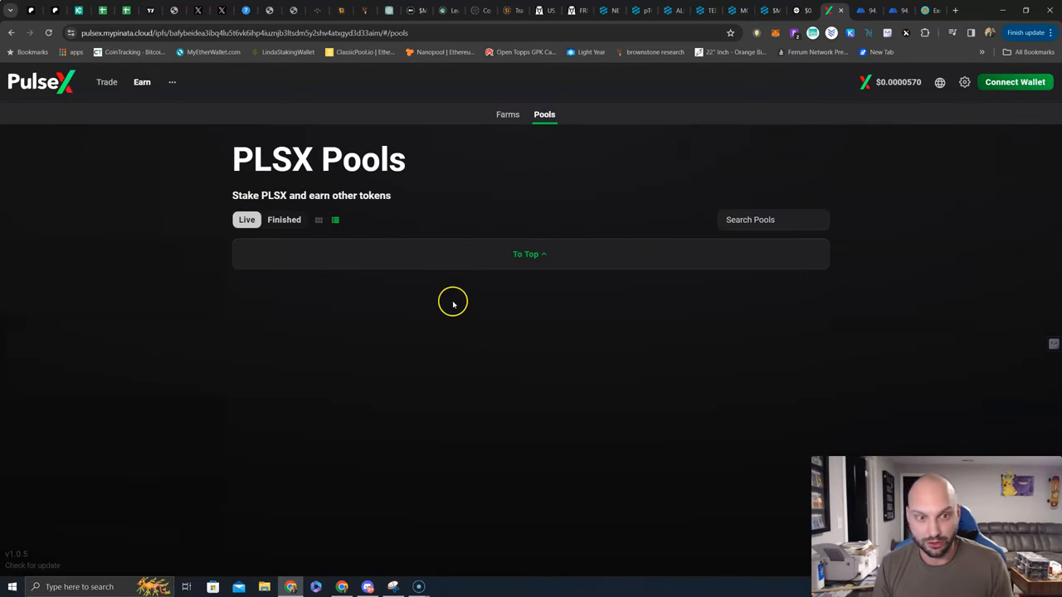
{"action": "mouse_move", "coordinate": [282, 189]}
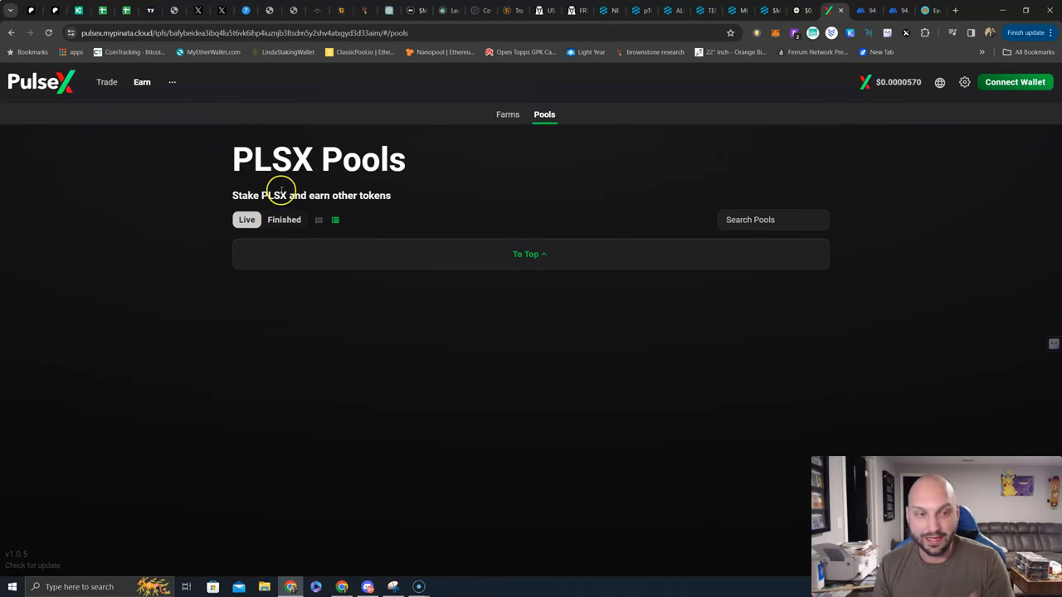
{"action": "mouse_move", "coordinate": [408, 206]}
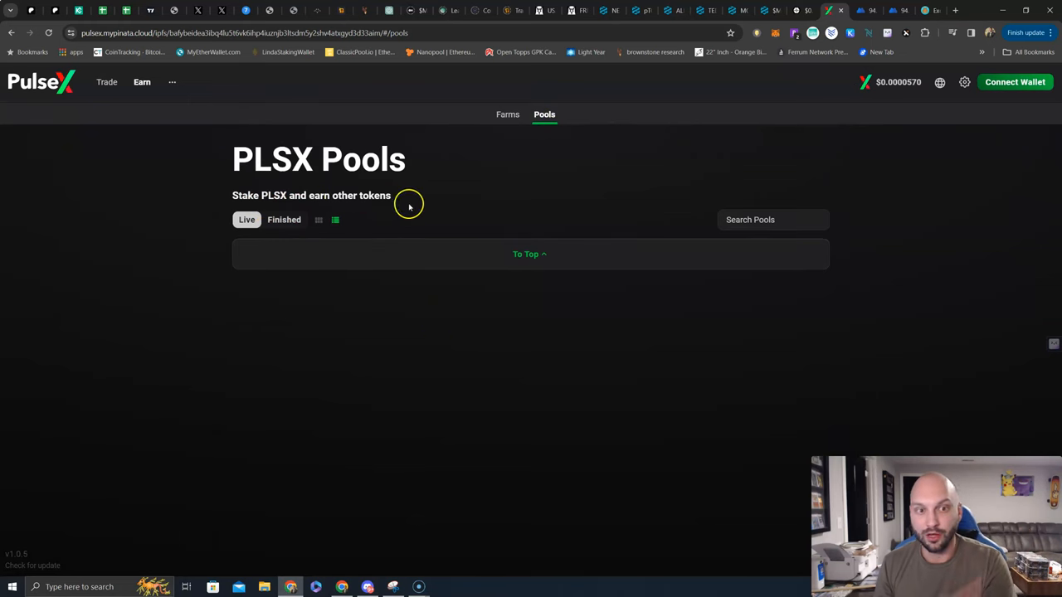
{"action": "mouse_move", "coordinate": [570, 358]}
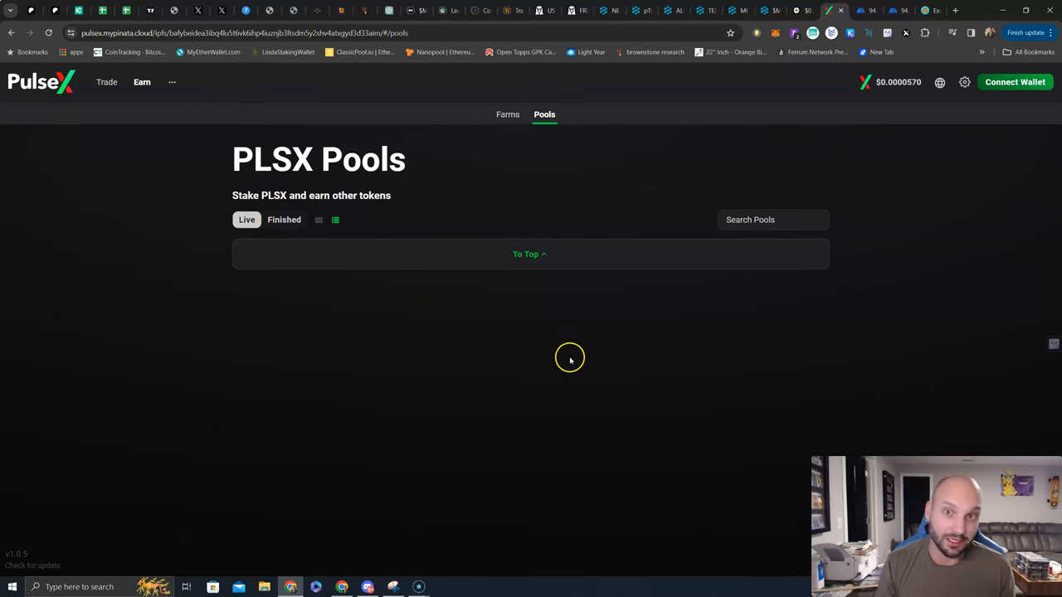
{"action": "mouse_move", "coordinate": [571, 360]}
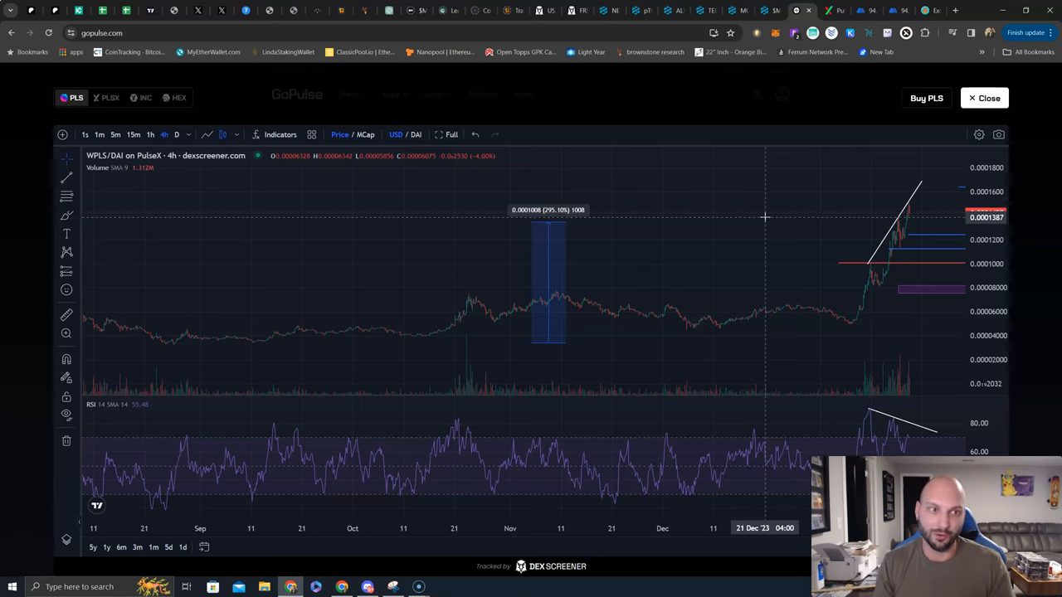
{"action": "mouse_move", "coordinate": [803, 209]}
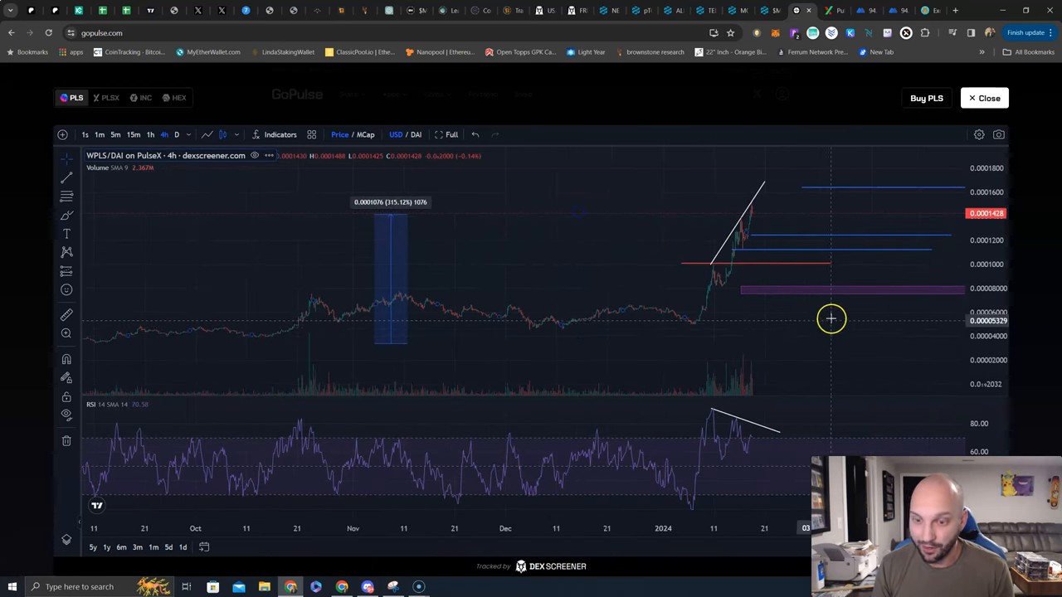
{"action": "mouse_move", "coordinate": [840, 338]}
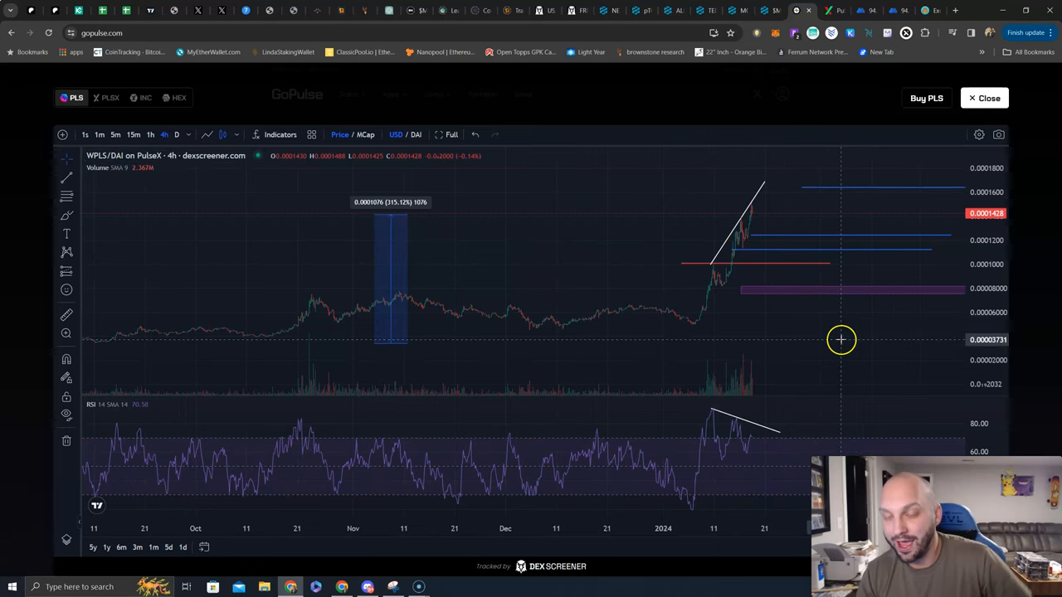
{"action": "mouse_move", "coordinate": [736, 247]}
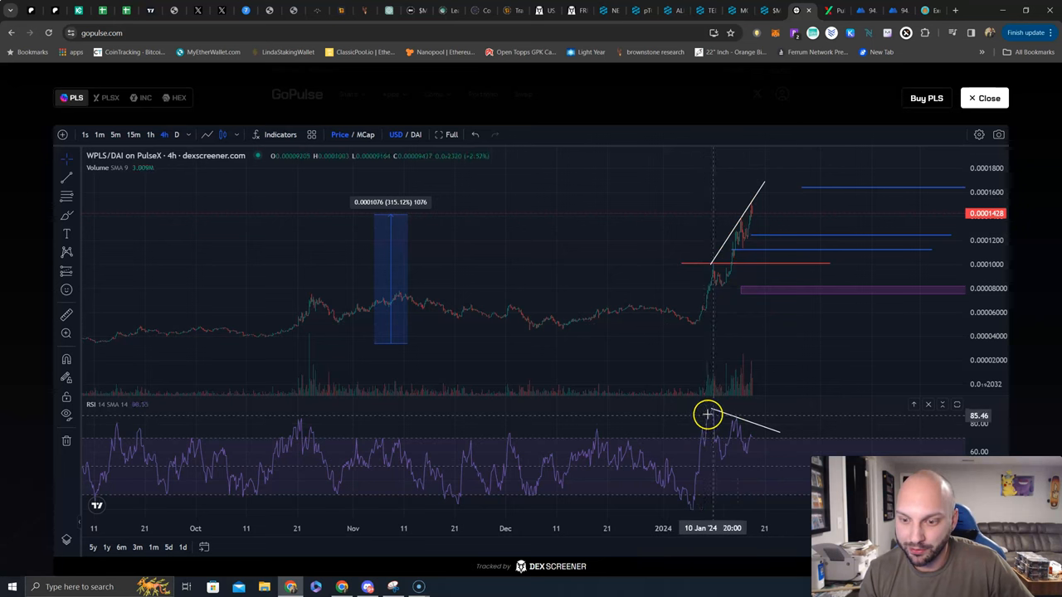
{"action": "mouse_move", "coordinate": [757, 298]}
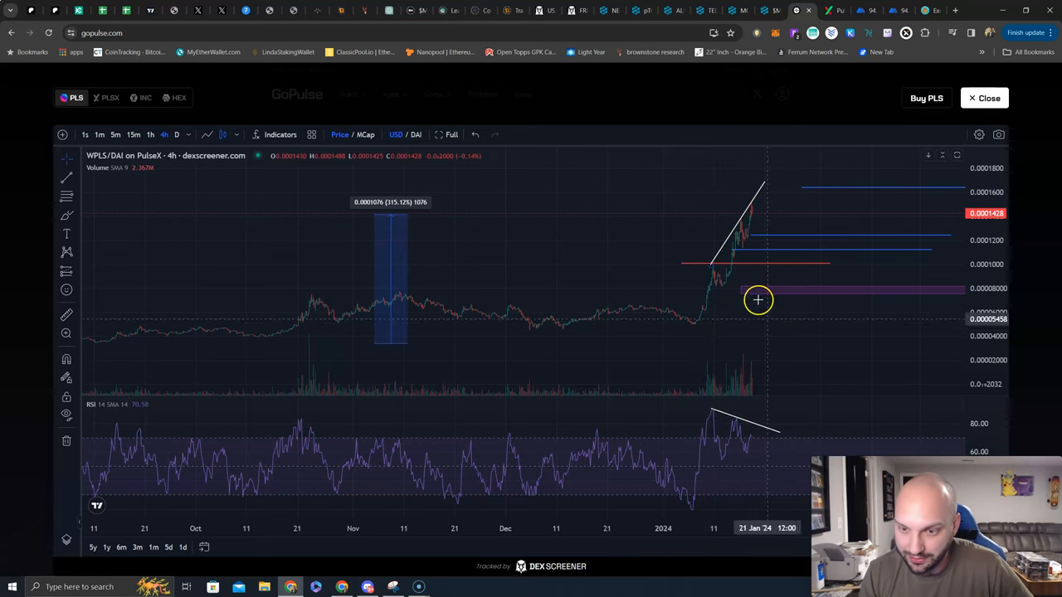
{"action": "mouse_move", "coordinate": [720, 415]}
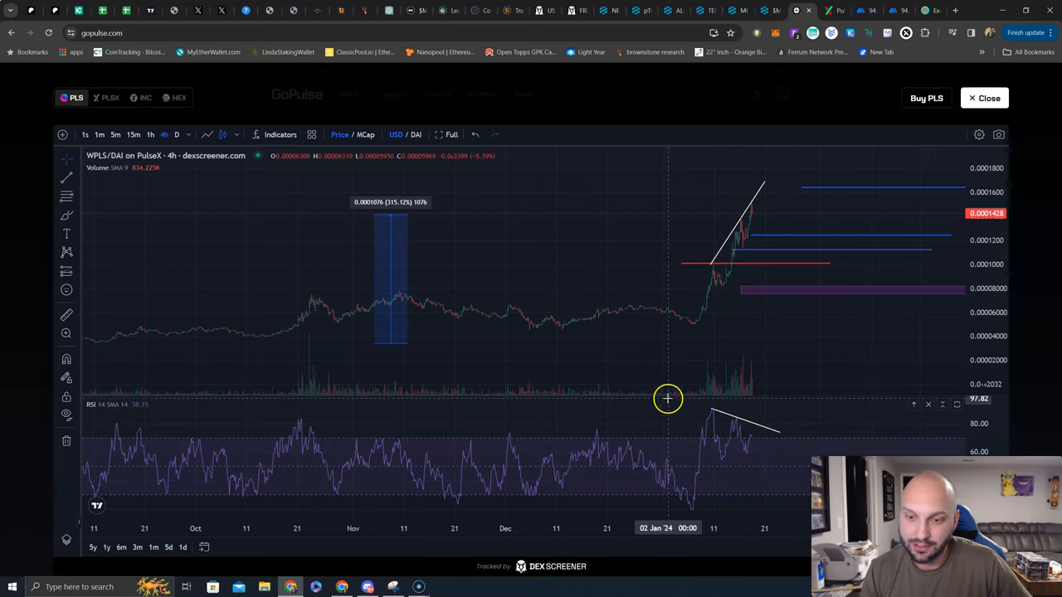
{"action": "mouse_move", "coordinate": [682, 328]}
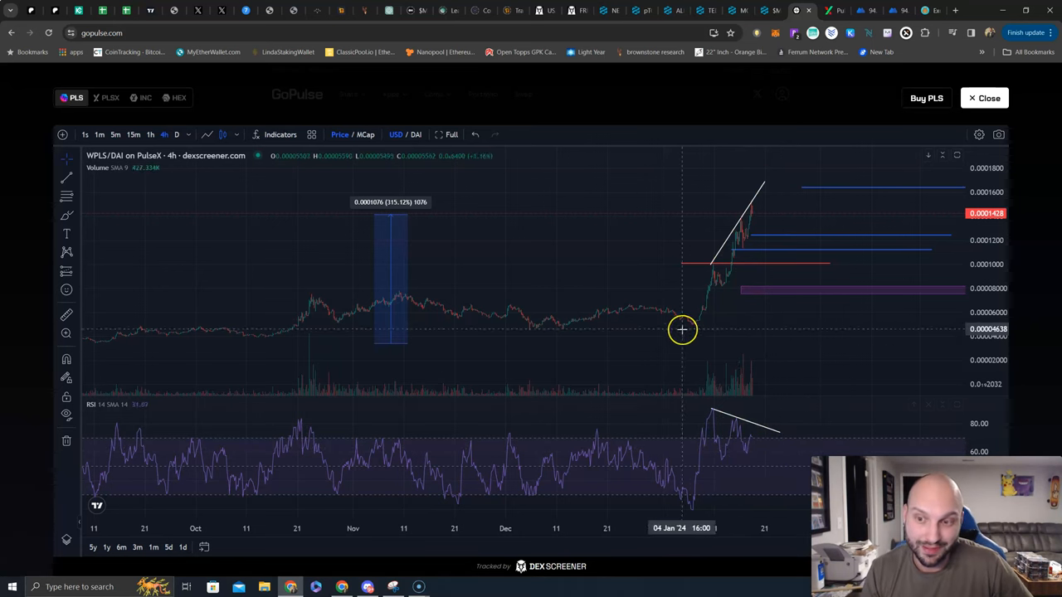
{"action": "mouse_move", "coordinate": [953, 186]}
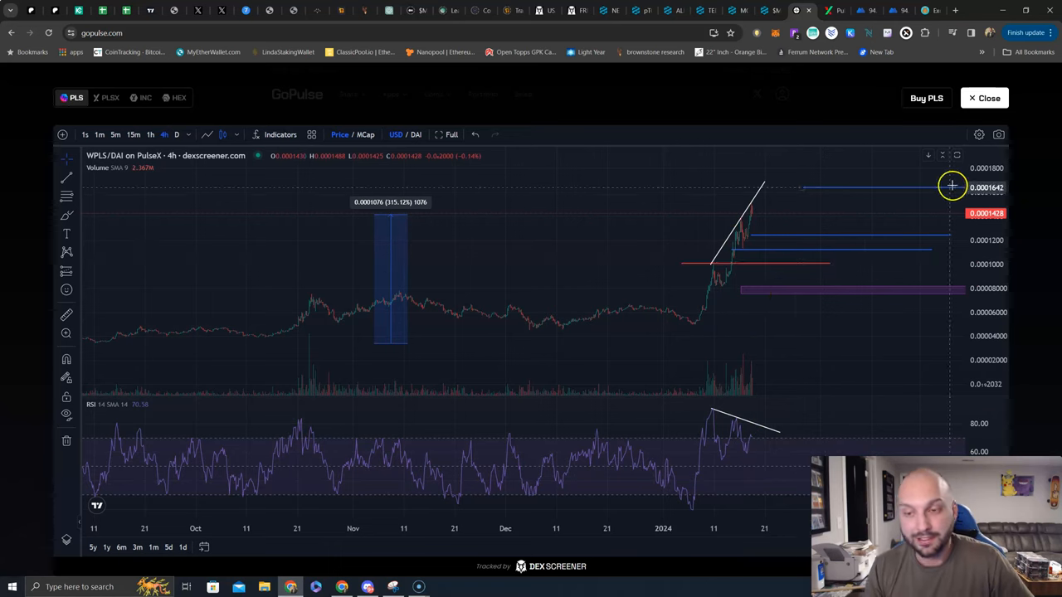
{"action": "mouse_move", "coordinate": [712, 222]}
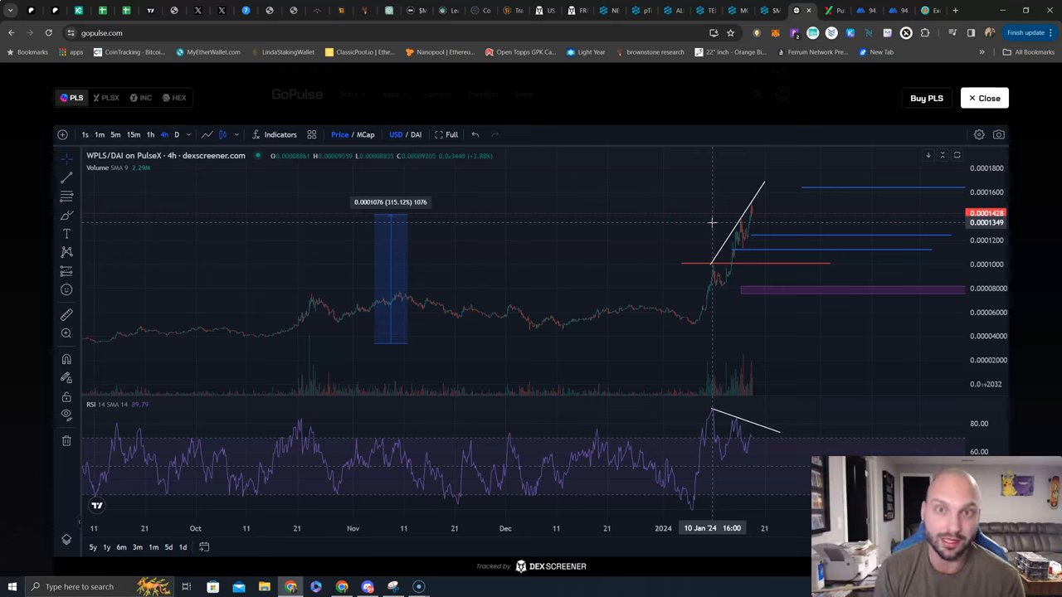
{"action": "mouse_move", "coordinate": [766, 309]}
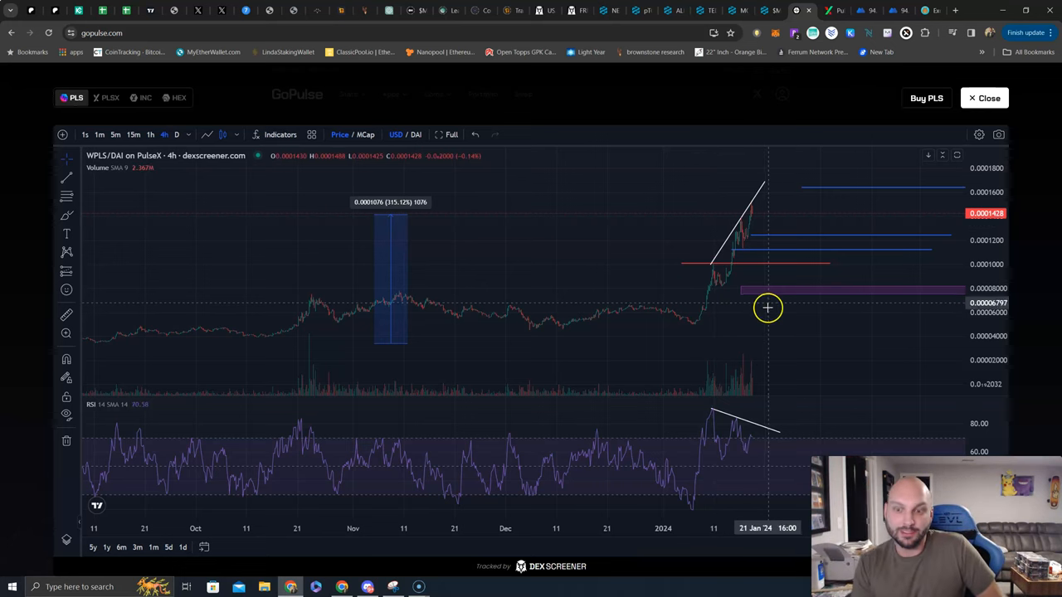
{"action": "mouse_move", "coordinate": [787, 274]}
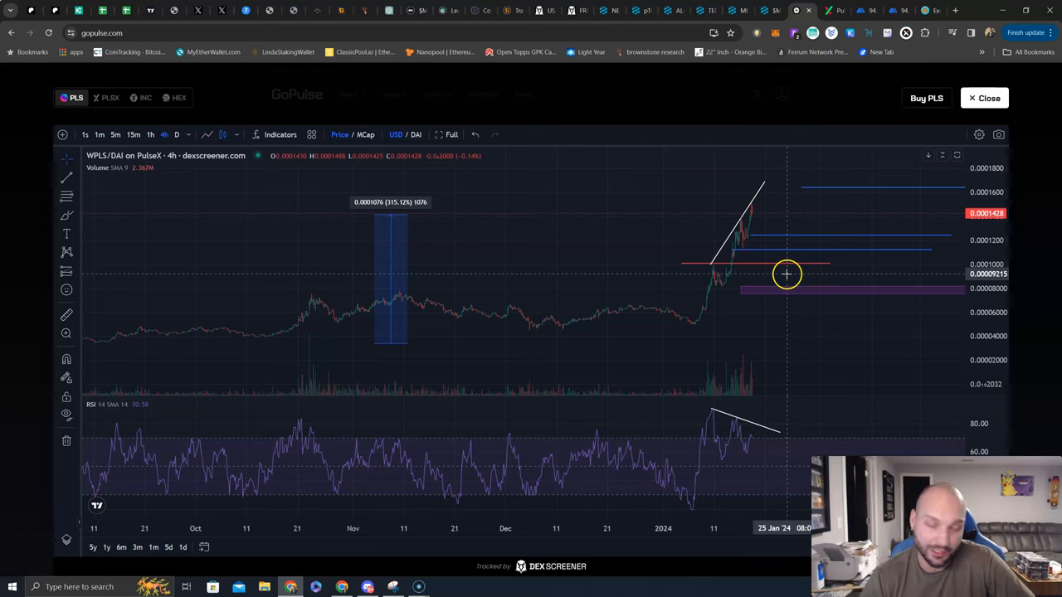
{"action": "mouse_move", "coordinate": [786, 263]}
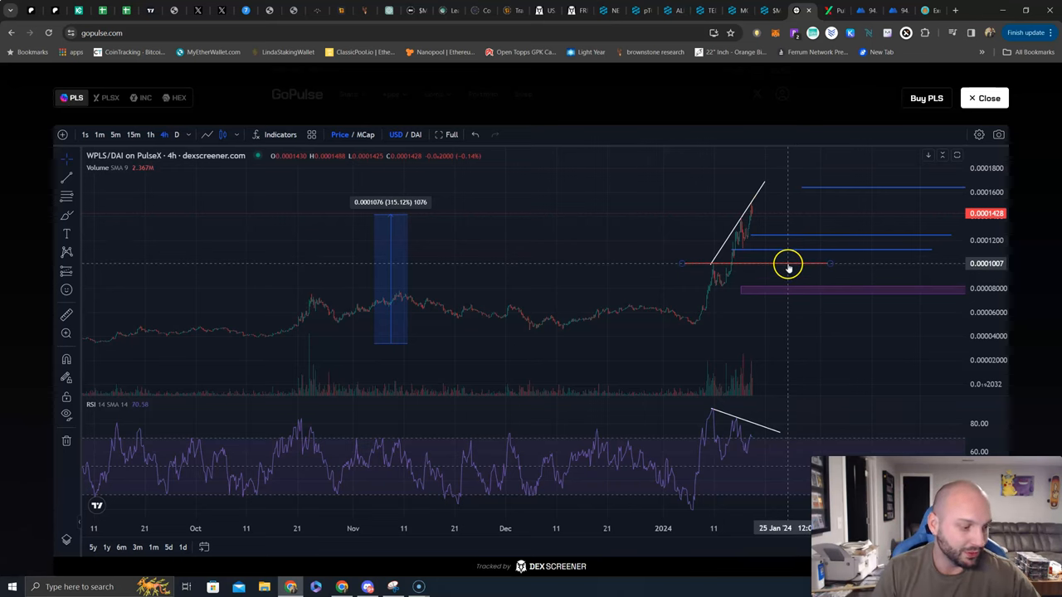
{"action": "mouse_move", "coordinate": [838, 284]}
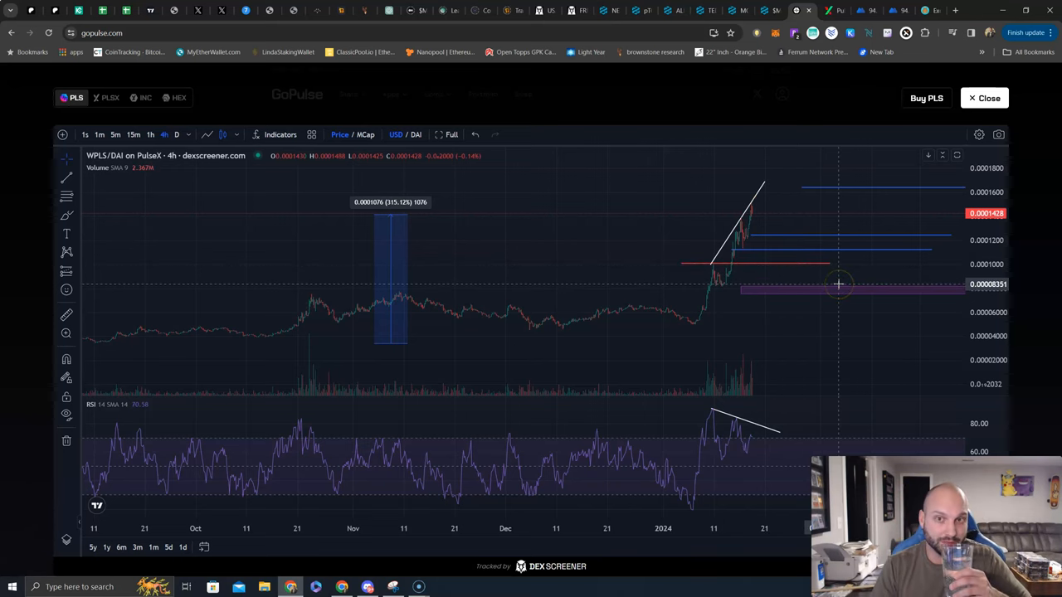
{"action": "mouse_move", "coordinate": [757, 236]}
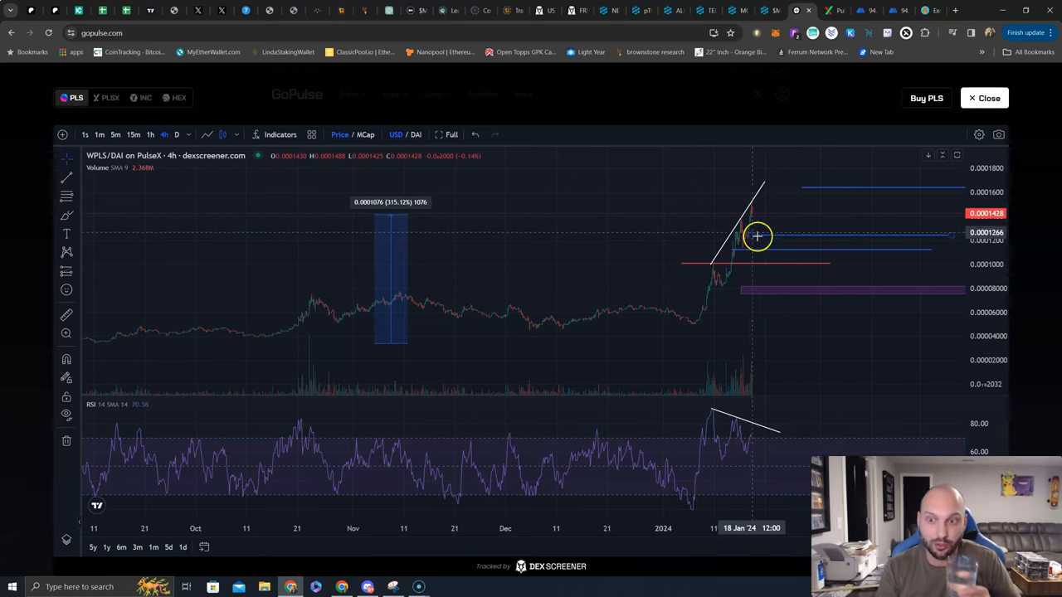
{"action": "mouse_move", "coordinate": [743, 245]}
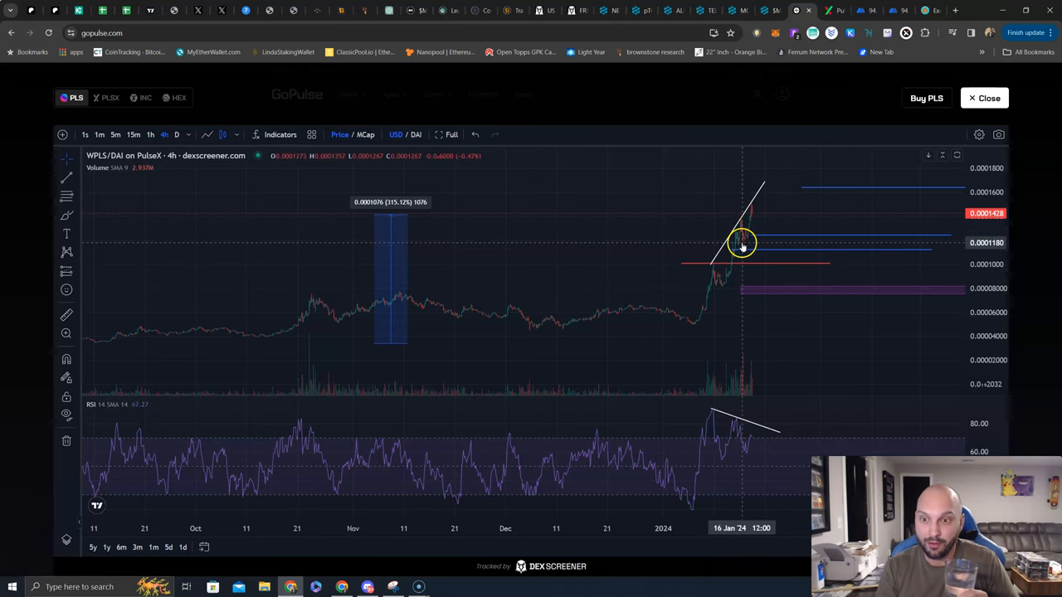
{"action": "mouse_move", "coordinate": [833, 239]}
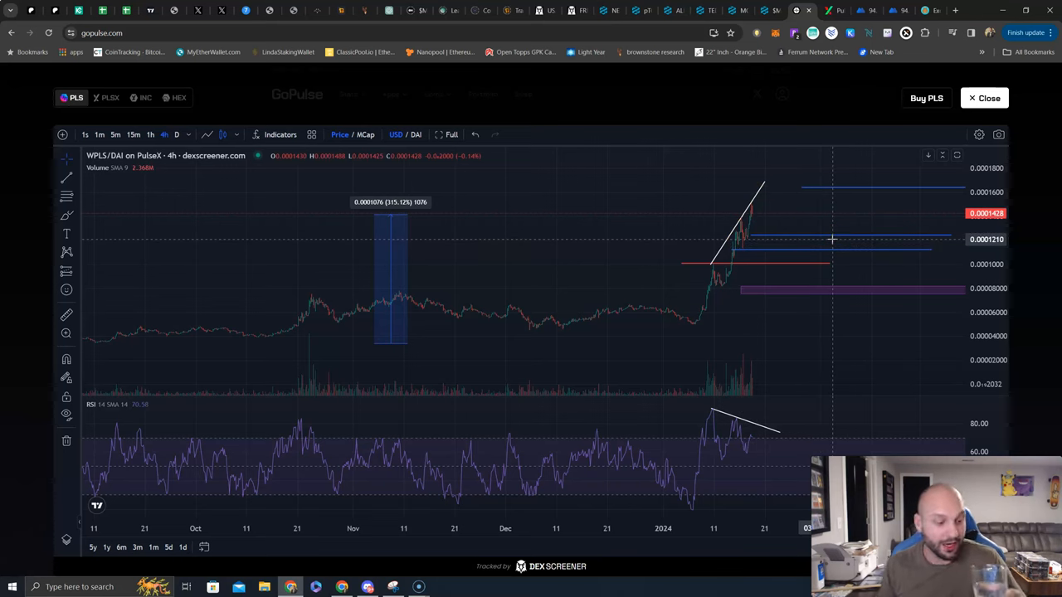
{"action": "mouse_move", "coordinate": [789, 242]}
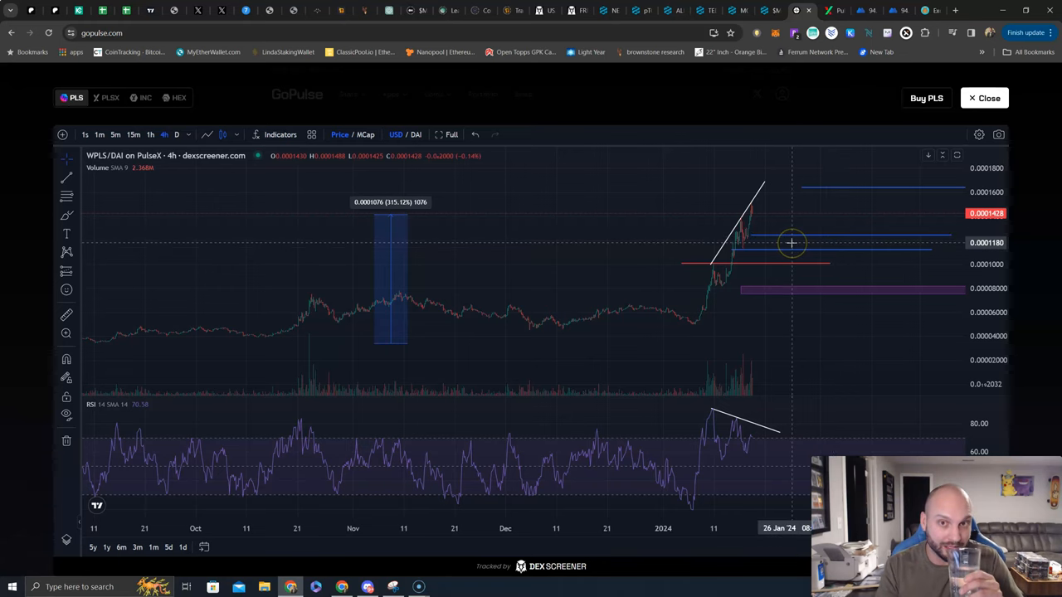
{"action": "mouse_move", "coordinate": [790, 242]}
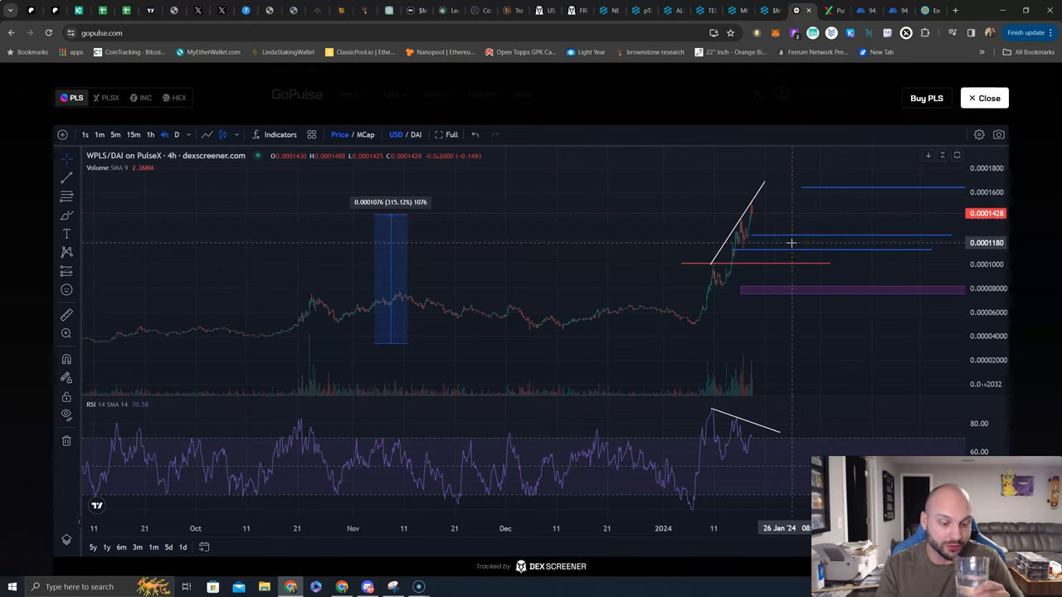
{"action": "mouse_move", "coordinate": [762, 214]}
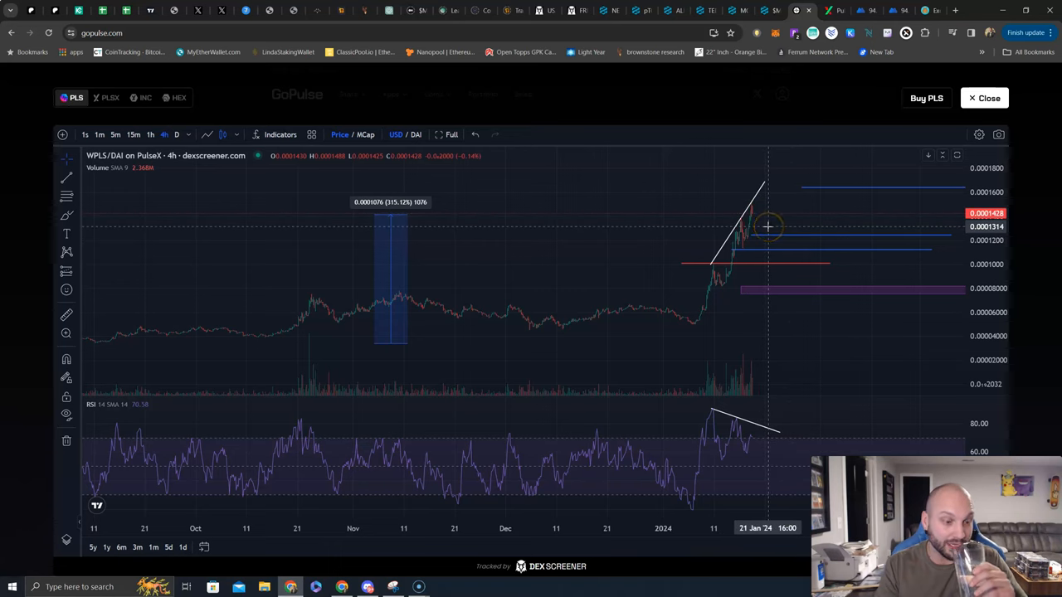
{"action": "mouse_move", "coordinate": [767, 226]}
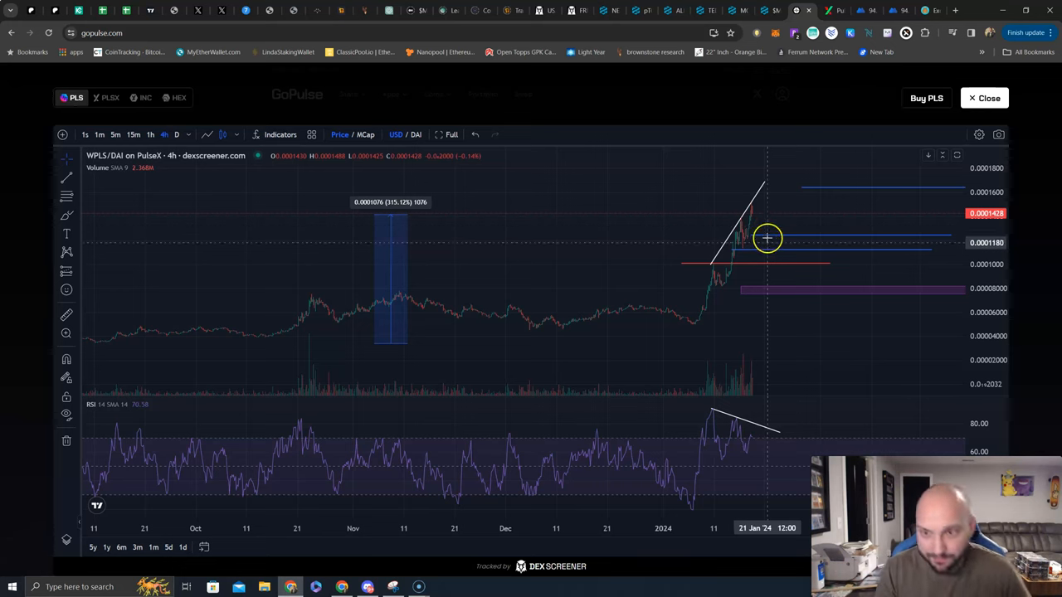
{"action": "mouse_move", "coordinate": [731, 291]}
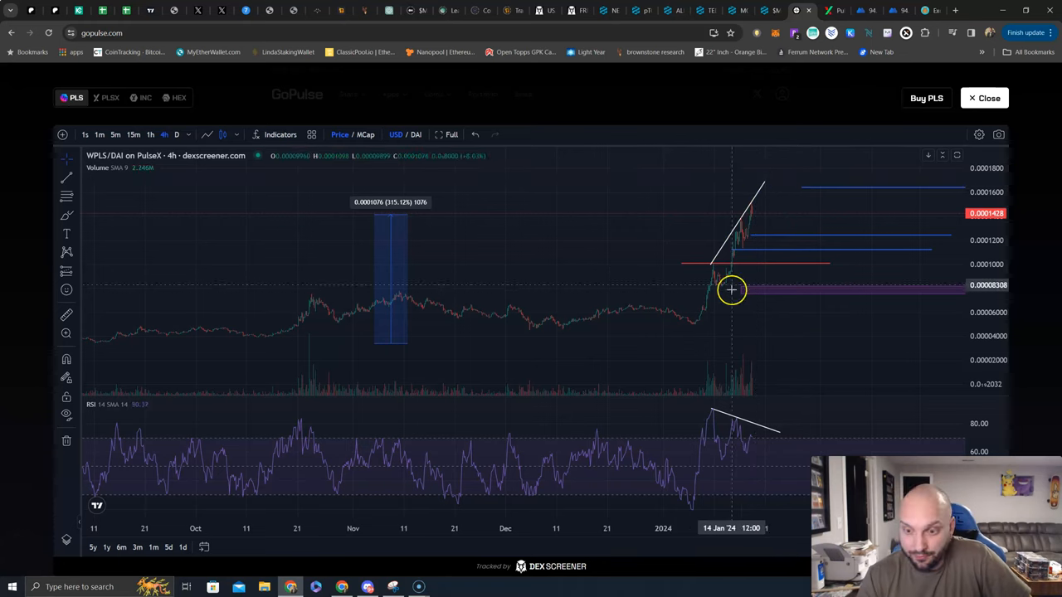
{"action": "mouse_move", "coordinate": [667, 331]}
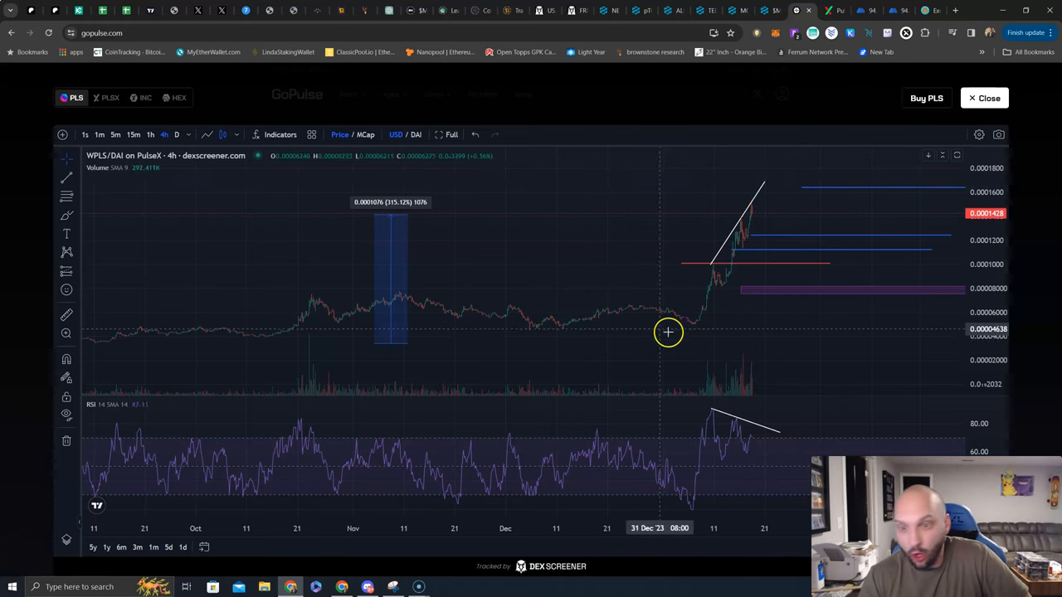
{"action": "mouse_move", "coordinate": [660, 299]}
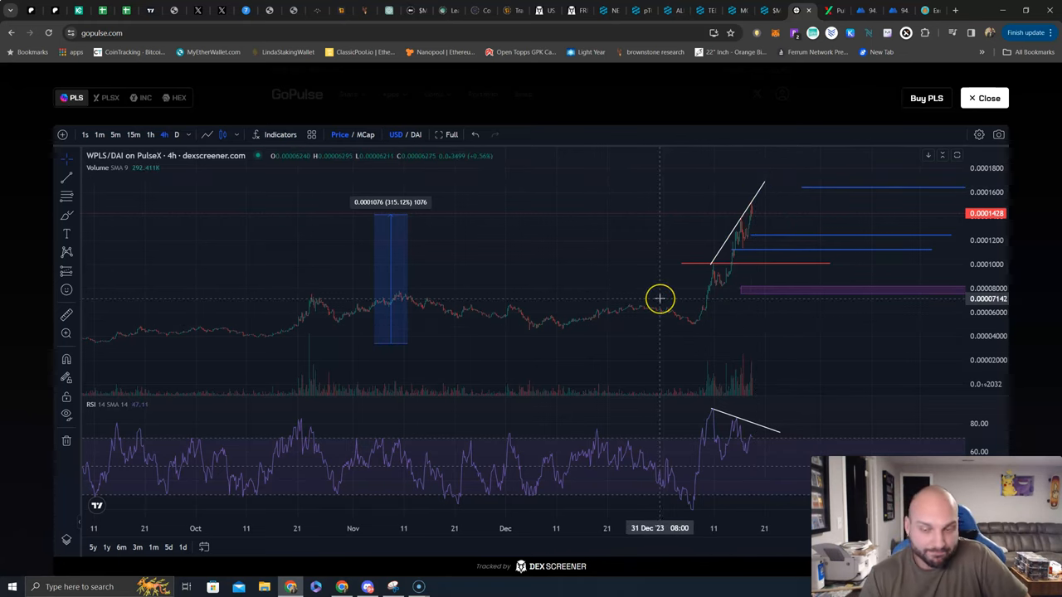
{"action": "mouse_move", "coordinate": [766, 216]}
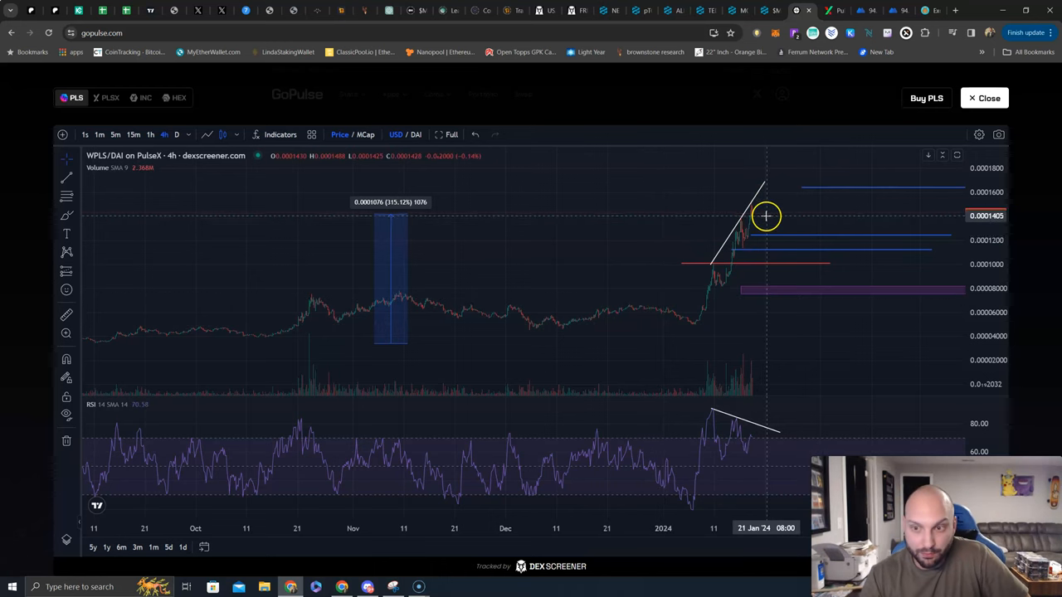
{"action": "mouse_move", "coordinate": [797, 375]}
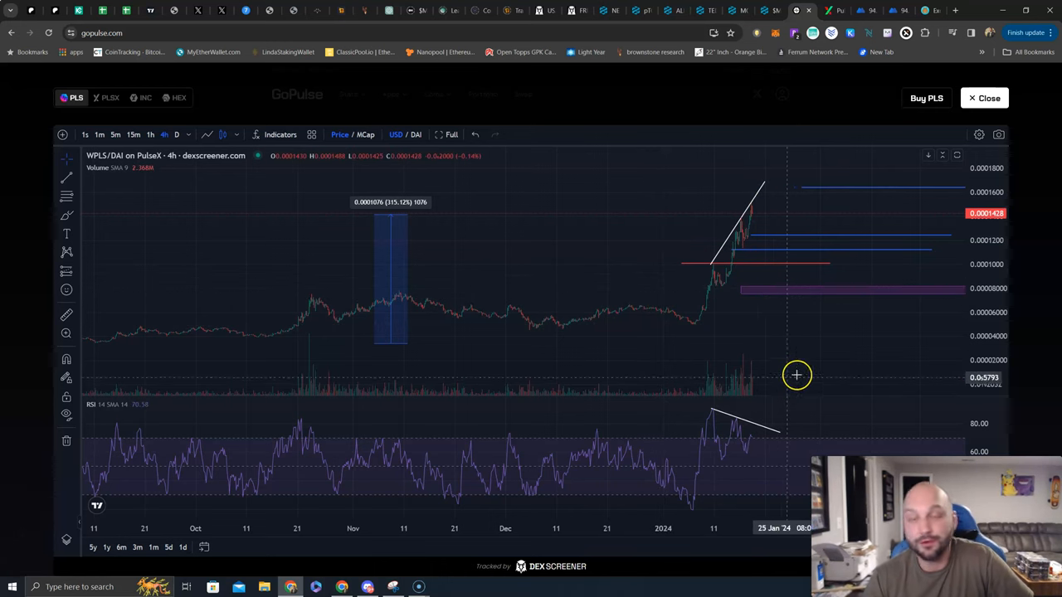
{"action": "mouse_move", "coordinate": [700, 308]}
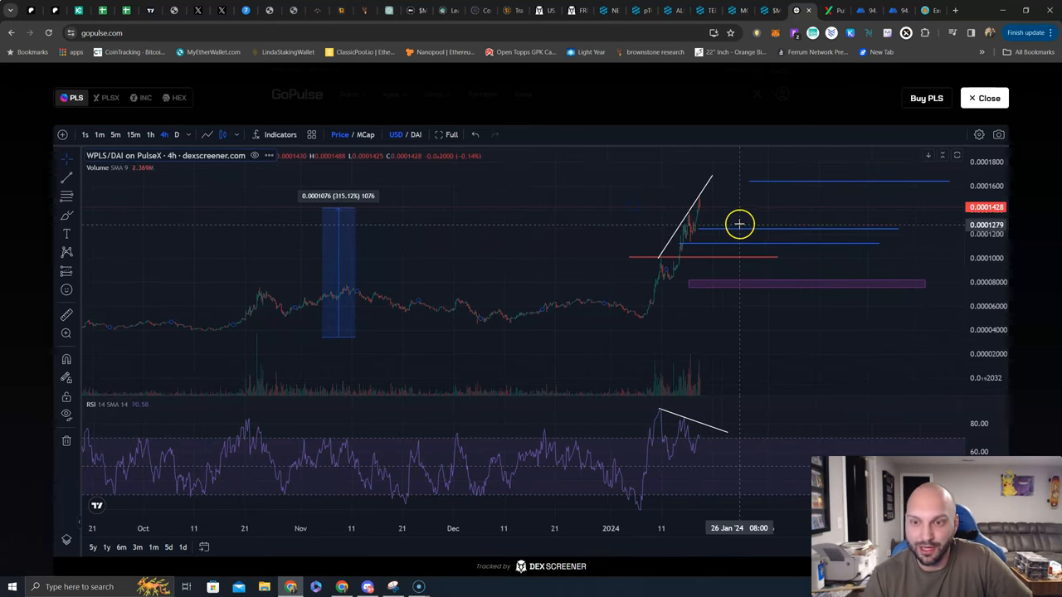
{"action": "mouse_move", "coordinate": [740, 233]}
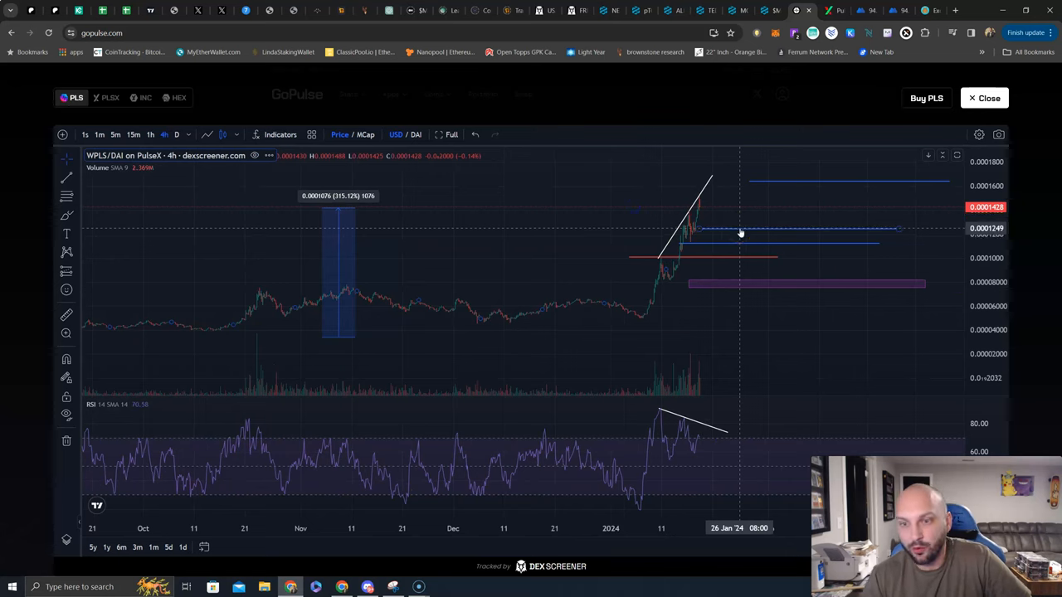
{"action": "mouse_move", "coordinate": [750, 183]}
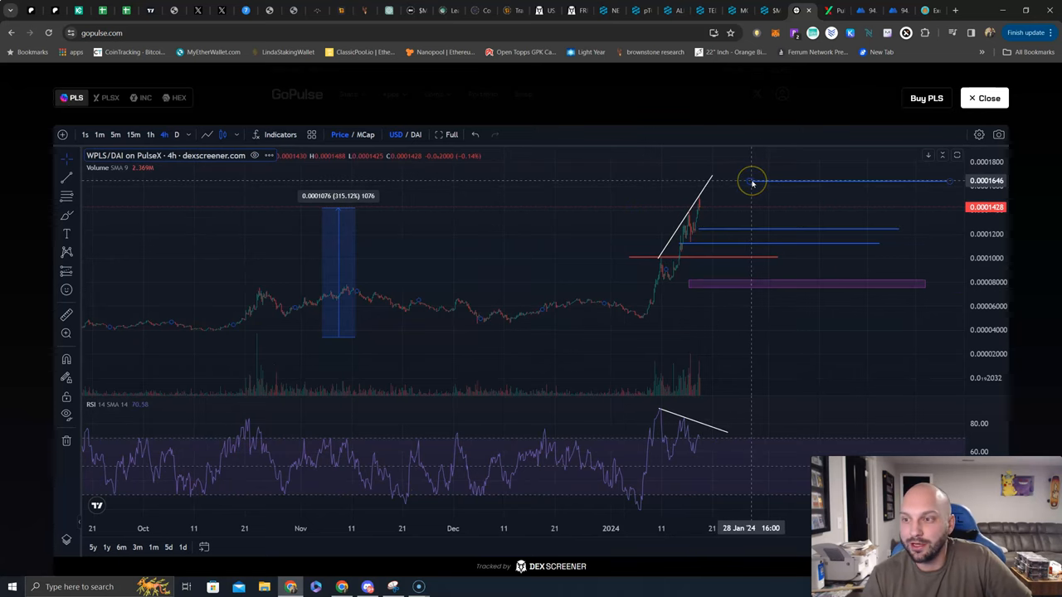
{"action": "mouse_move", "coordinate": [752, 180]}
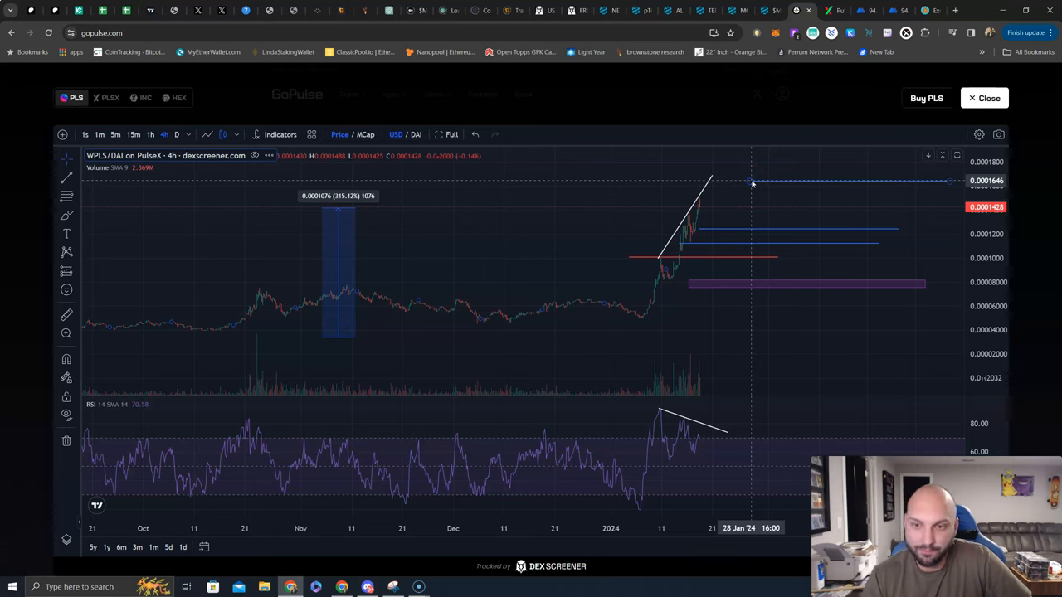
{"action": "mouse_move", "coordinate": [689, 217]}
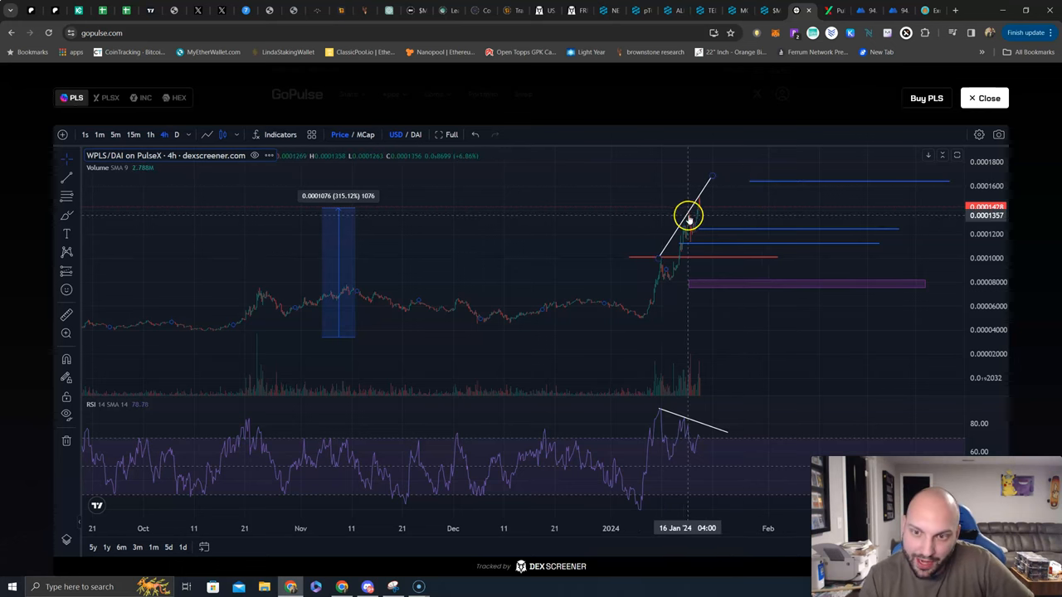
{"action": "mouse_move", "coordinate": [710, 189]}
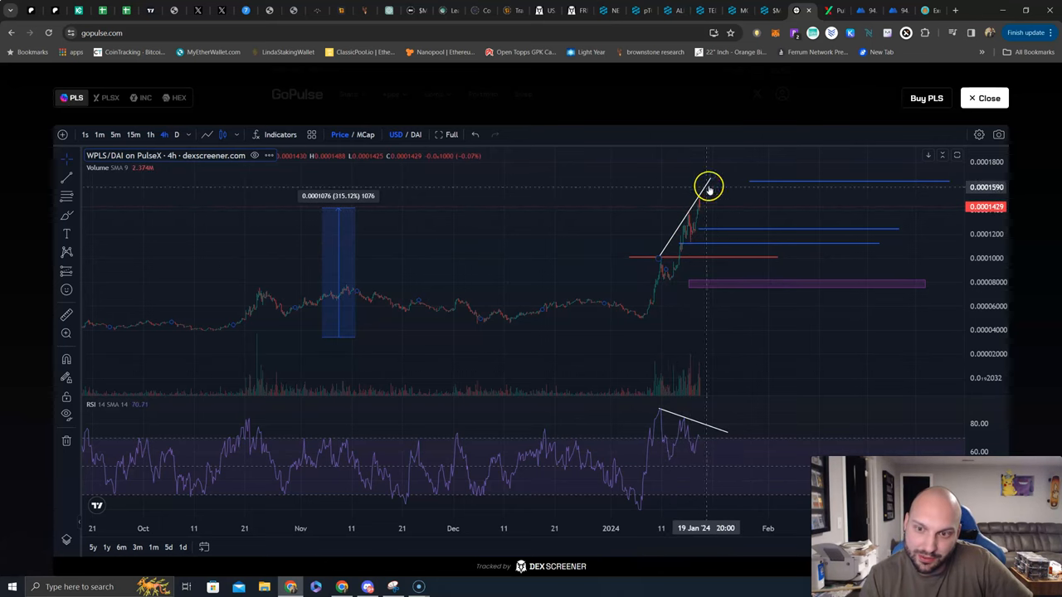
{"action": "mouse_move", "coordinate": [730, 430]}
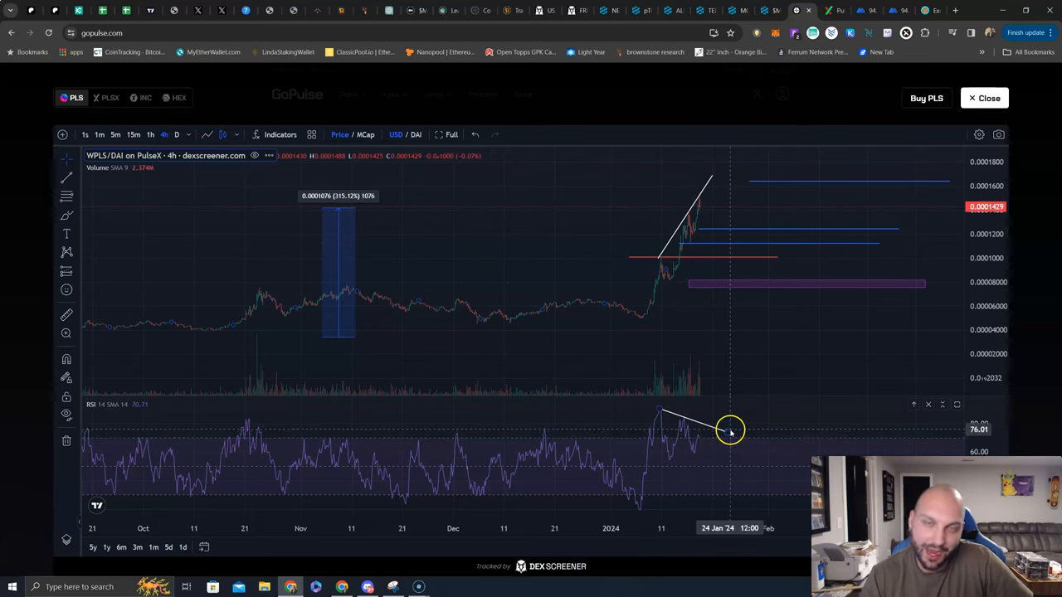
{"action": "mouse_move", "coordinate": [727, 431]}
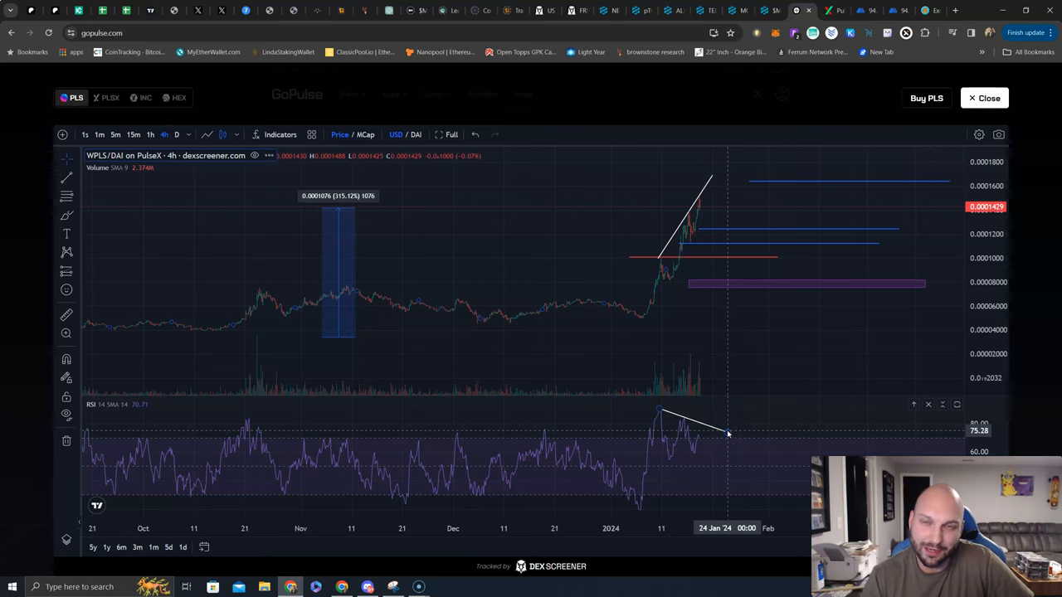
{"action": "mouse_move", "coordinate": [710, 201]}
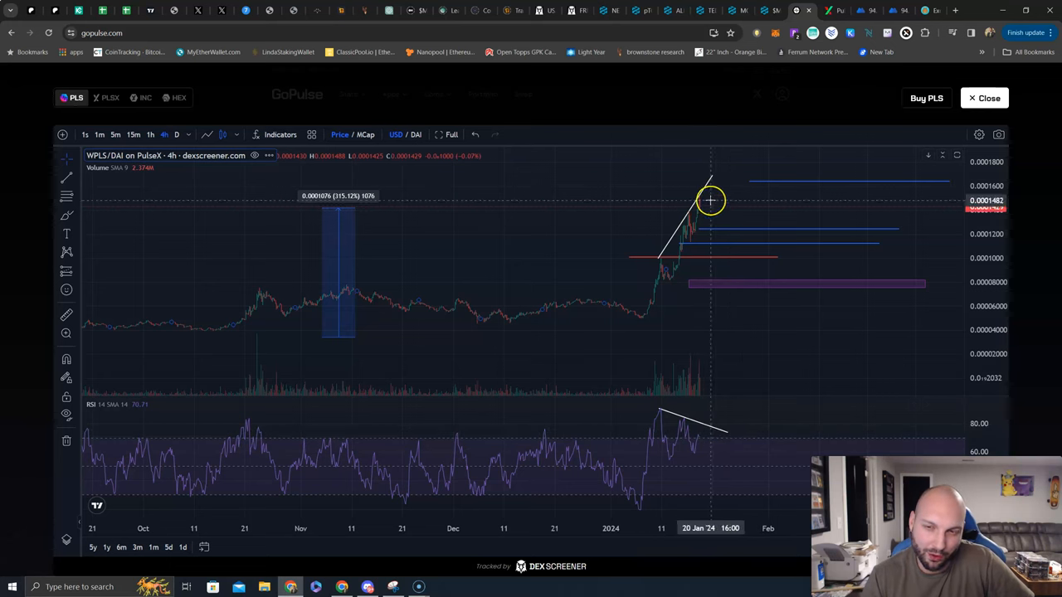
{"action": "mouse_move", "coordinate": [768, 393]}
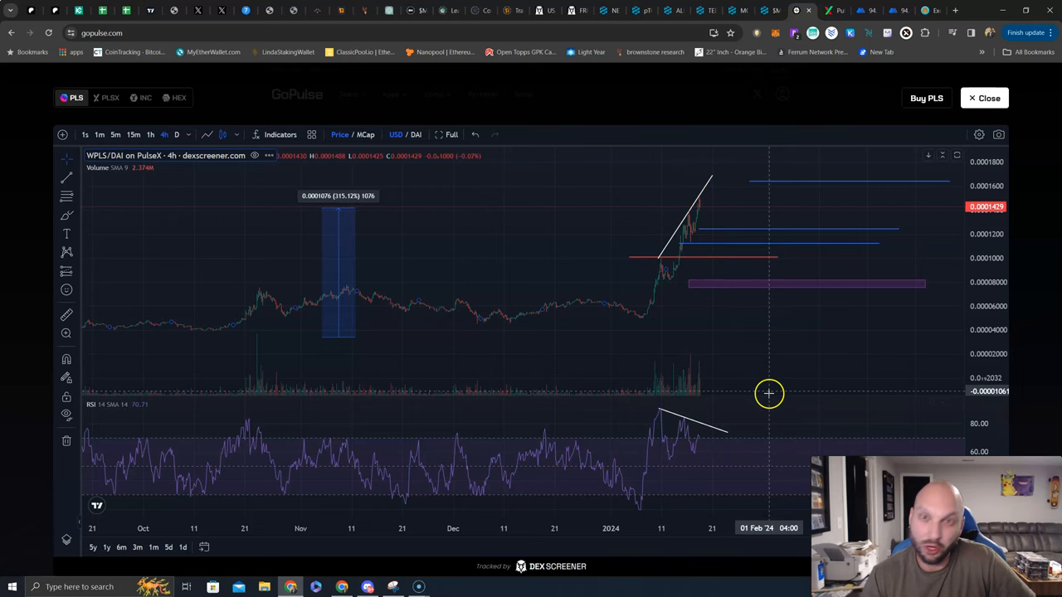
{"action": "mouse_move", "coordinate": [759, 388]}
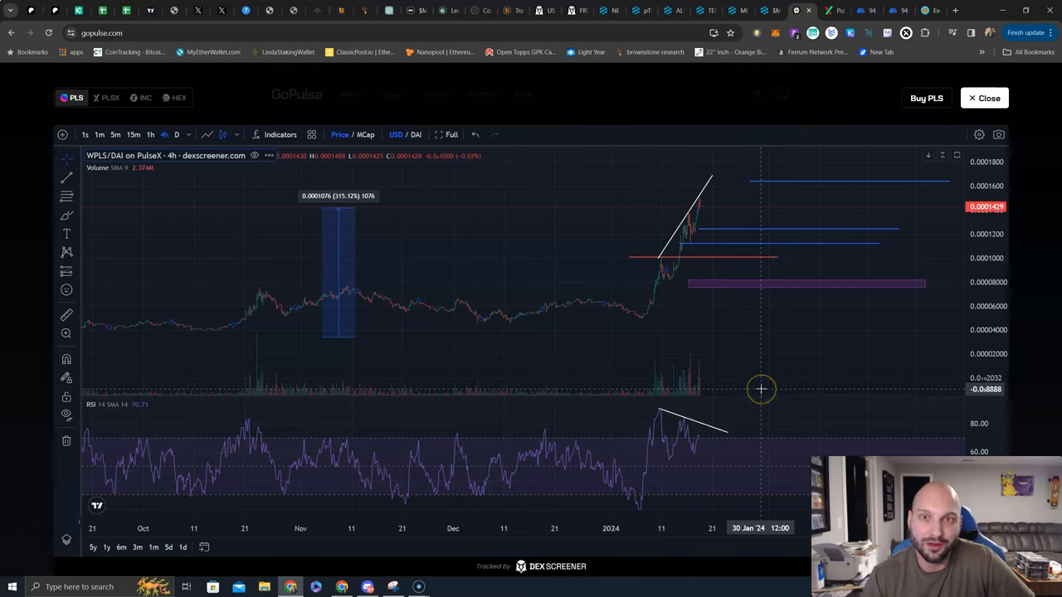
{"action": "mouse_move", "coordinate": [759, 391]}
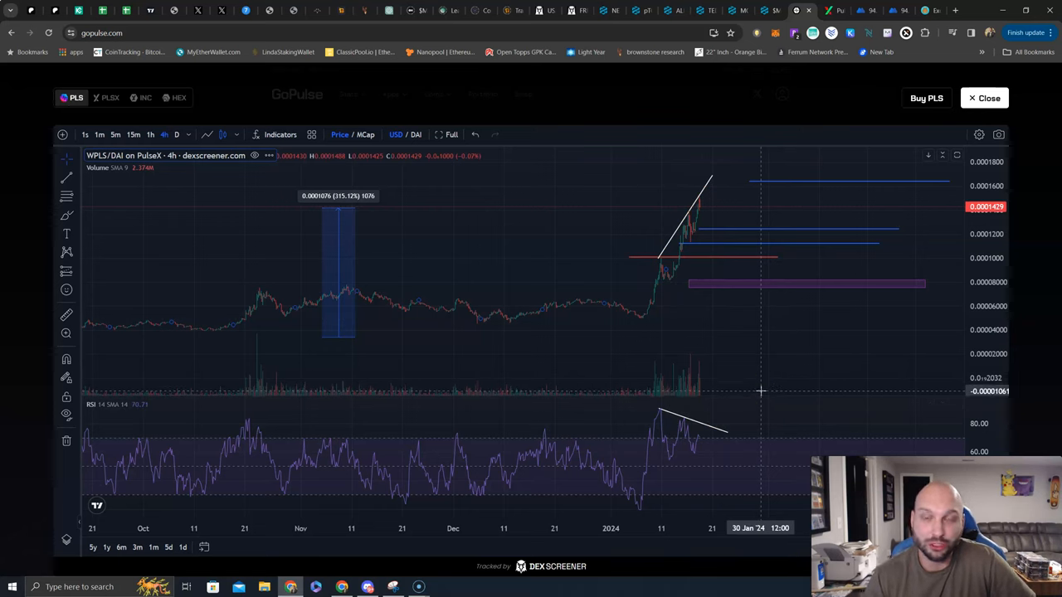
{"action": "mouse_move", "coordinate": [766, 325]}
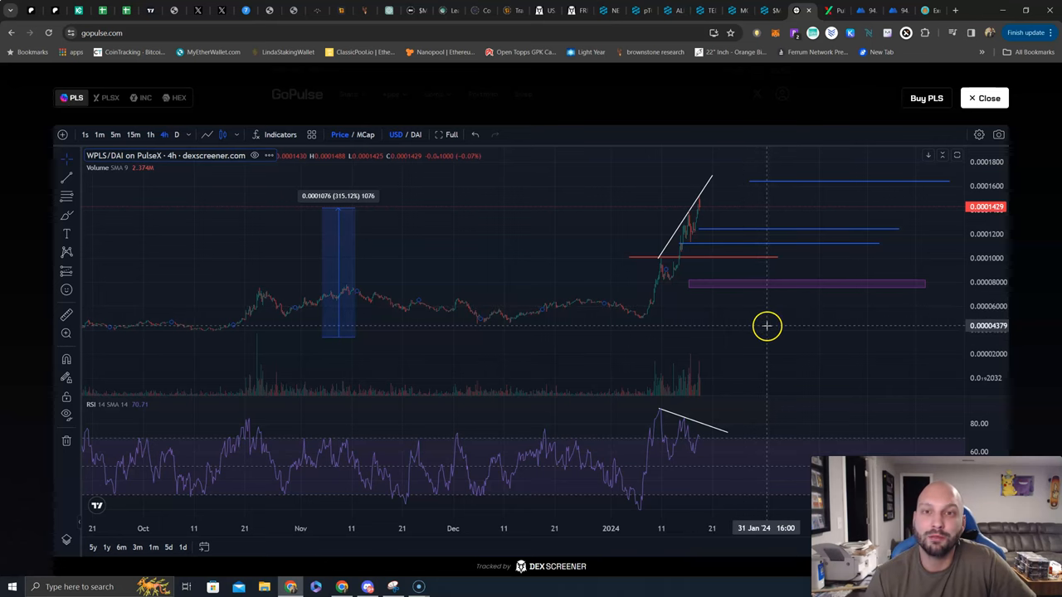
{"action": "mouse_move", "coordinate": [750, 166]}
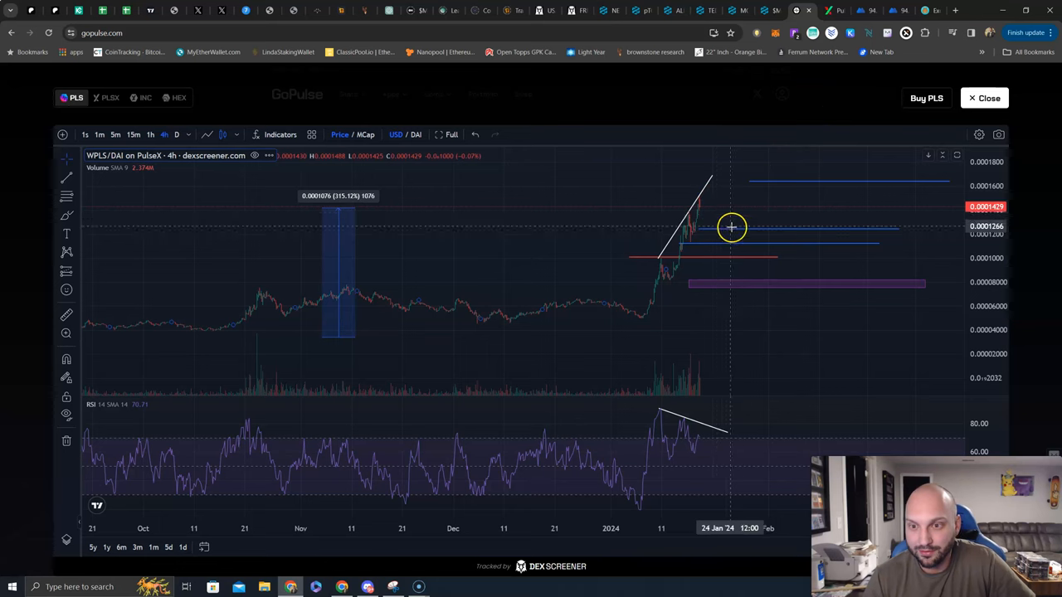
{"action": "mouse_move", "coordinate": [743, 215]}
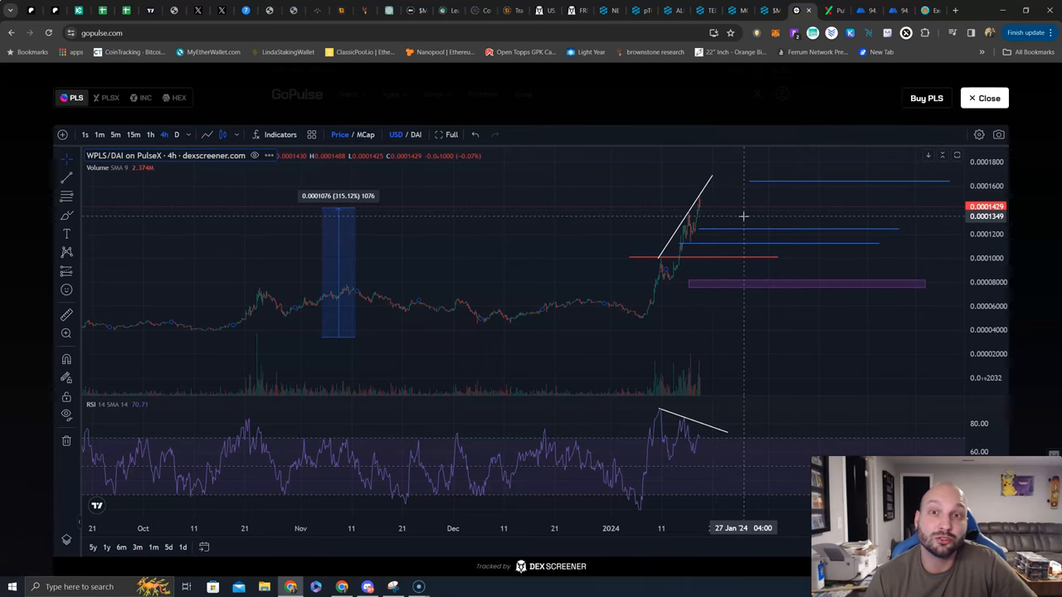
{"action": "mouse_move", "coordinate": [803, 212]}
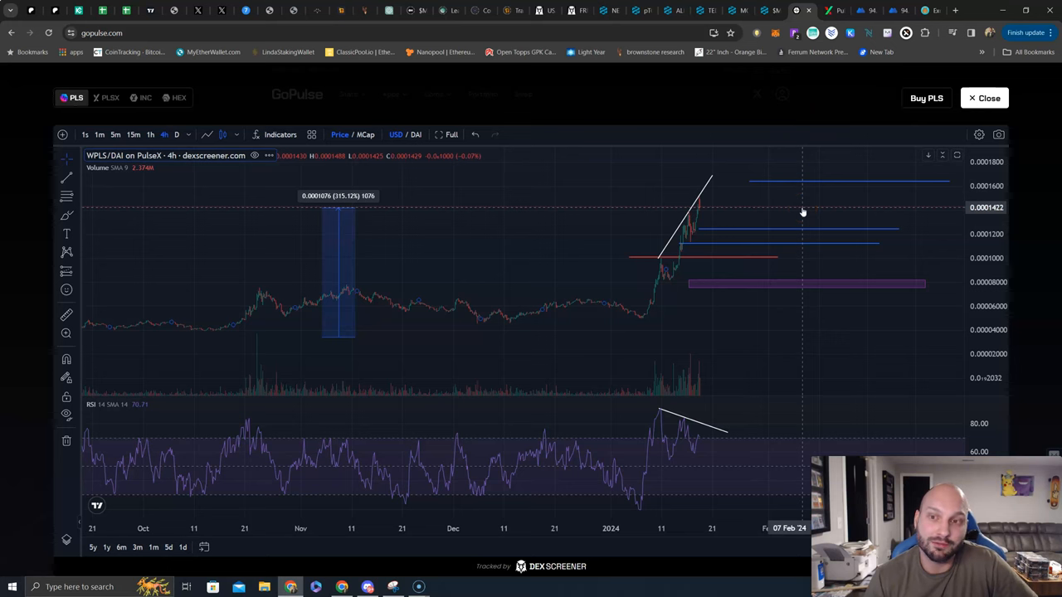
{"action": "mouse_move", "coordinate": [766, 177]}
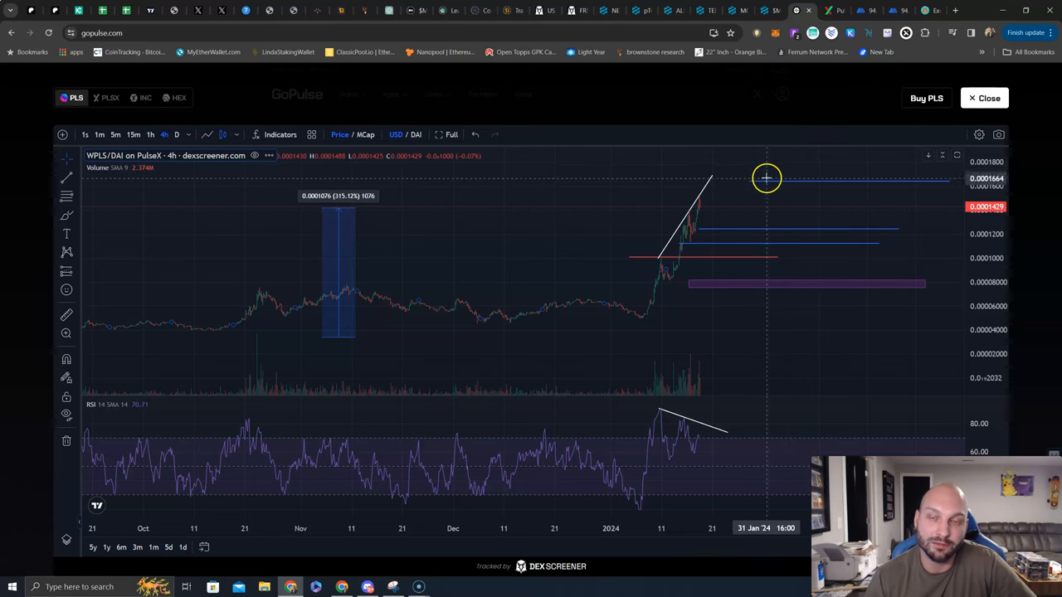
Close the WPLS/DAI chart overlay to return to the GoPulse stats page.
{"action": "left_click", "coordinate": [985, 98]}
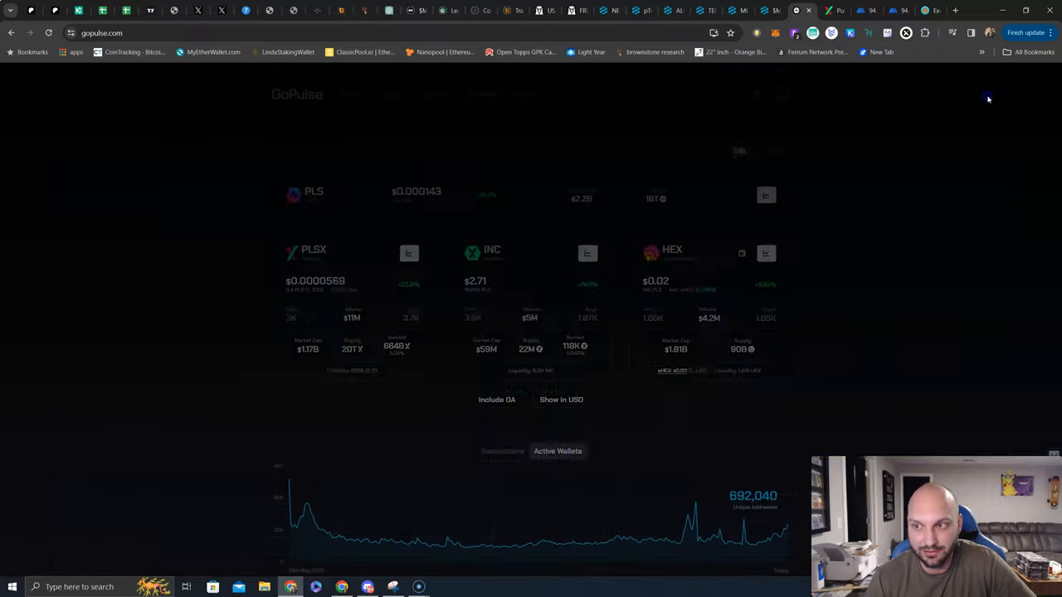
{"action": "left_click", "coordinate": [408, 253]}
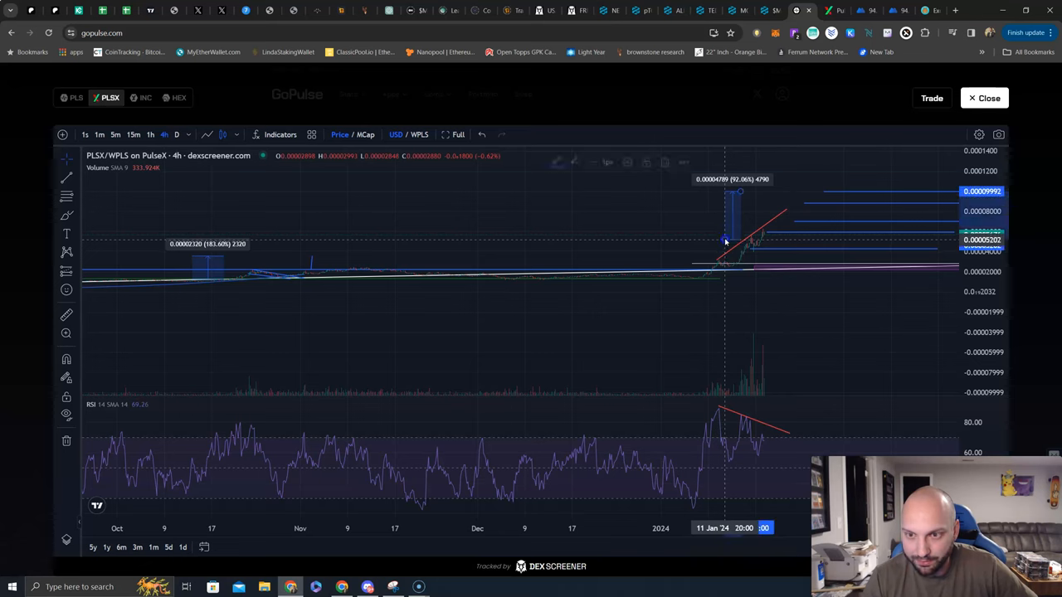
{"action": "mouse_move", "coordinate": [667, 242]}
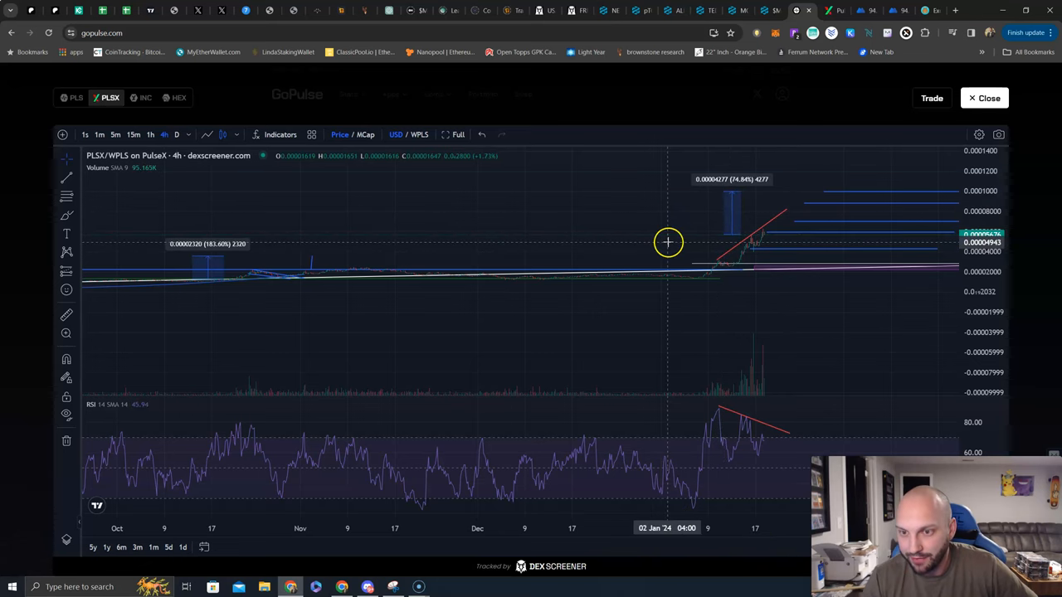
{"action": "mouse_move", "coordinate": [723, 235]}
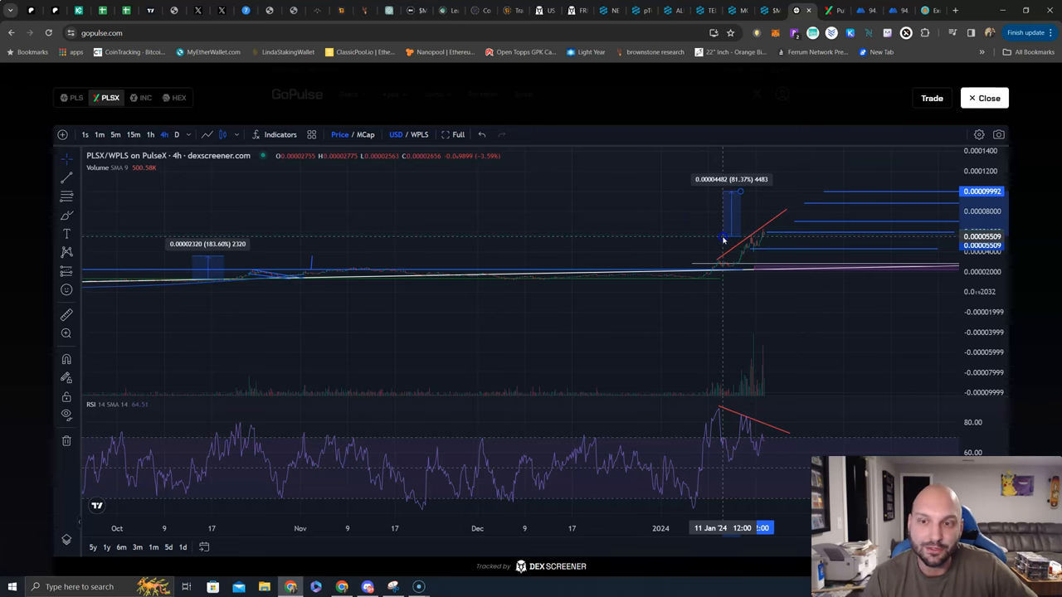
{"action": "mouse_move", "coordinate": [722, 241]}
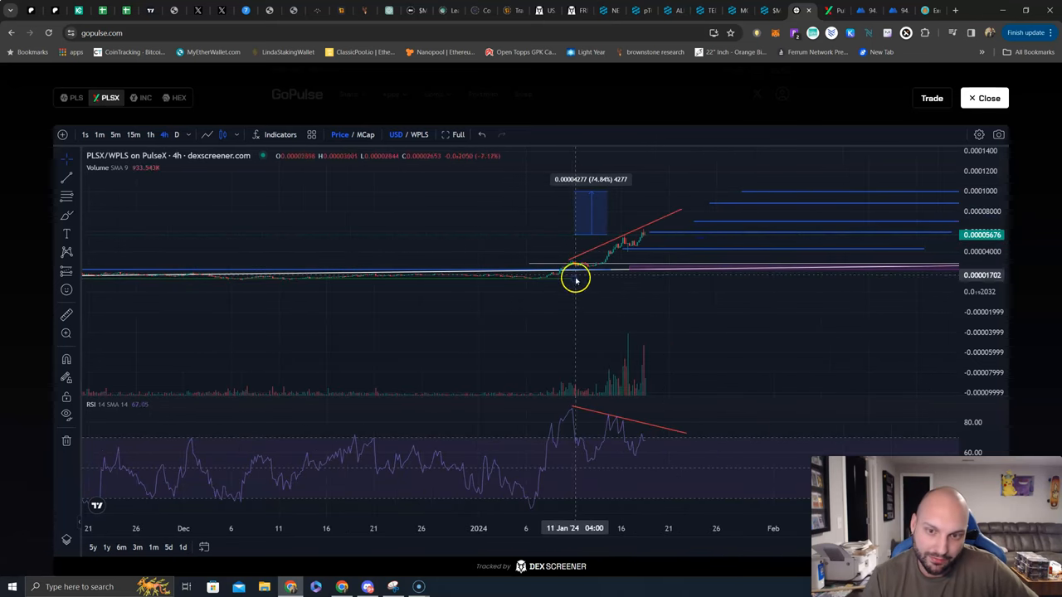
{"action": "mouse_move", "coordinate": [652, 272]}
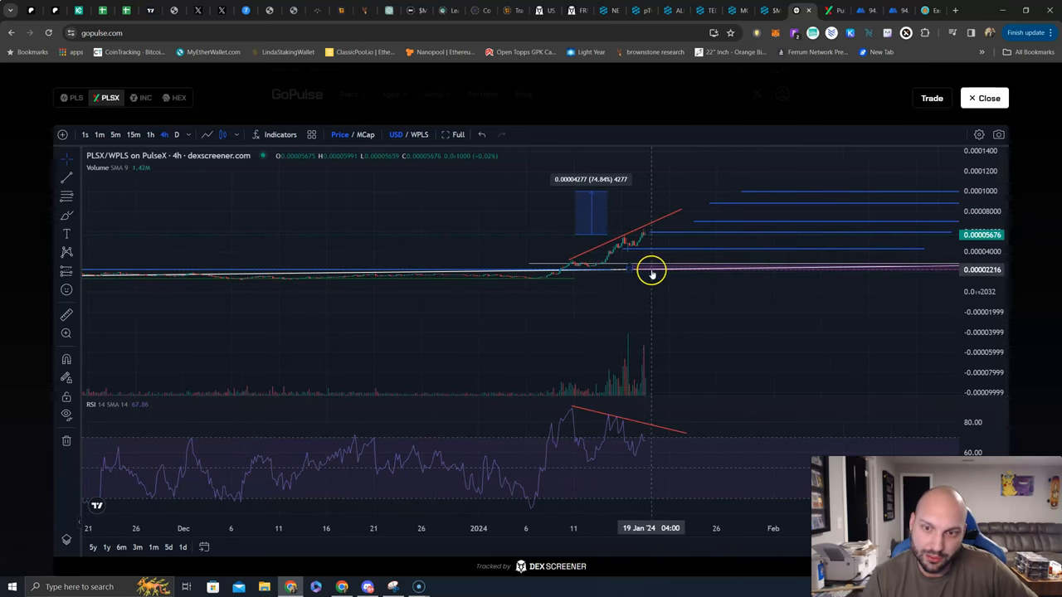
{"action": "mouse_move", "coordinate": [641, 236]}
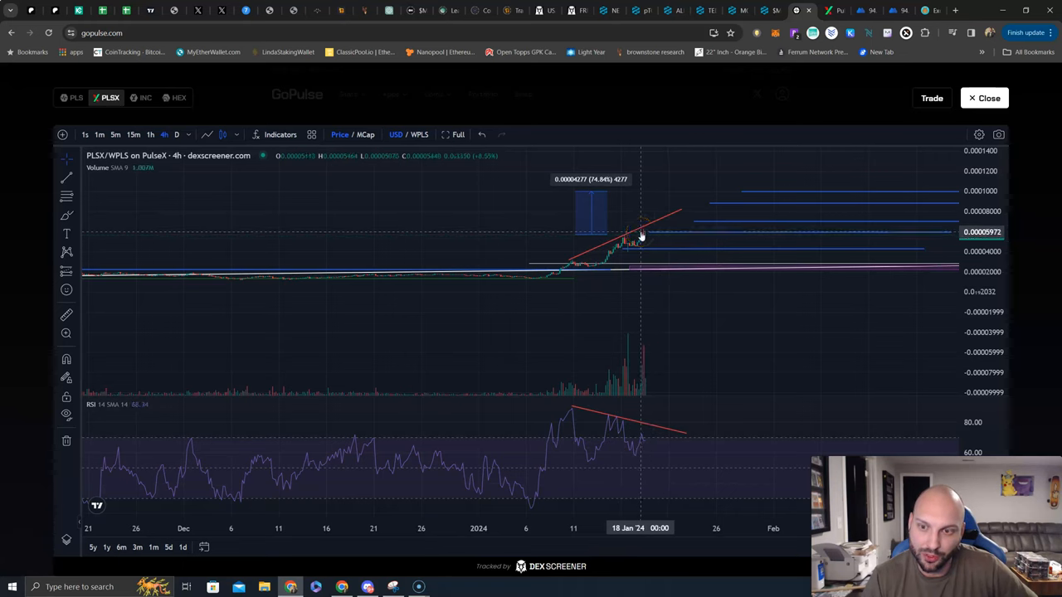
{"action": "mouse_move", "coordinate": [573, 262]}
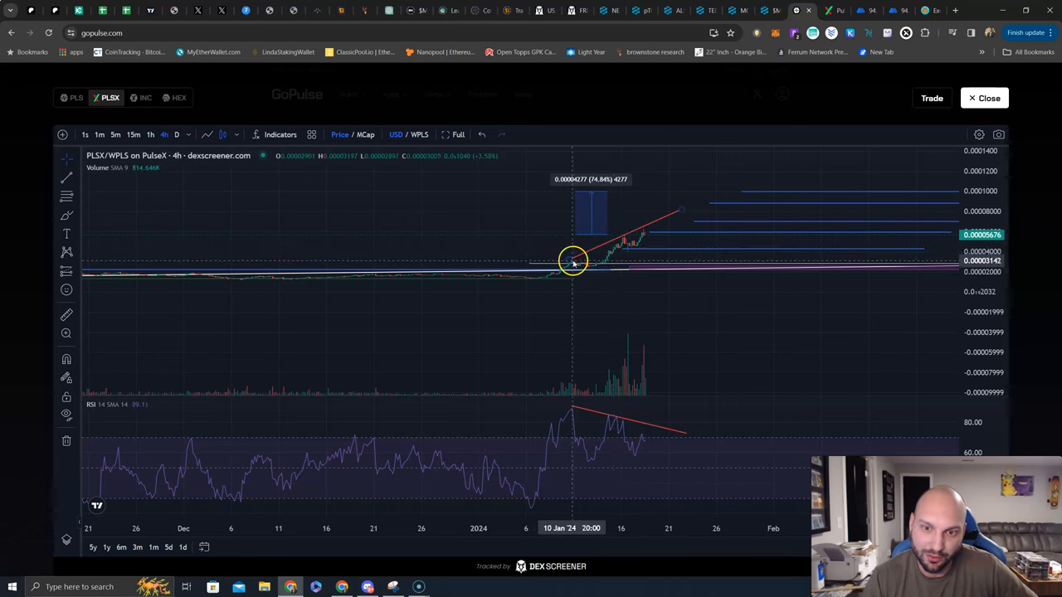
{"action": "mouse_move", "coordinate": [584, 365]}
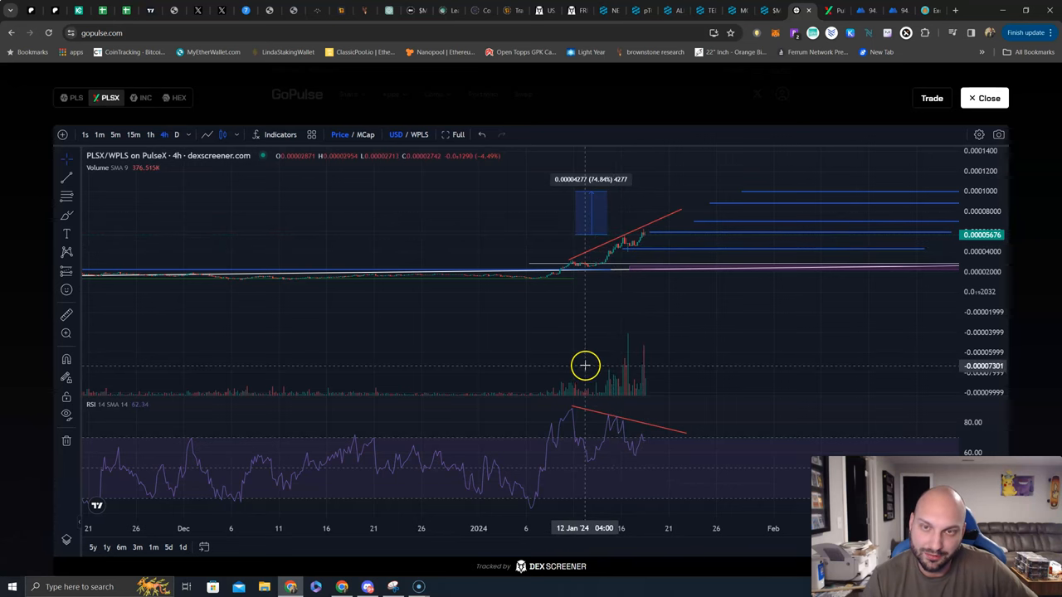
{"action": "mouse_move", "coordinate": [684, 428]}
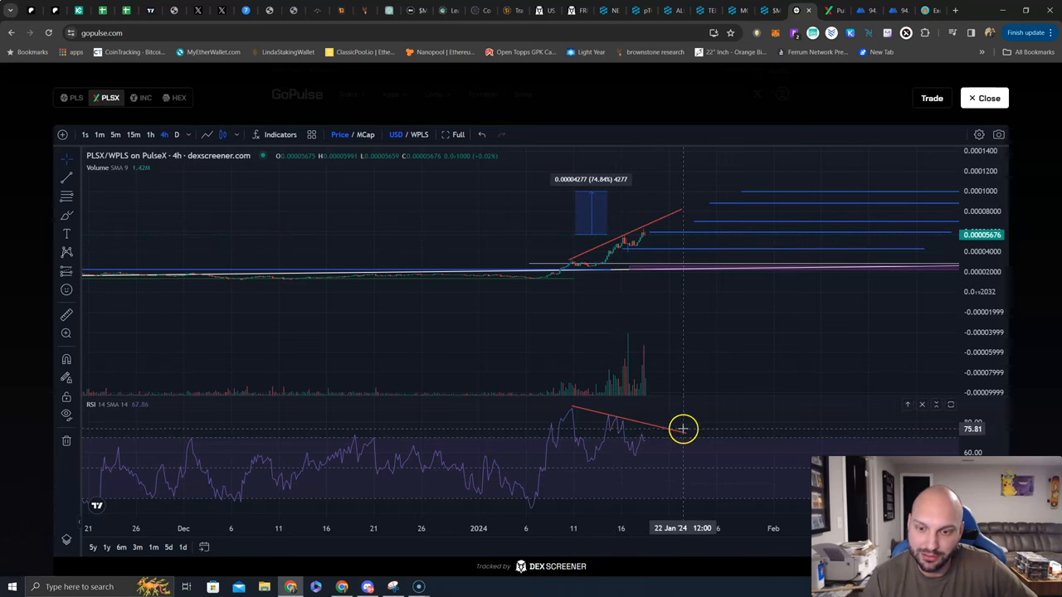
{"action": "mouse_move", "coordinate": [660, 423]}
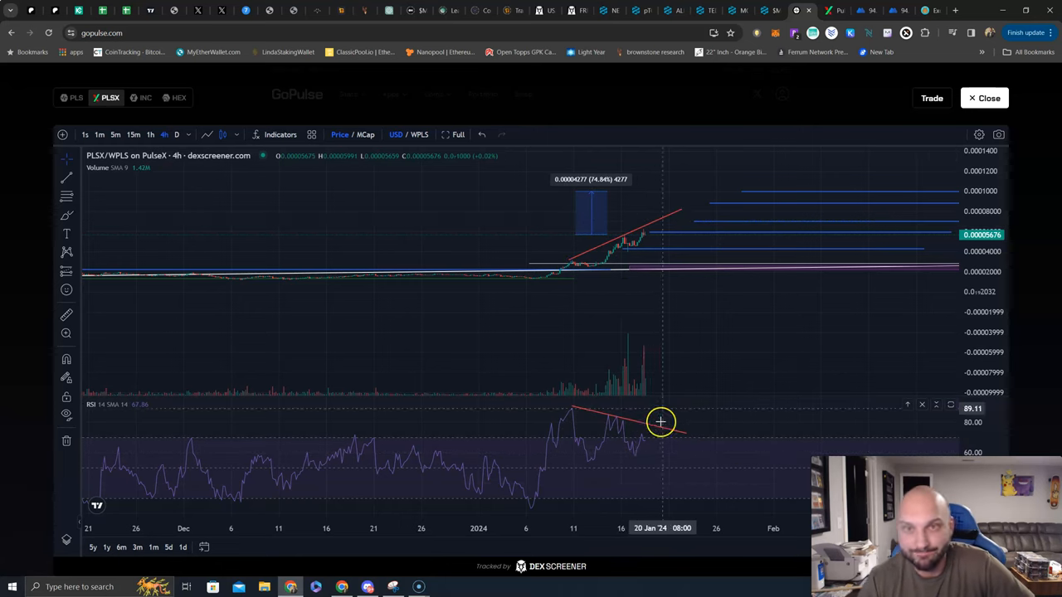
{"action": "mouse_move", "coordinate": [675, 348]}
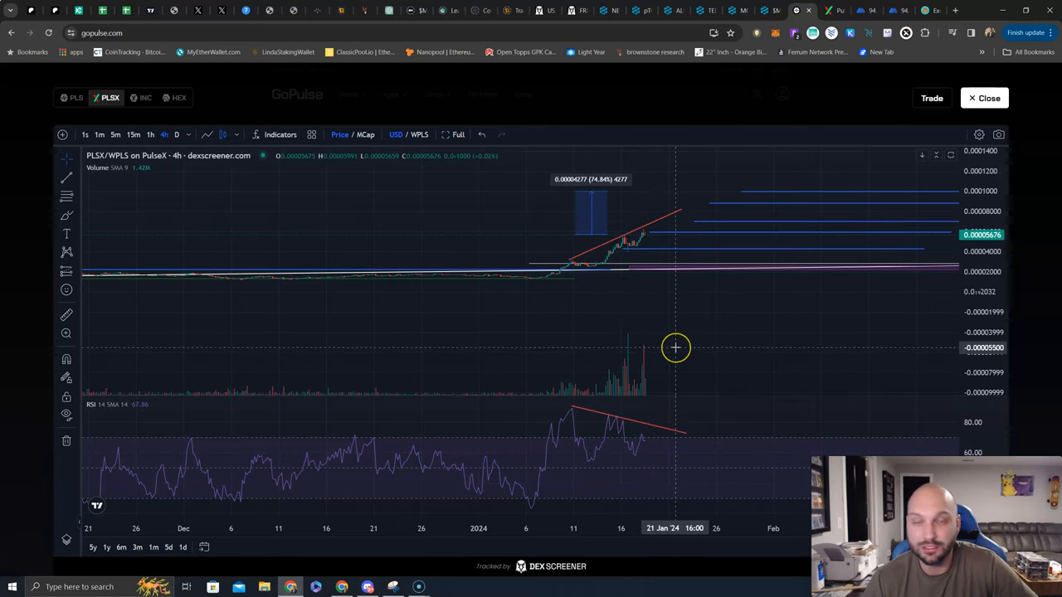
{"action": "mouse_move", "coordinate": [674, 347]}
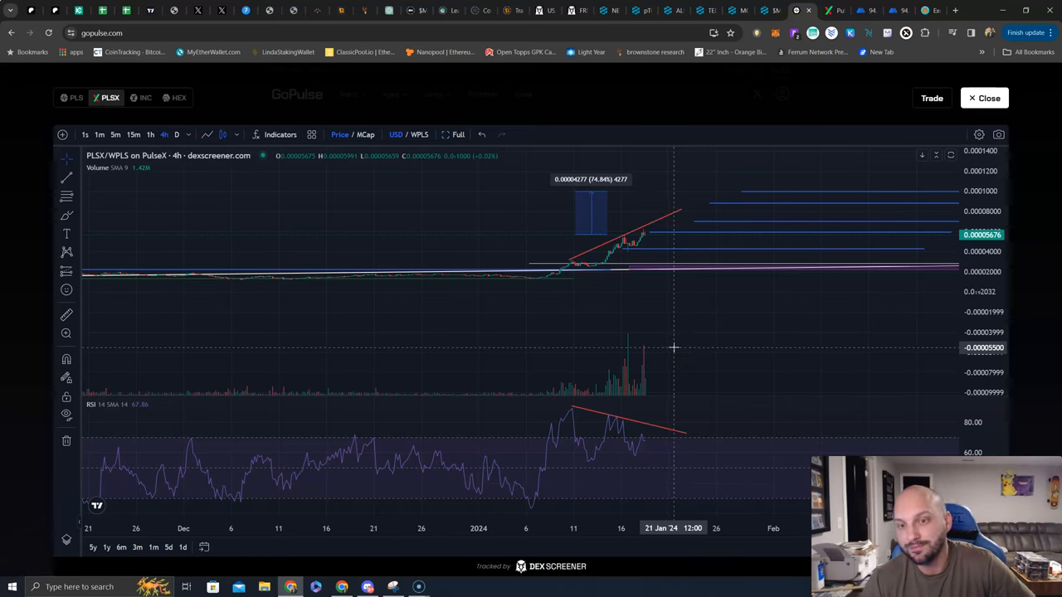
{"action": "mouse_move", "coordinate": [689, 252]}
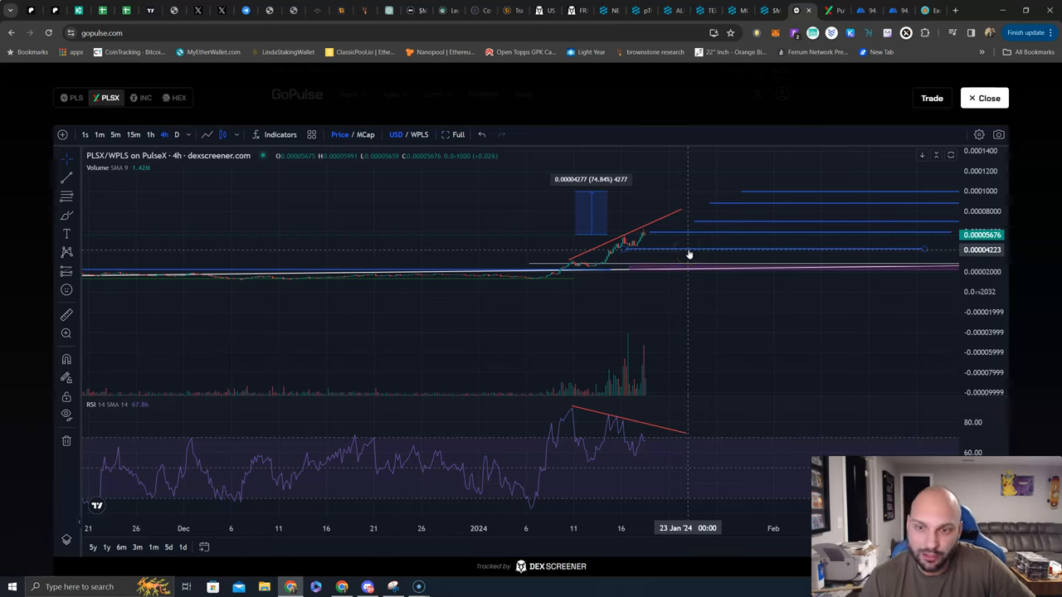
{"action": "mouse_move", "coordinate": [740, 246]}
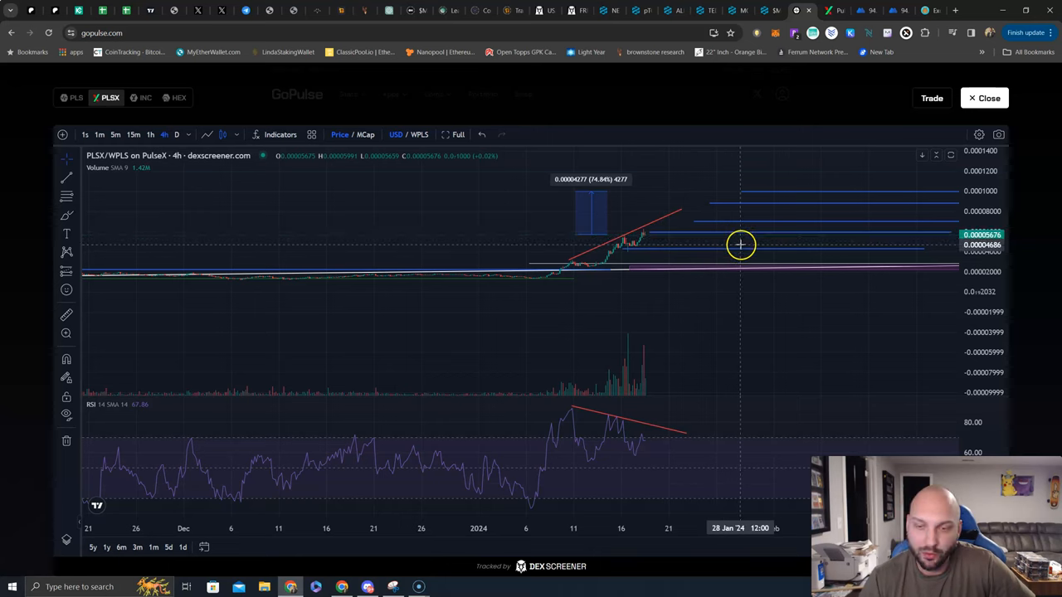
{"action": "mouse_move", "coordinate": [688, 222]}
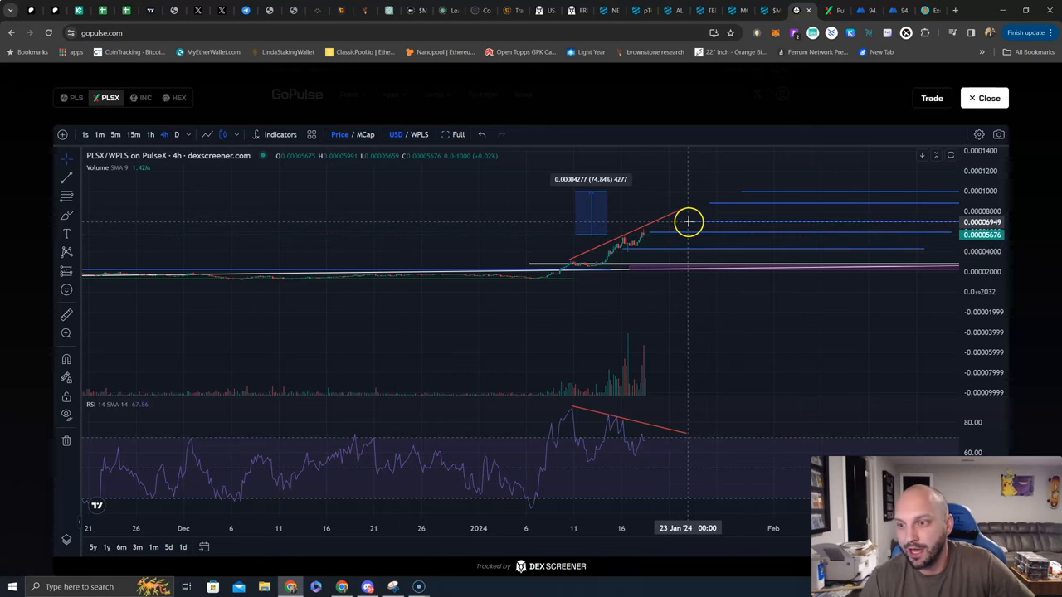
{"action": "mouse_move", "coordinate": [689, 222]}
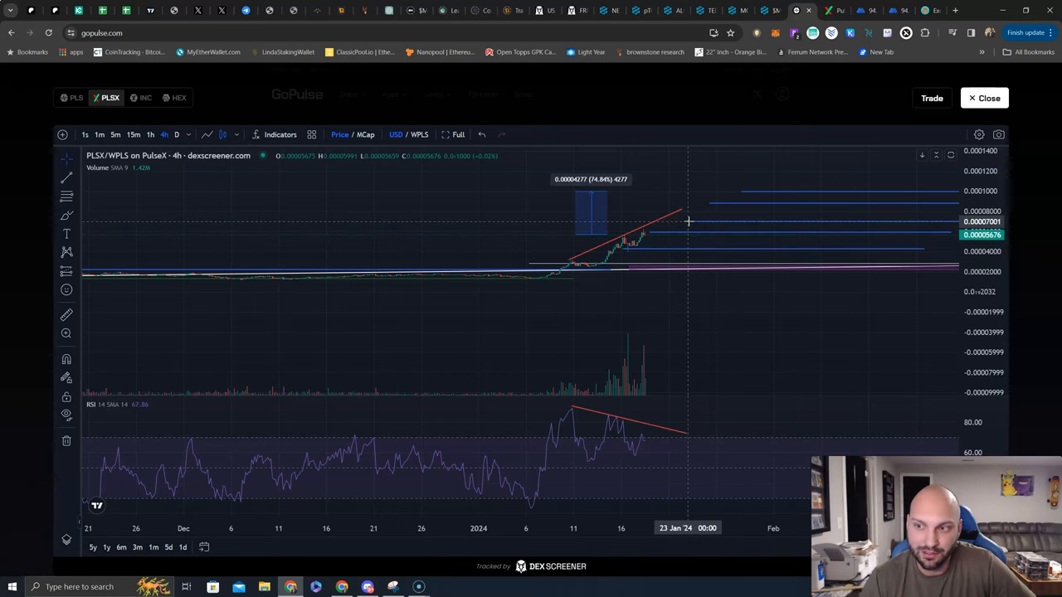
{"action": "mouse_move", "coordinate": [705, 191]}
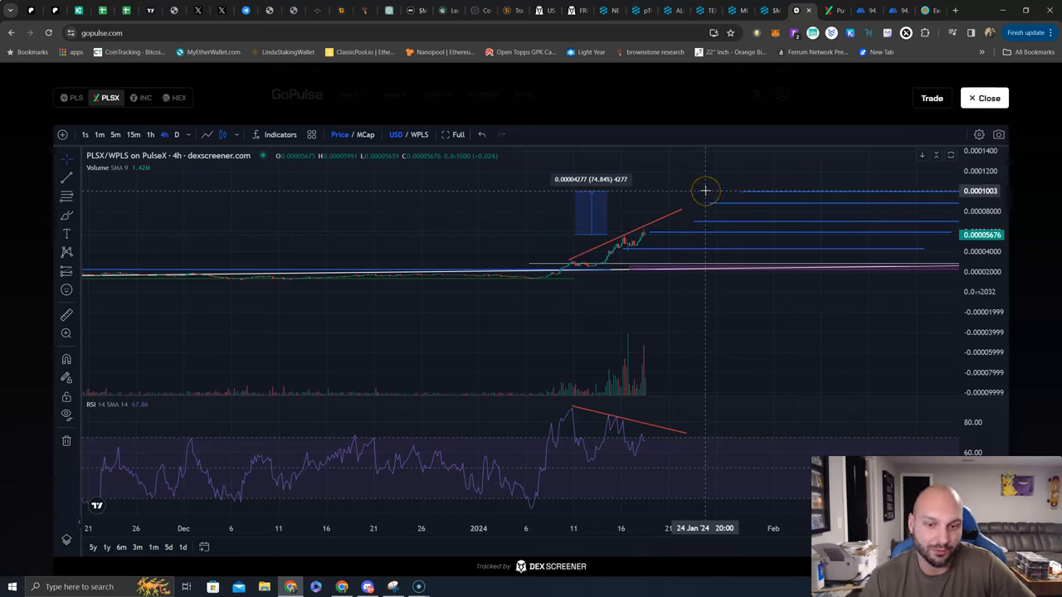
{"action": "mouse_move", "coordinate": [551, 388]}
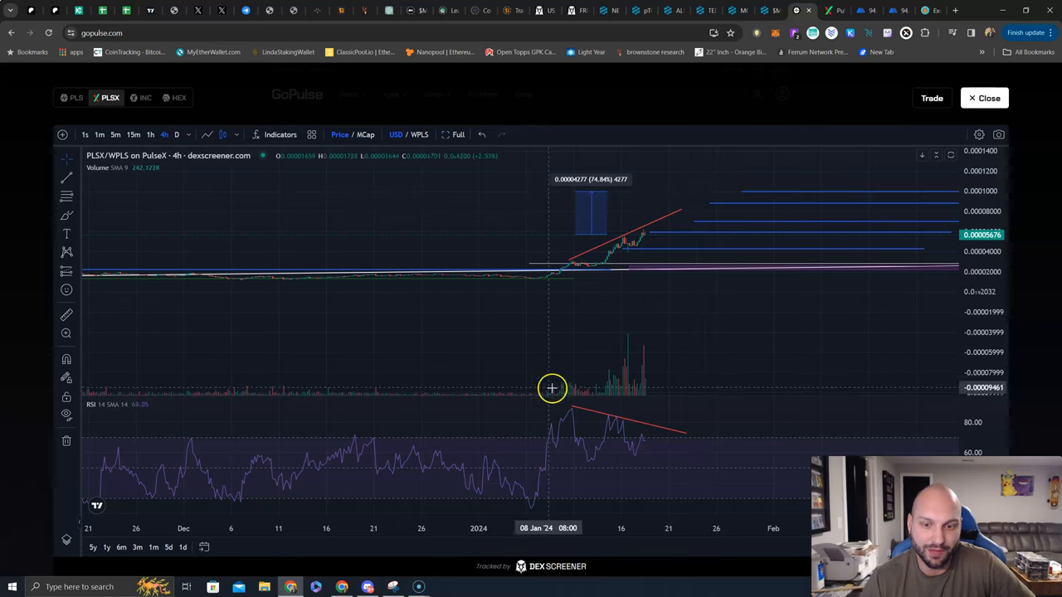
{"action": "mouse_move", "coordinate": [664, 372]}
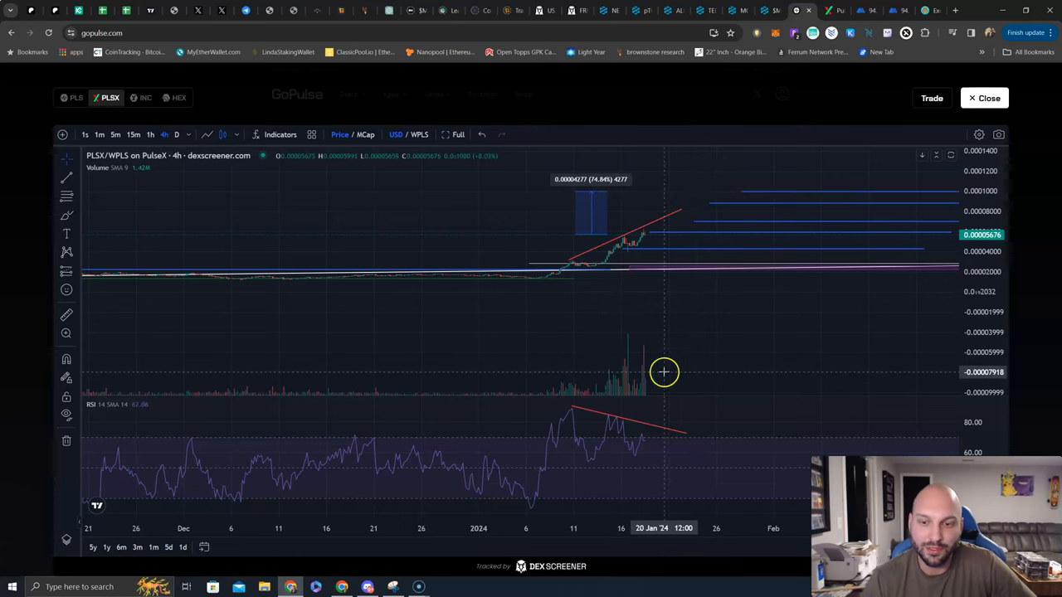
{"action": "mouse_move", "coordinate": [653, 356]}
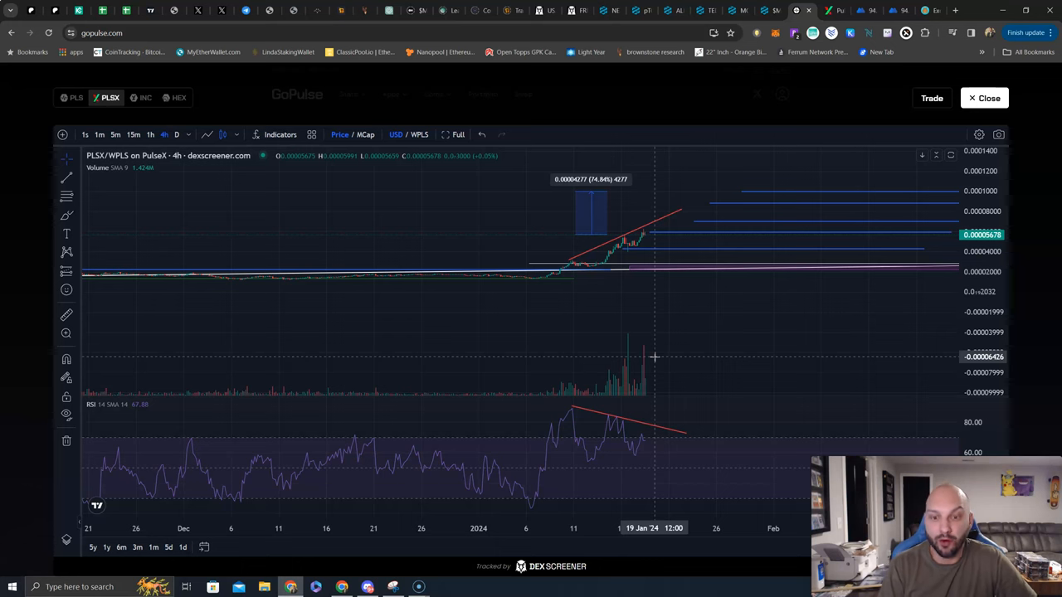
{"action": "mouse_move", "coordinate": [617, 387]}
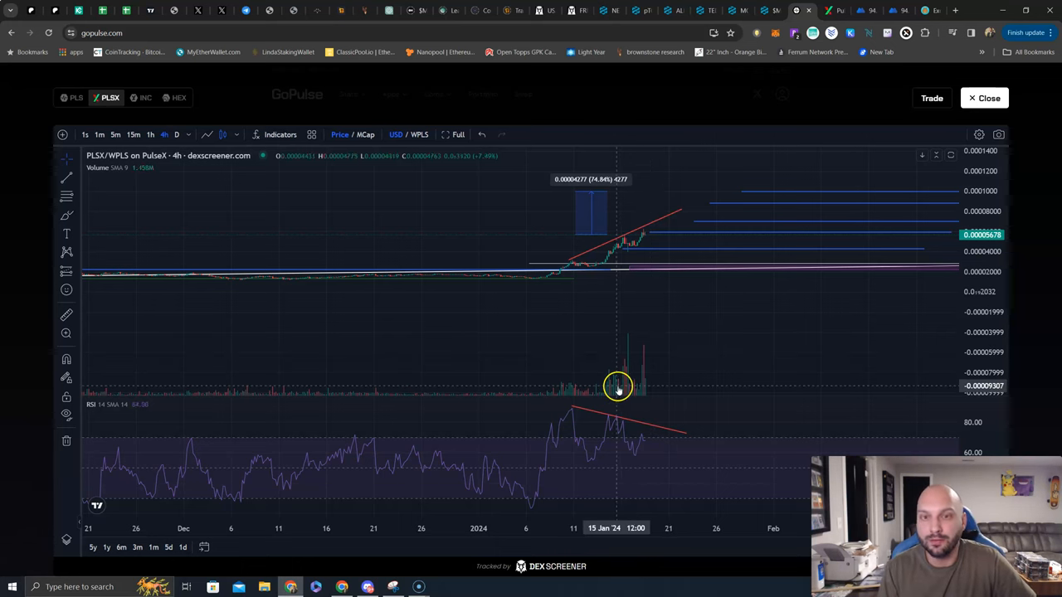
Close the PLSX/WPLS chart overlay to return to the GoPulse stats page.
{"action": "left_click", "coordinate": [986, 98]}
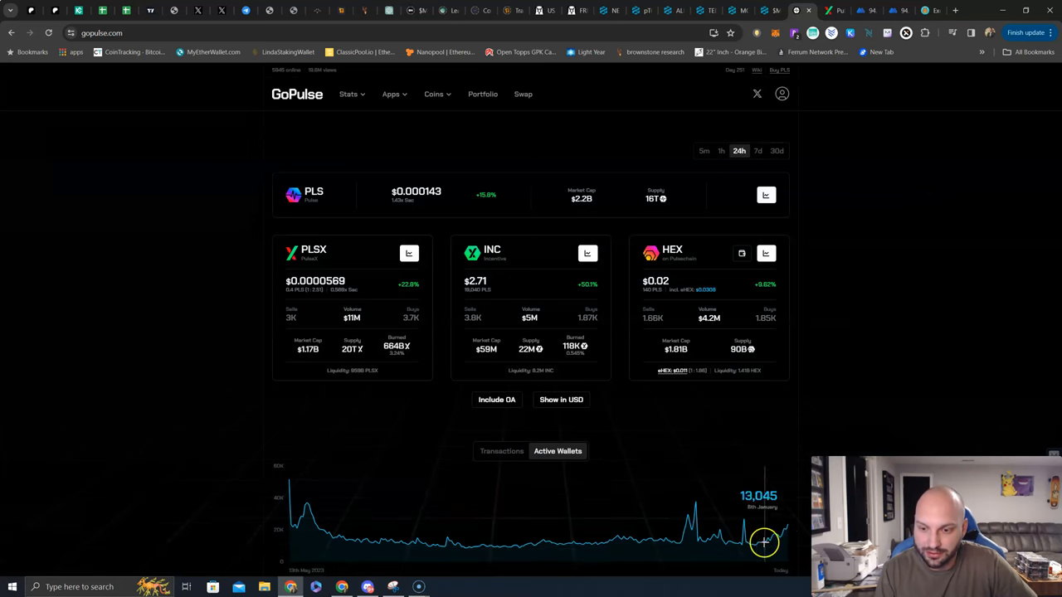
{"action": "mouse_move", "coordinate": [783, 529]}
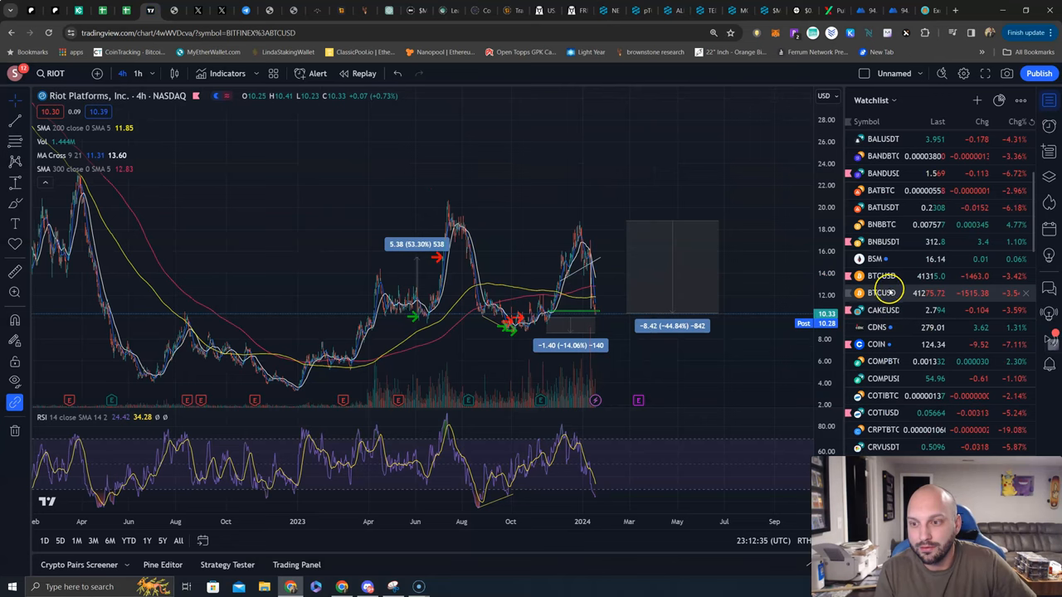
Show the Bitfinex BTCUSD 4-hour chart with its trendlines, moving averages and RSI.
{"action": "left_click", "coordinate": [882, 276]}
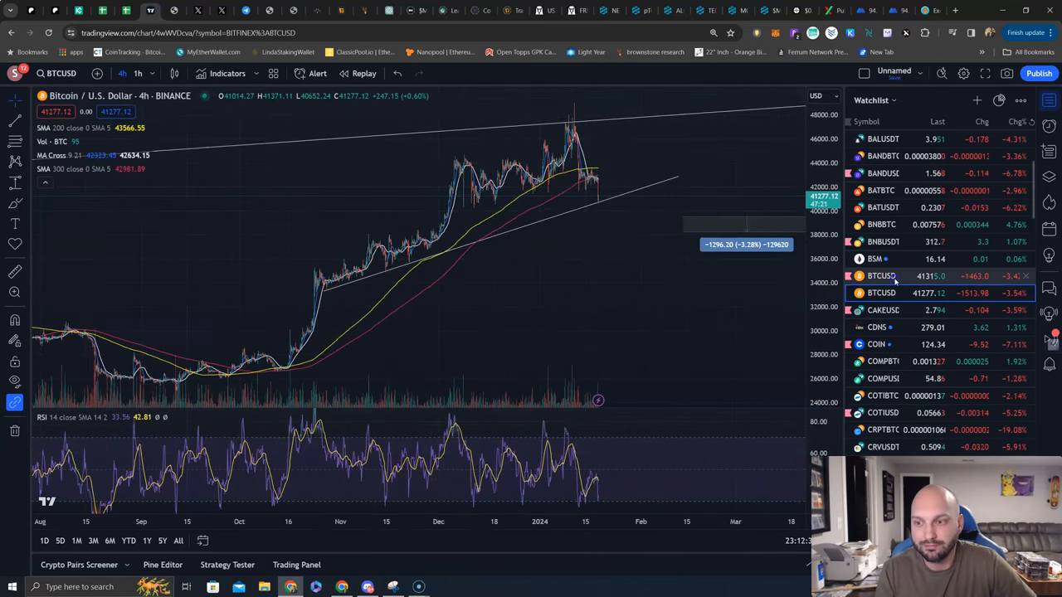
{"action": "left_click", "coordinate": [881, 275]}
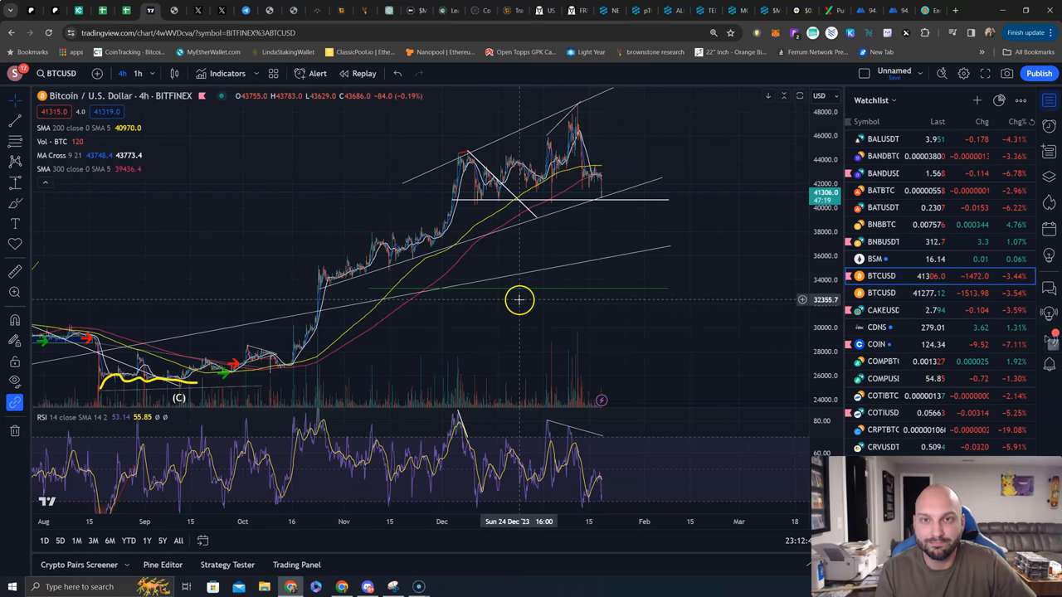
{"action": "mouse_move", "coordinate": [521, 297]}
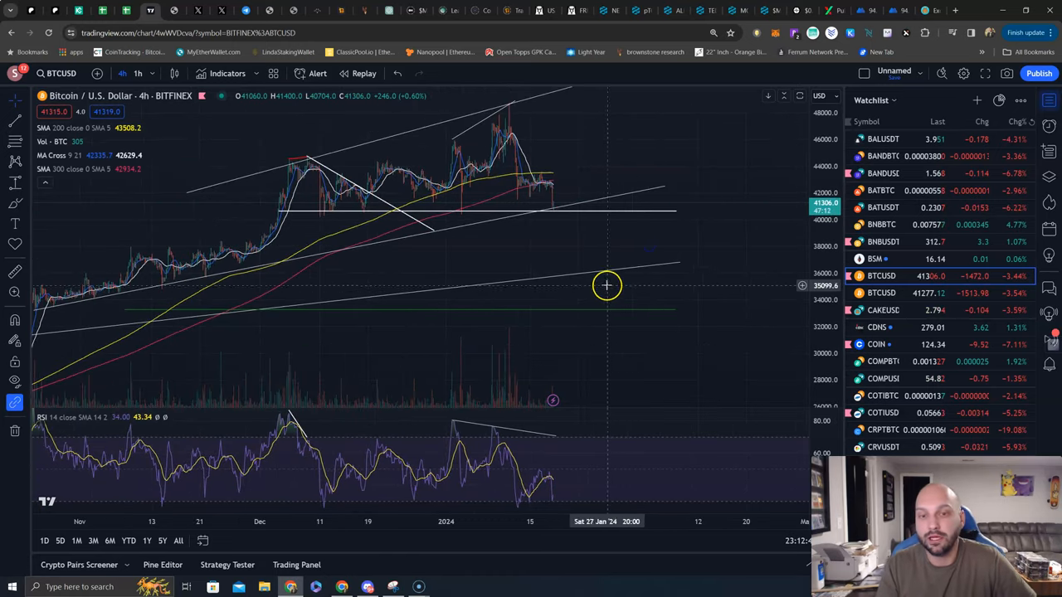
{"action": "mouse_move", "coordinate": [507, 114]}
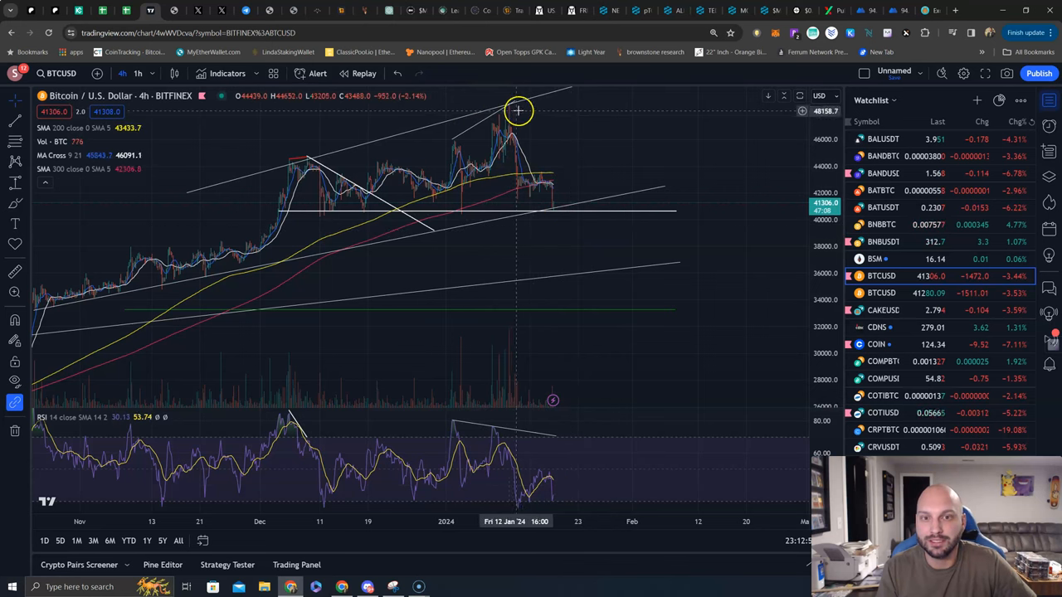
{"action": "mouse_move", "coordinate": [523, 214]}
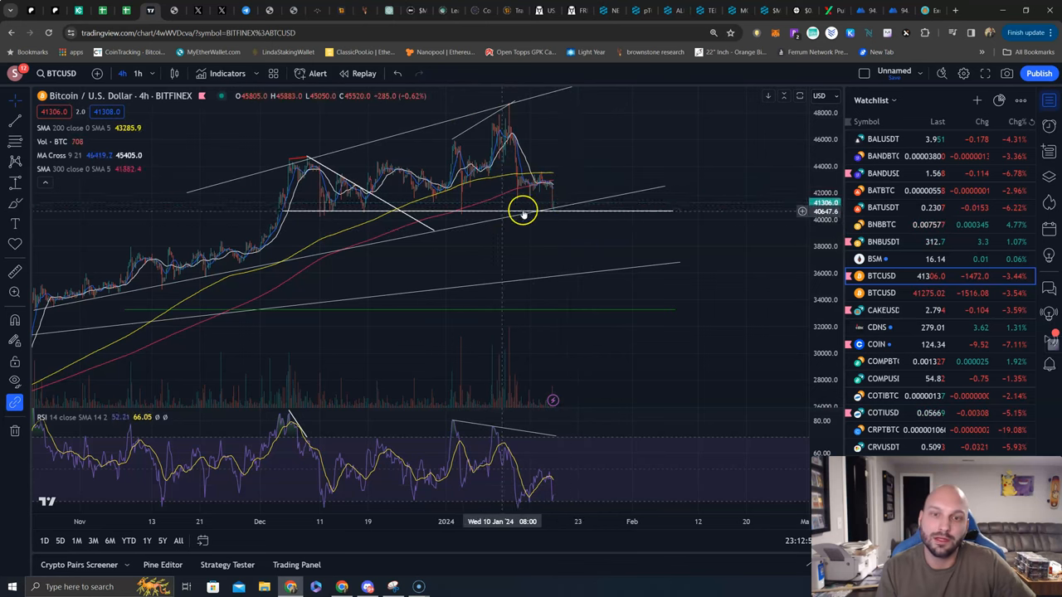
{"action": "mouse_move", "coordinate": [544, 263]}
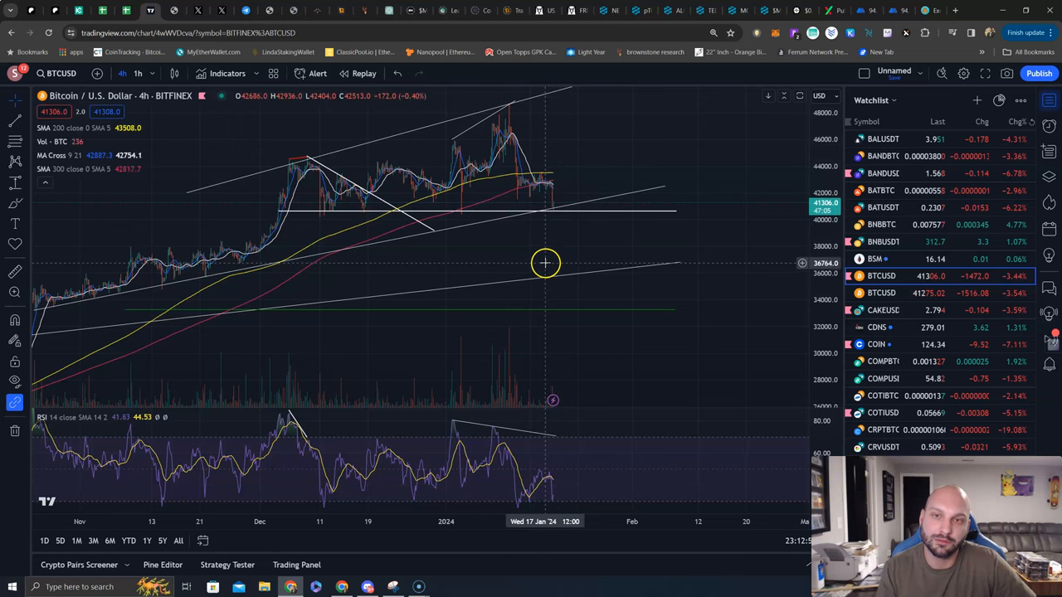
{"action": "mouse_move", "coordinate": [554, 209]}
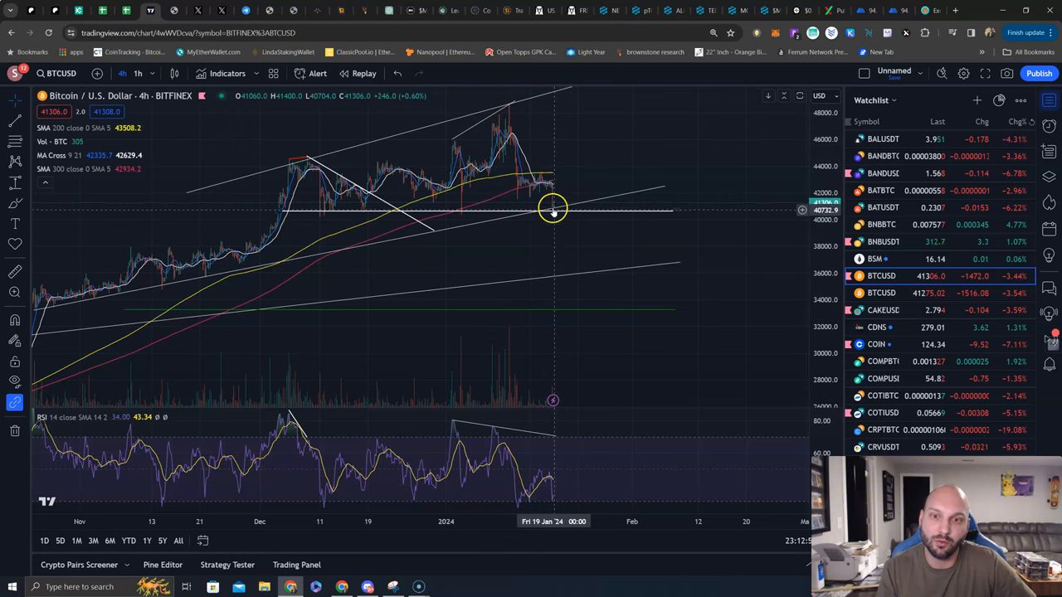
{"action": "mouse_move", "coordinate": [553, 212]}
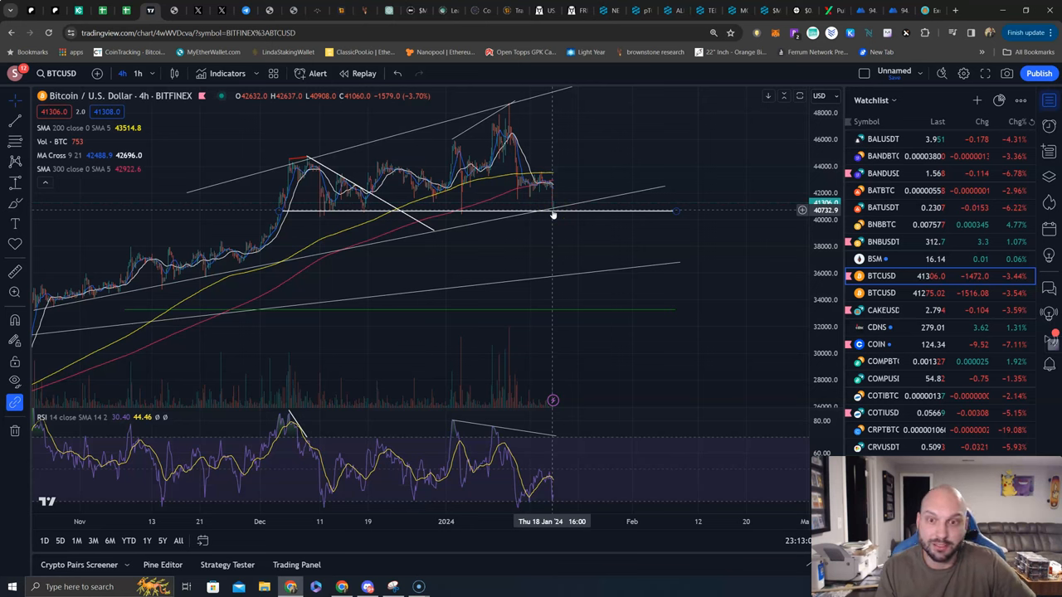
{"action": "mouse_move", "coordinate": [544, 405]}
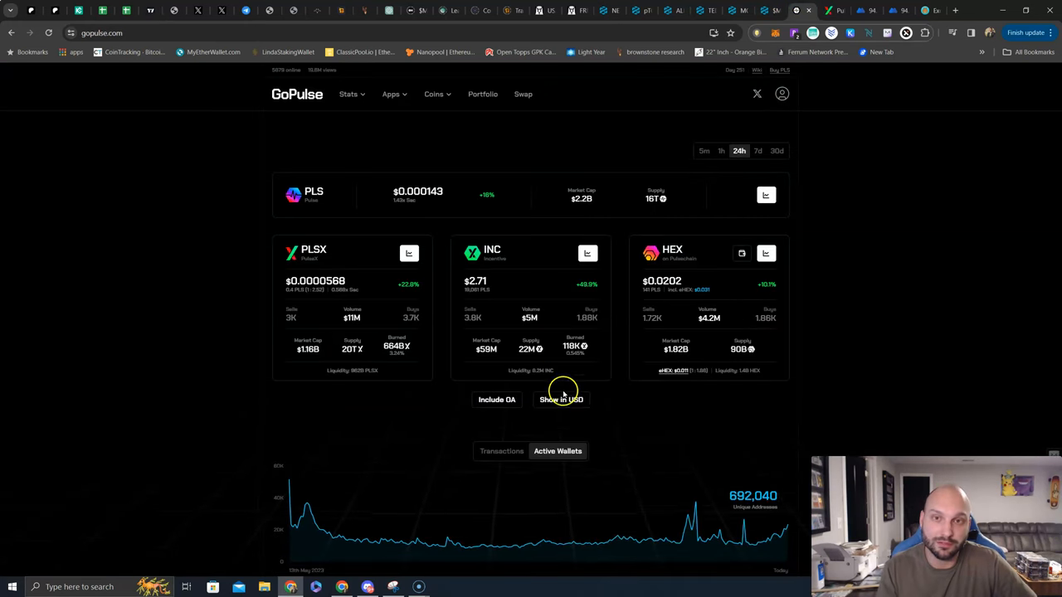
{"action": "mouse_move", "coordinate": [558, 422]}
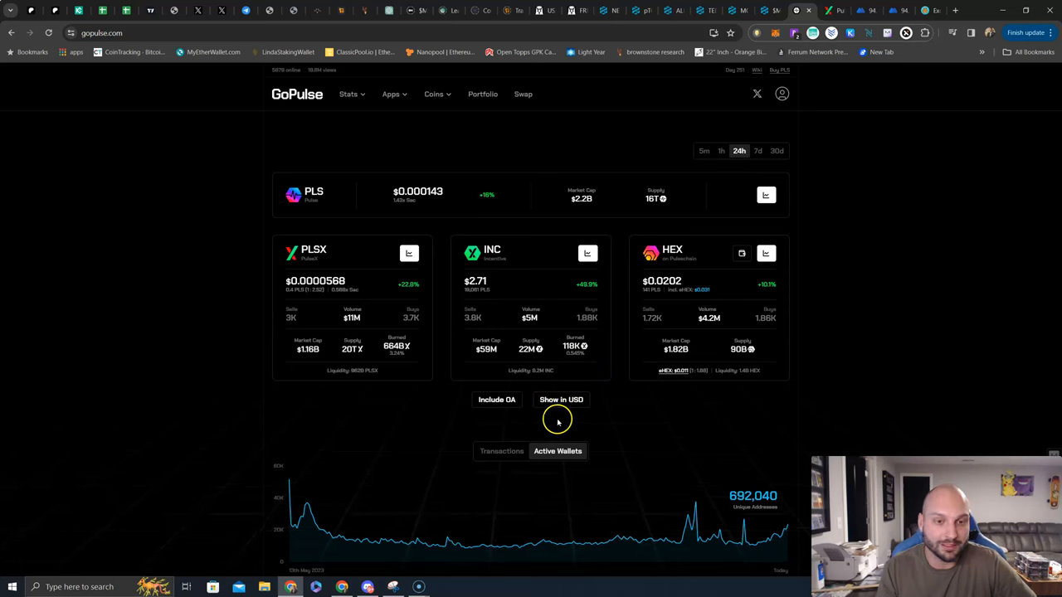